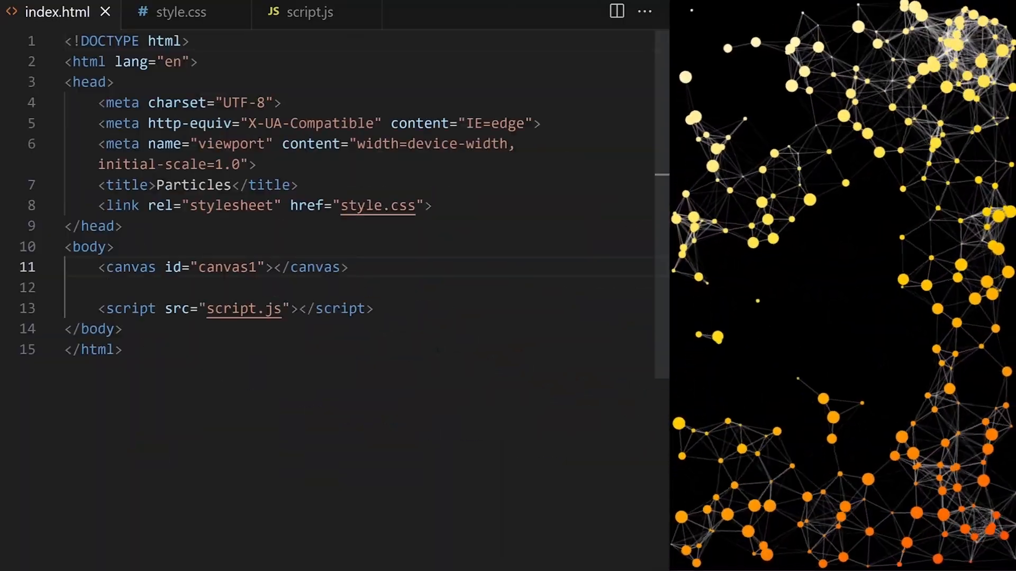
Step: Add <h1 id="caption">Welcome</h1> on a new line after the canvas in index.html
type("h1></h1>")
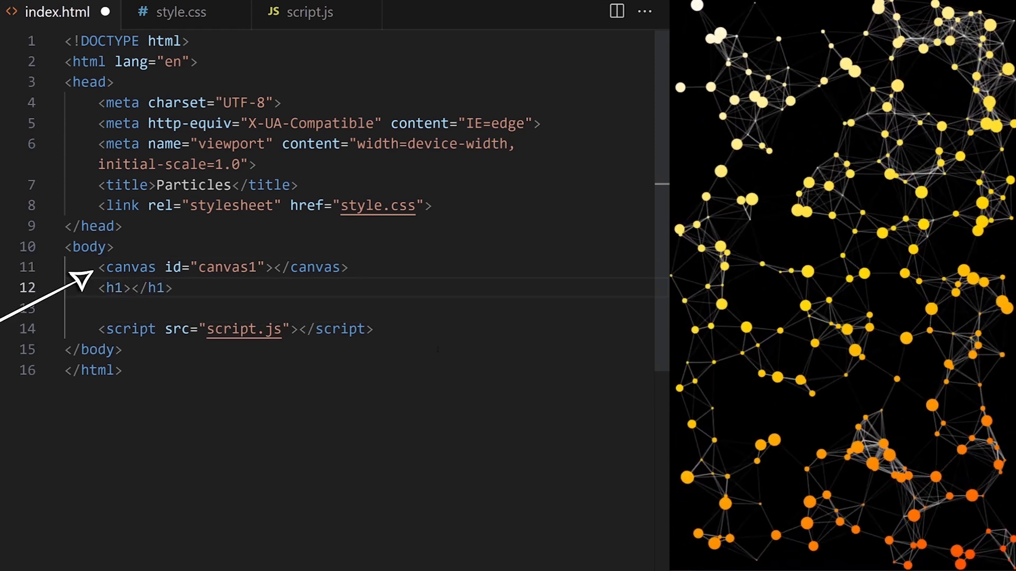
type("Welcome")
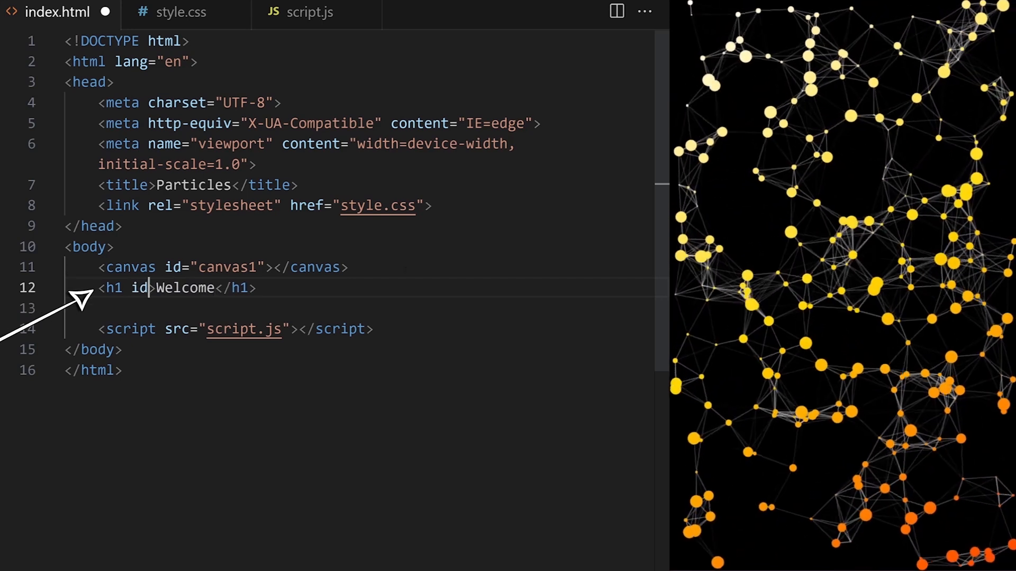
type("=\"caption\"")
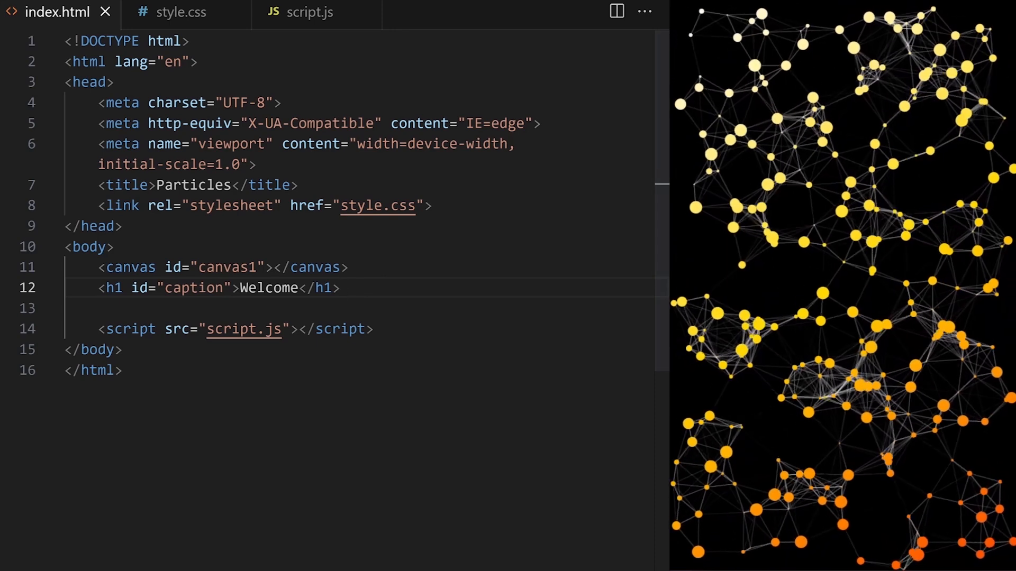
Step: Add an h1 rule in style.css: white, 80px, position absolute, font-family Impact, cursive
left_click(179, 11)
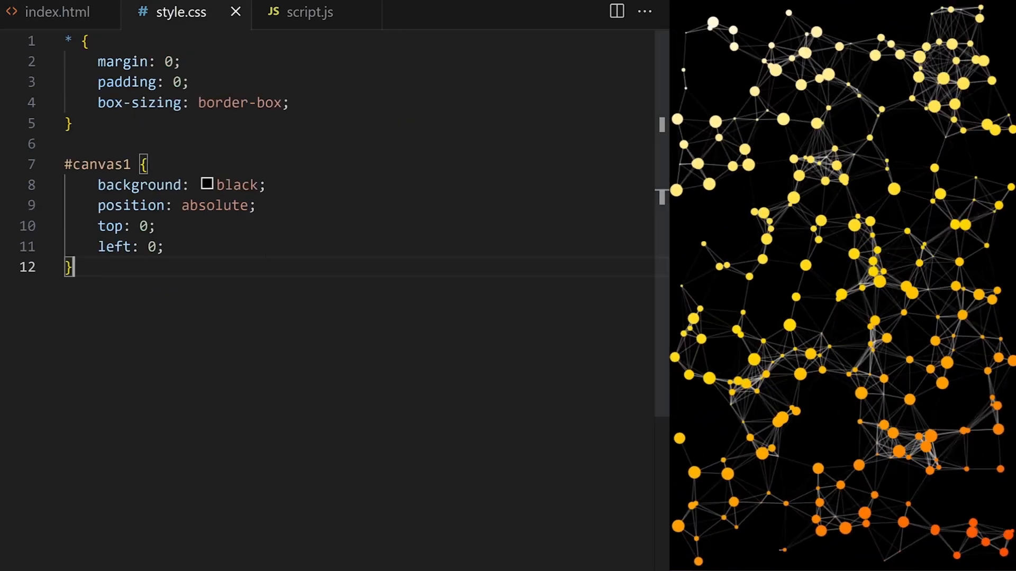
type("h1")
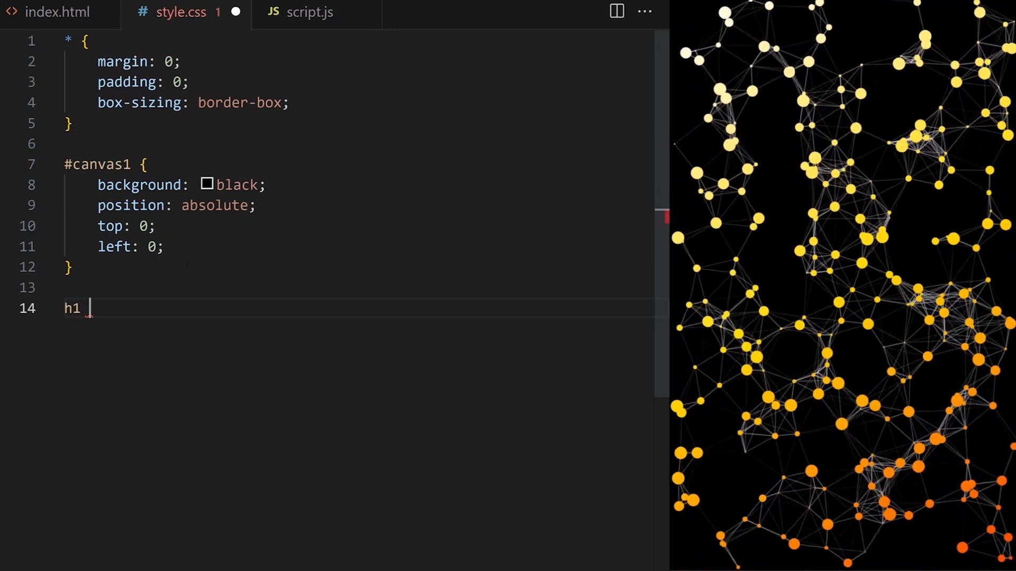
type("{")
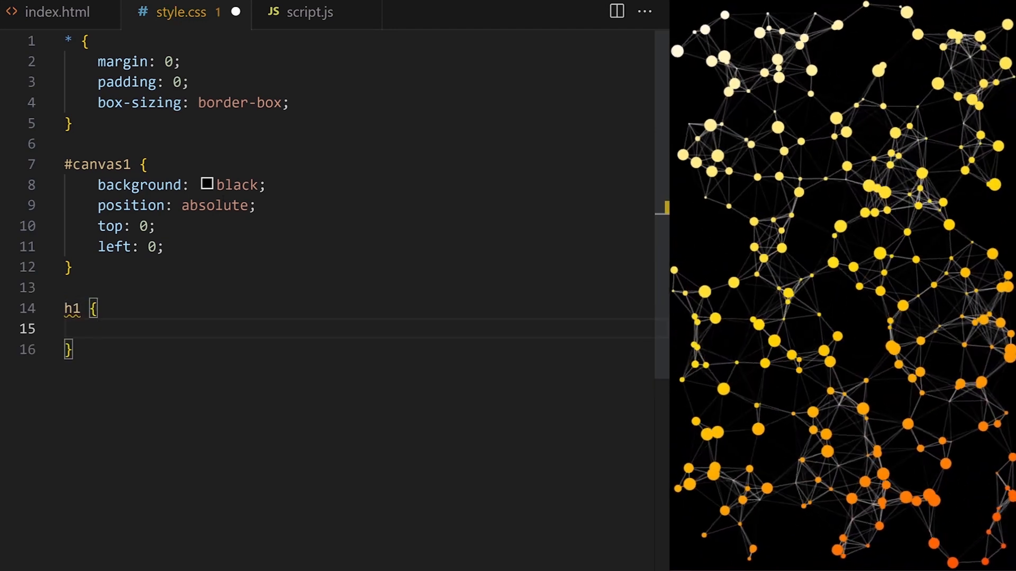
type("color: white;")
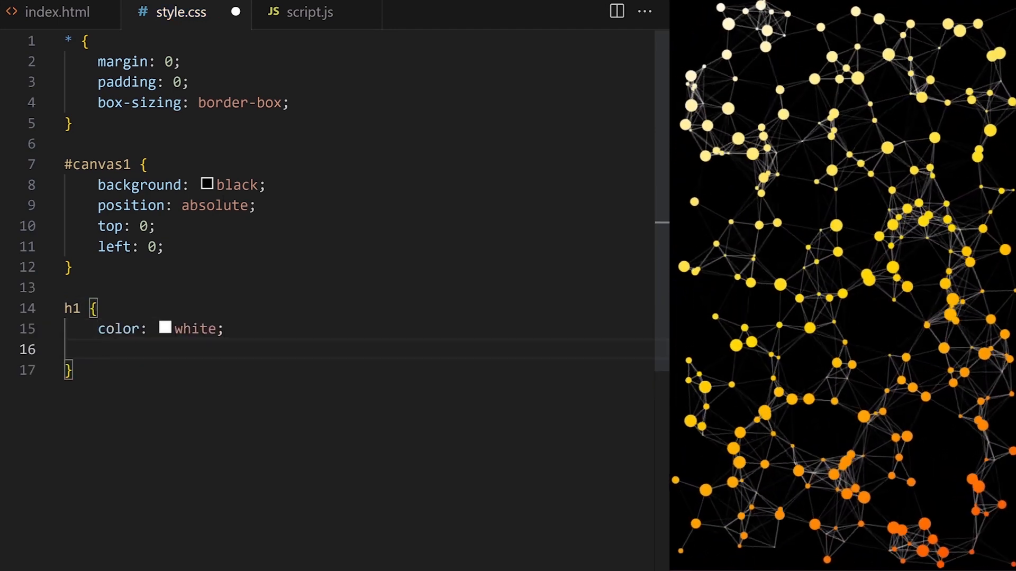
type("font-size: 80")
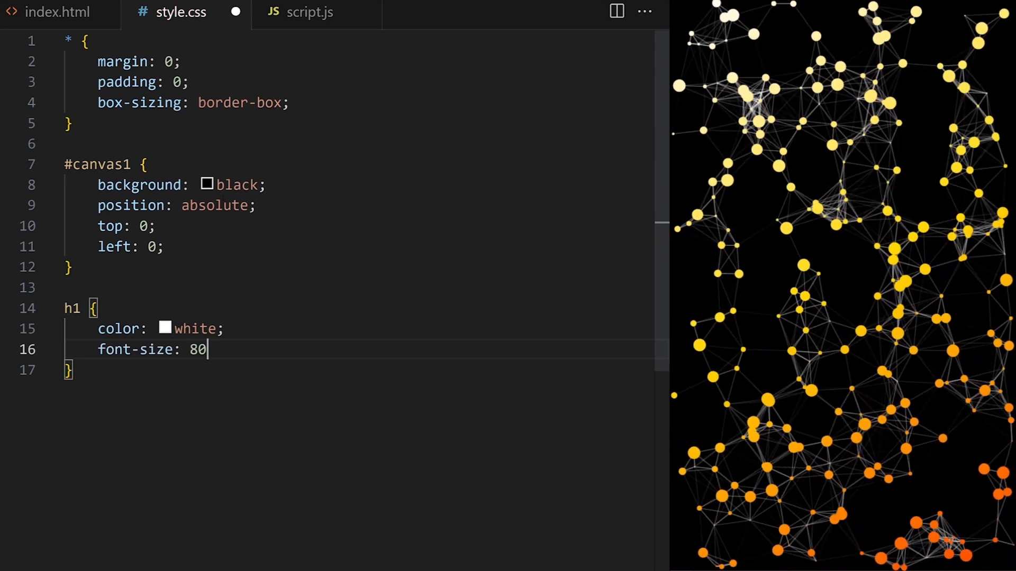
type("px;")
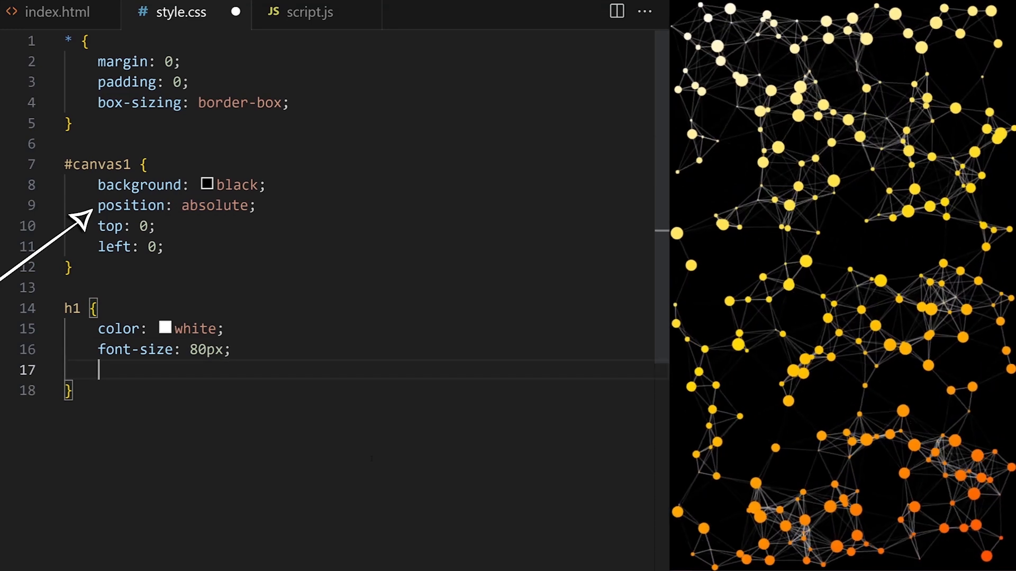
type("position: absol")
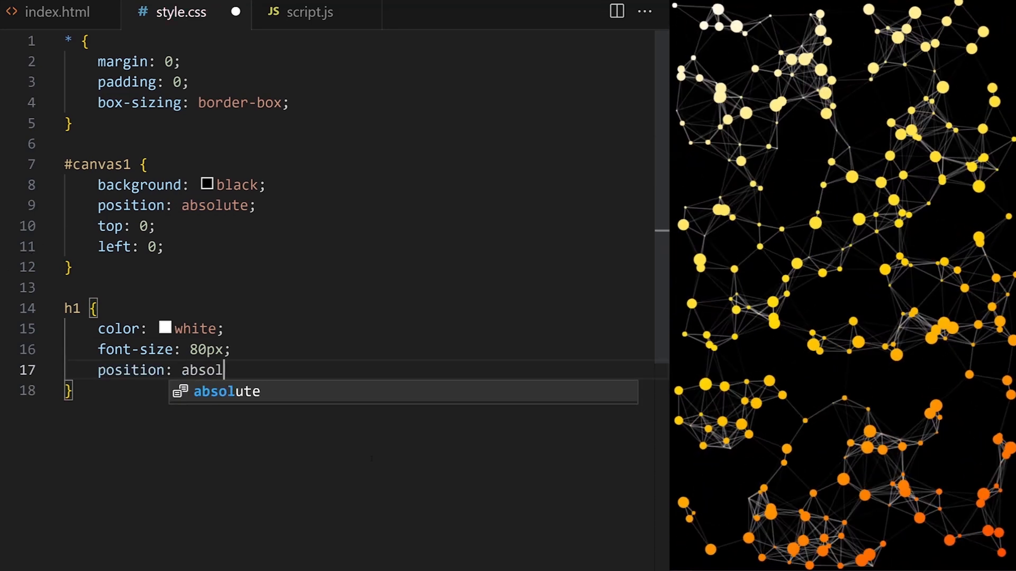
key("Tab")
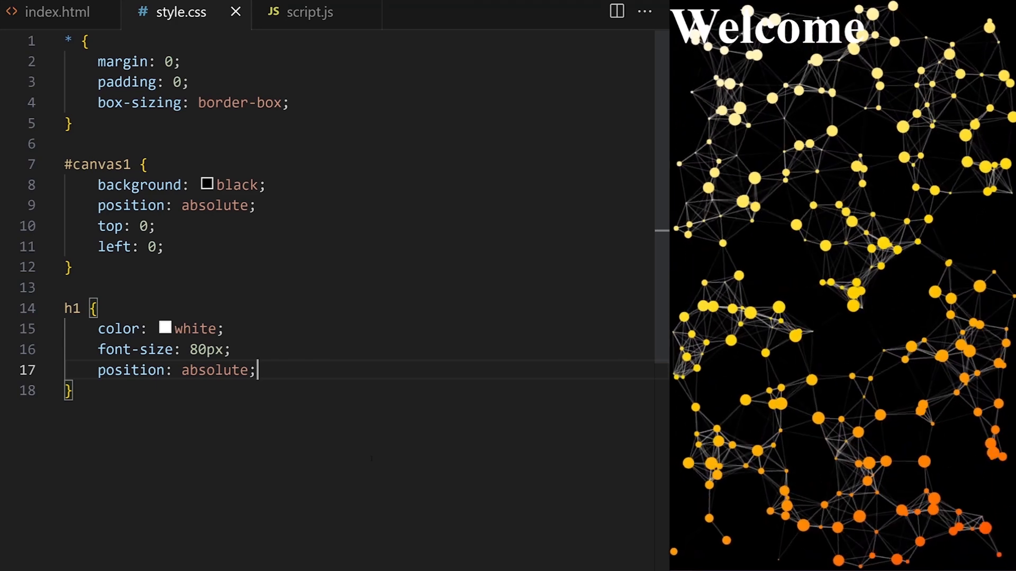
type("font-fami")
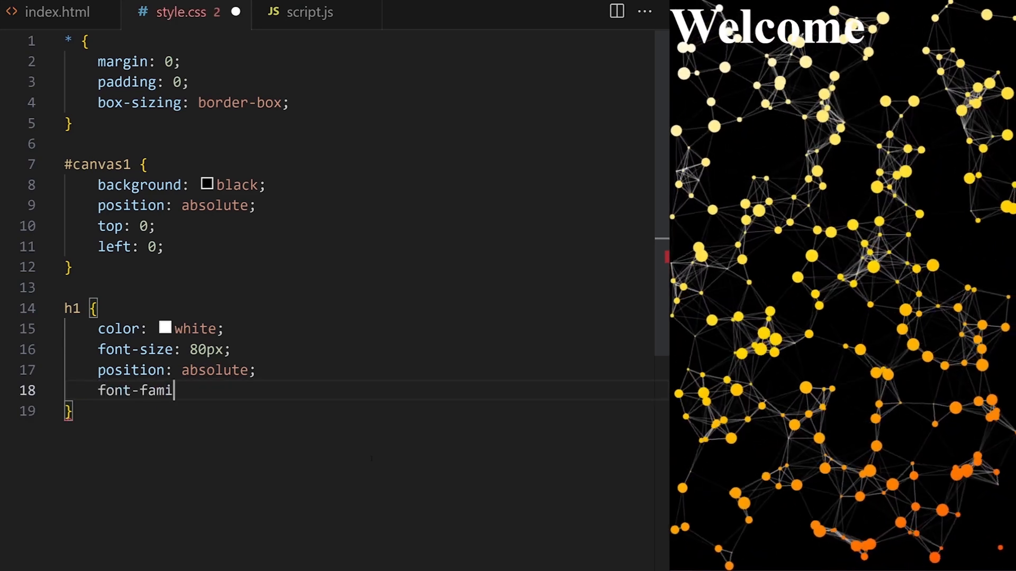
type("ly: Impact")
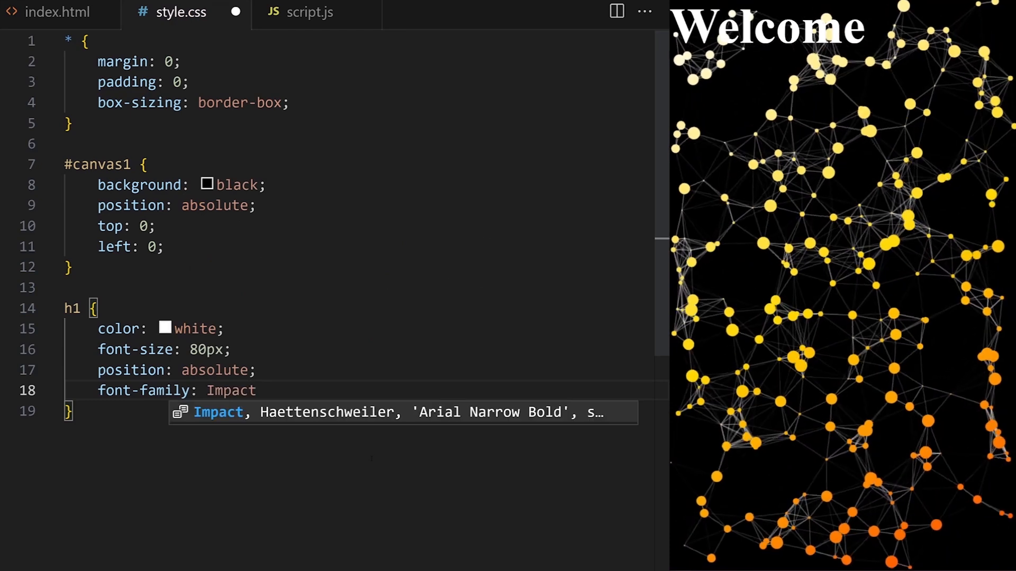
type(", cursive;")
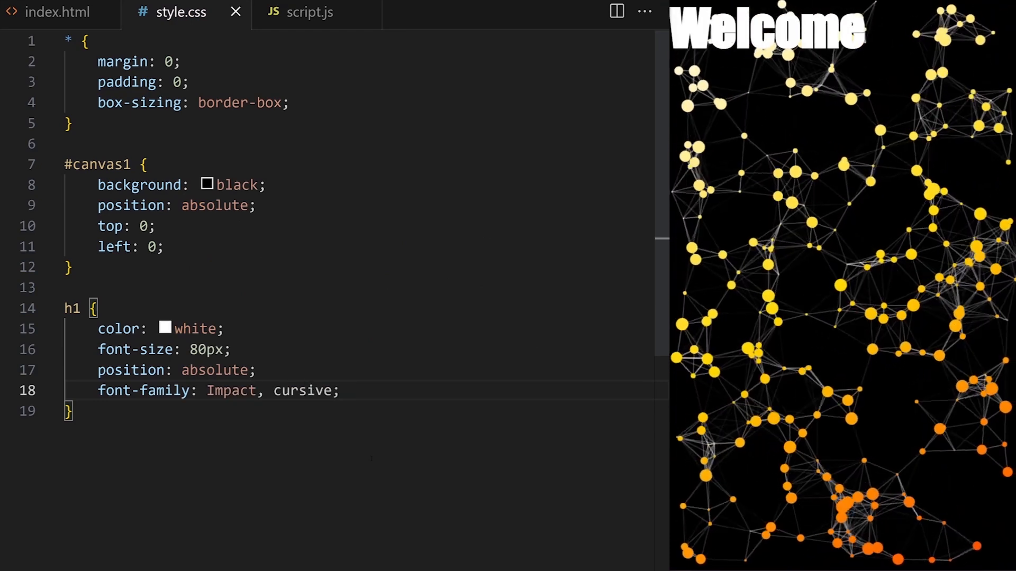
Step: Centre the h1 using top/left 50% and translate(-50%, -50%), plus a 5px solid white top border
type("top: 50%")
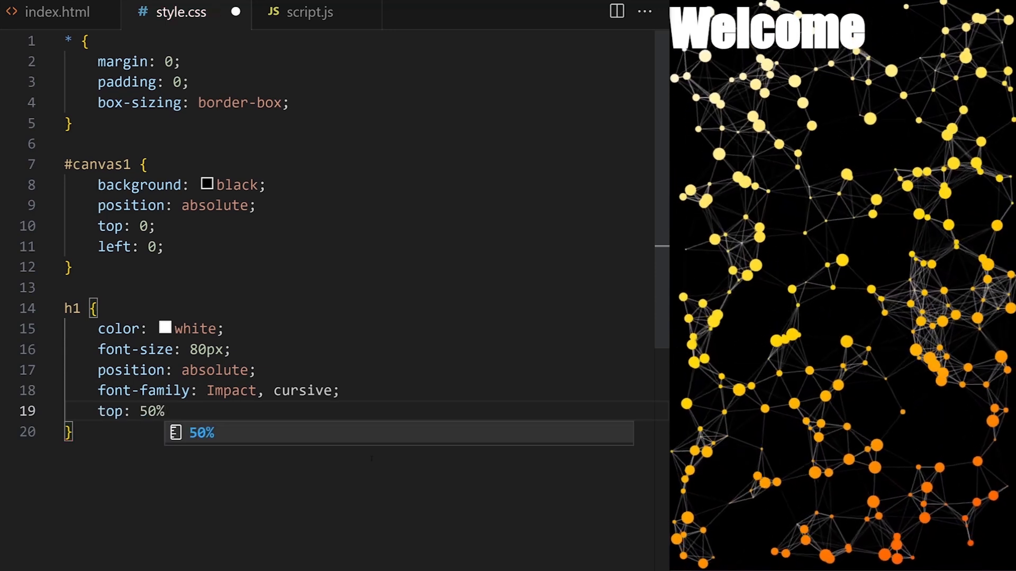
type("left:")
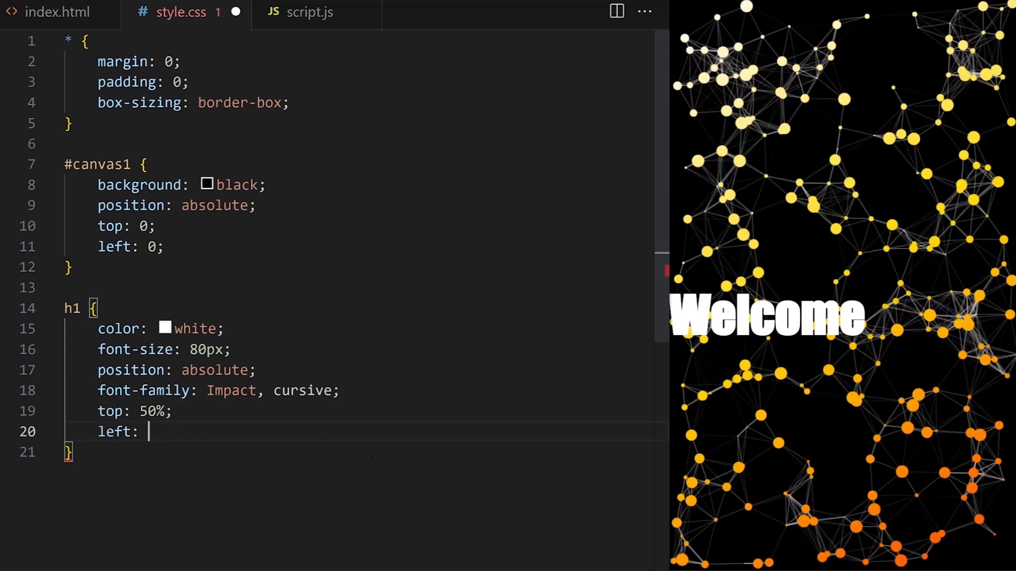
type("50%;")
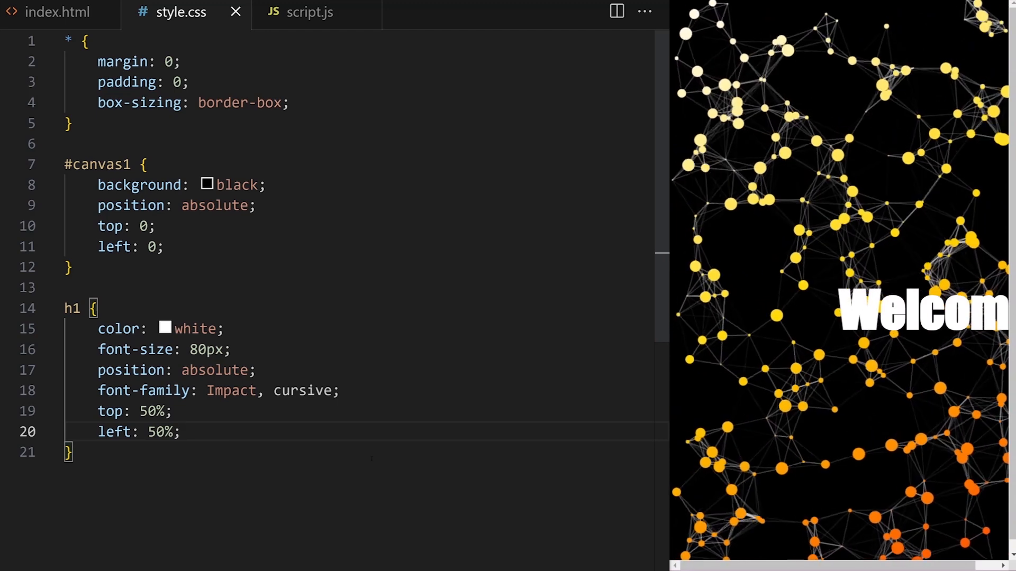
type("transform")
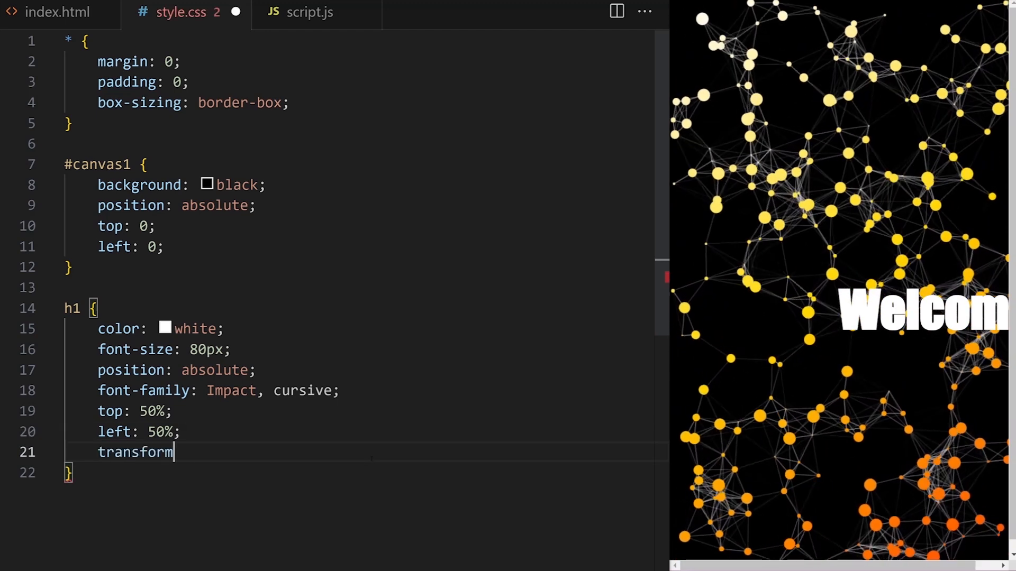
type(": translate(")
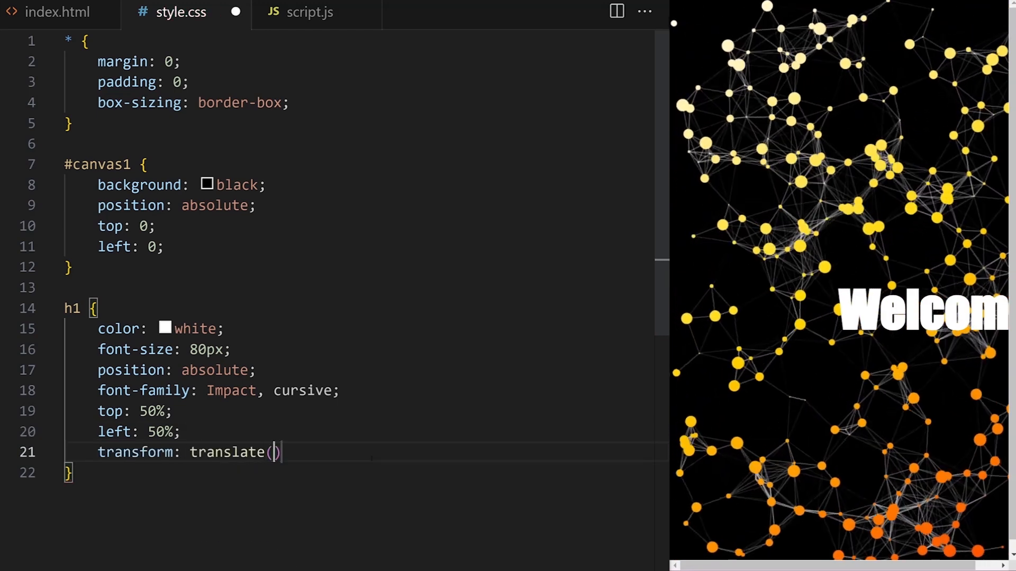
type("-50%")
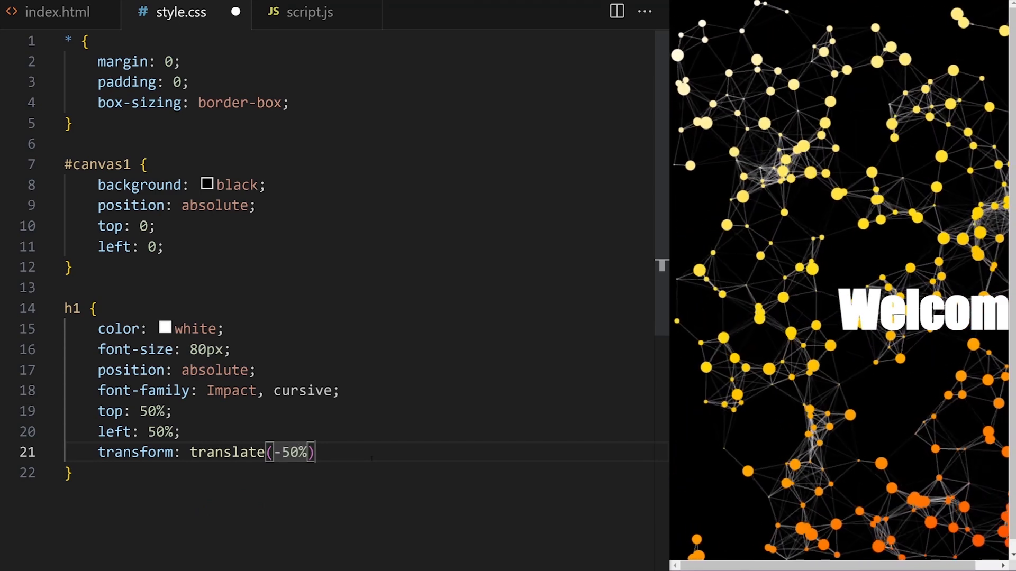
type(", -50%")
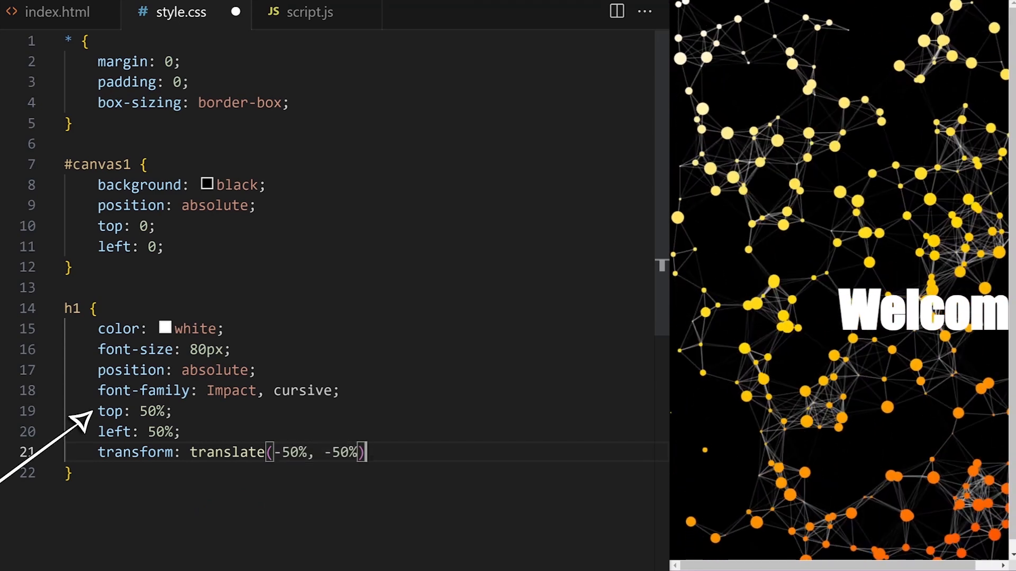
type(";")
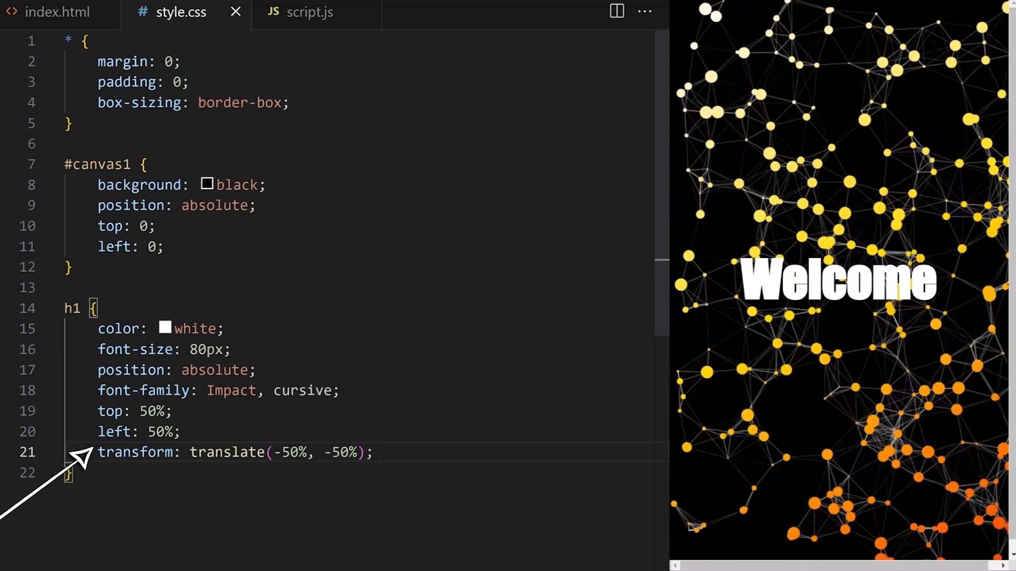
type("border-top: 5px solid")
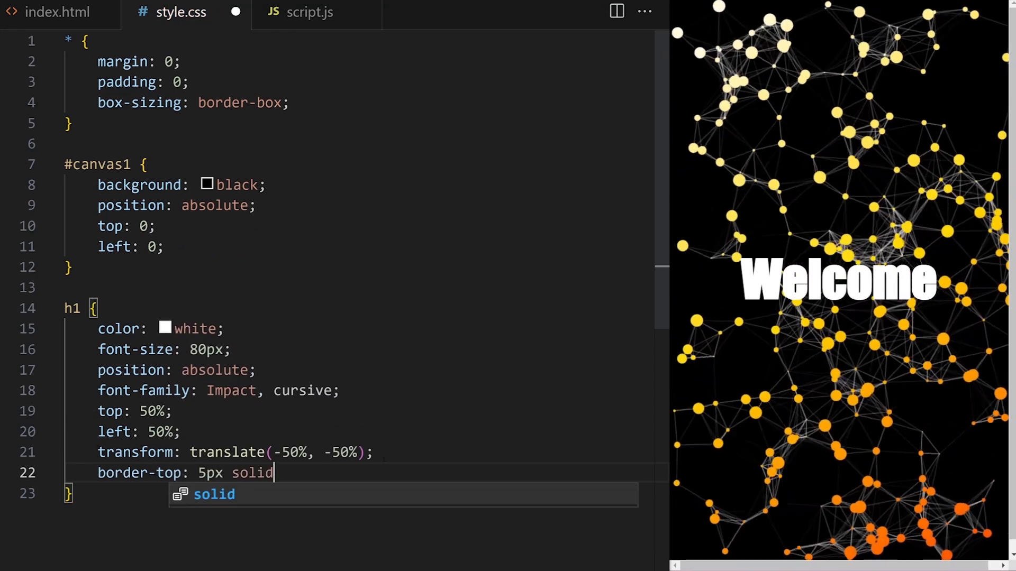
type("white;")
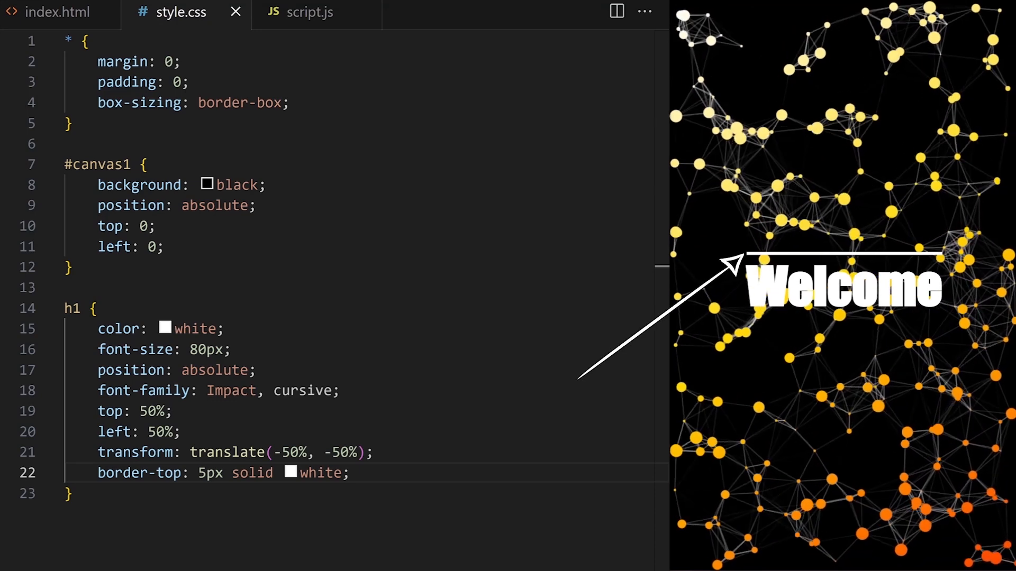
Step: In script.js, make the gradient vertical (0,0,0,canvas.height) with darkblue, white, lightblue stops
left_click(308, 13)
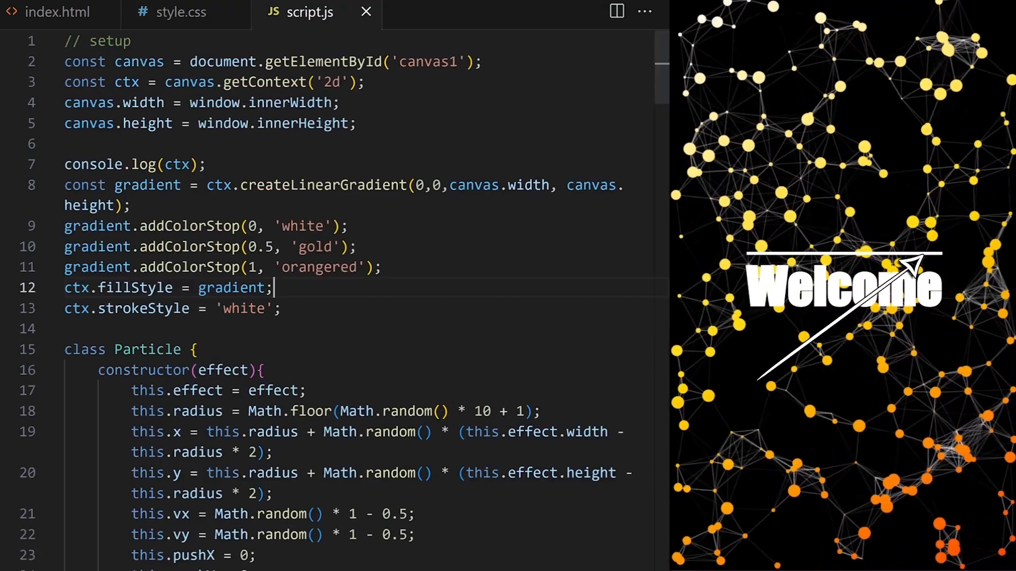
type("darkblu")
left_click(224, 267)
type("lightblu")
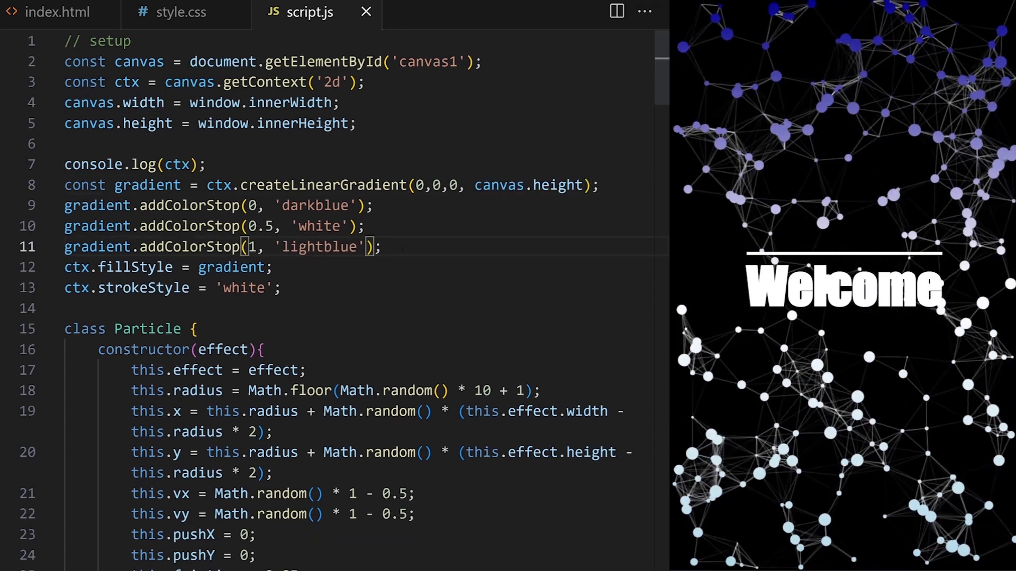
left_click_drag(63, 185, 381, 247)
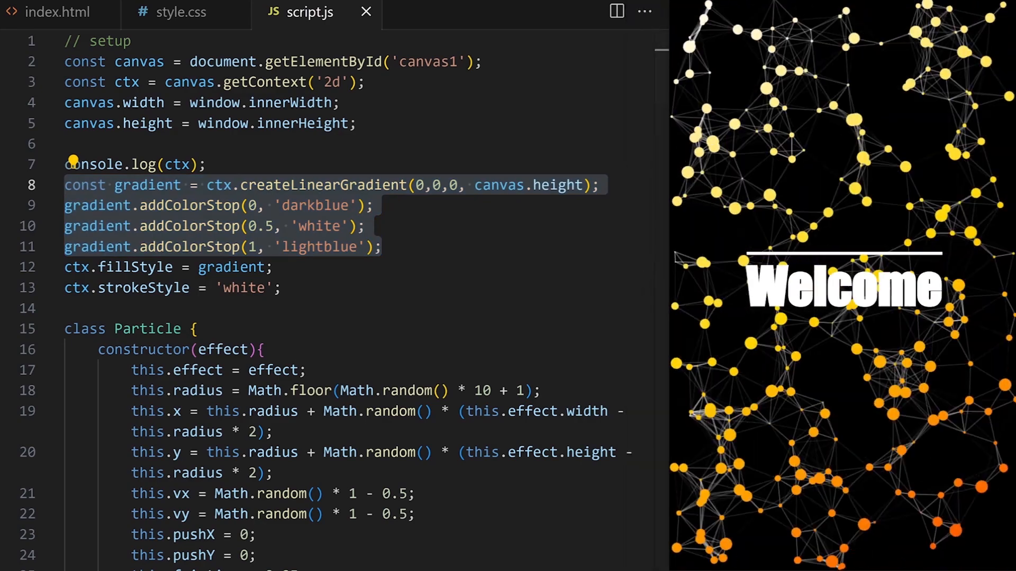
scroll("down", 3)
type("this.gravity")
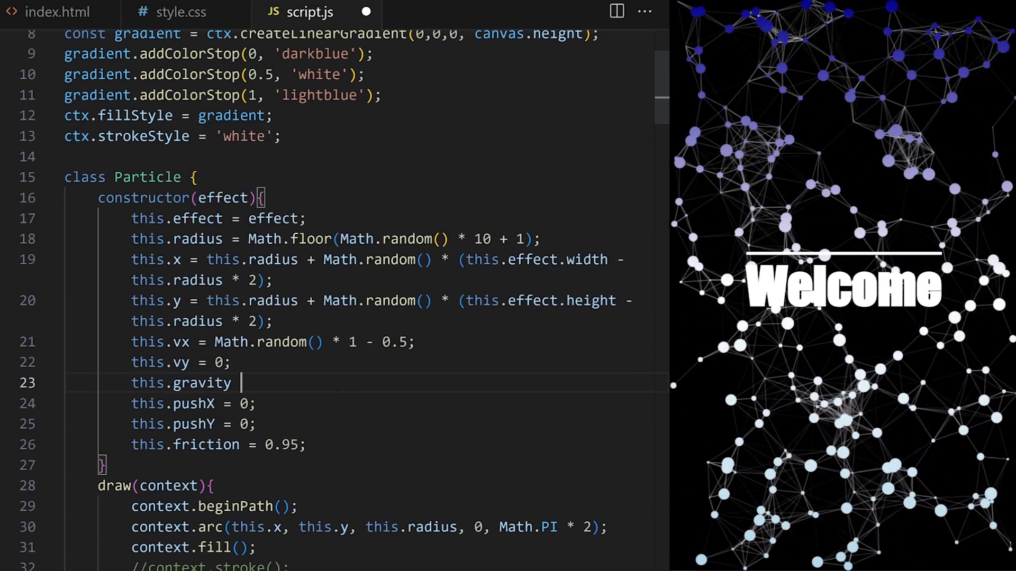
Step: Add this.gravity = this.radius * 0.001 and change radius to Math.random() * 7 + 3
type("=")
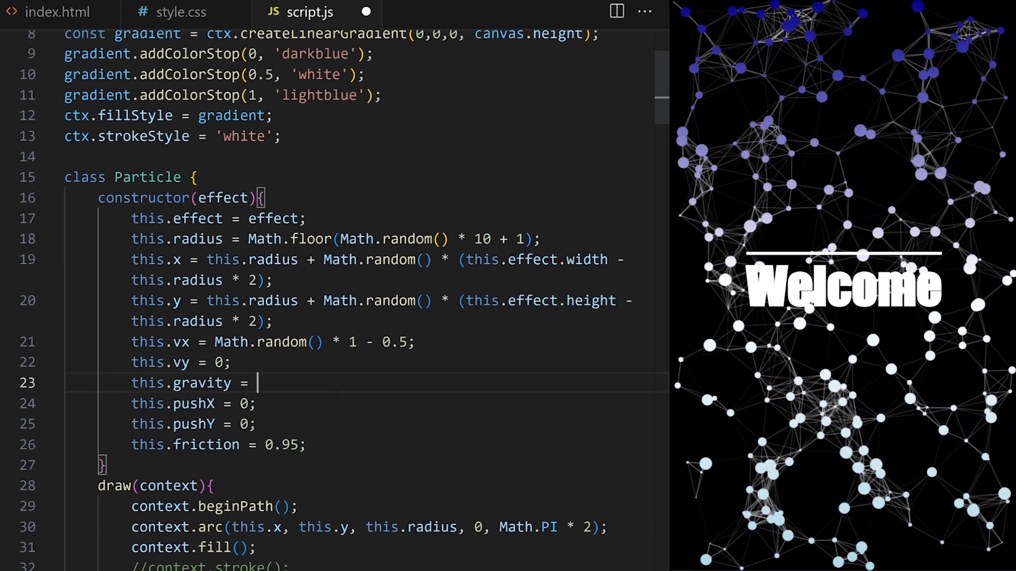
type("this.radius * 0.")
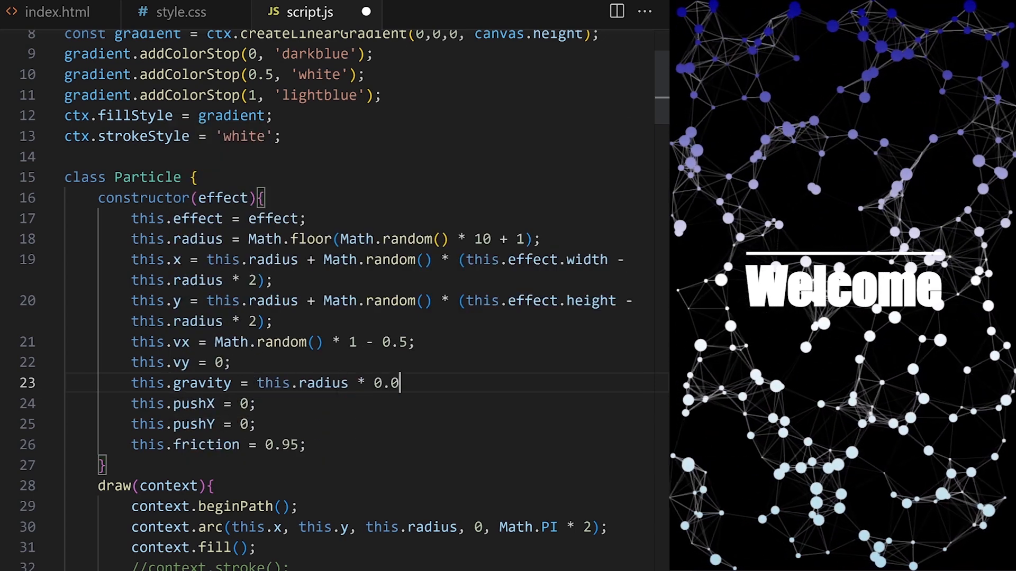
type("01;")
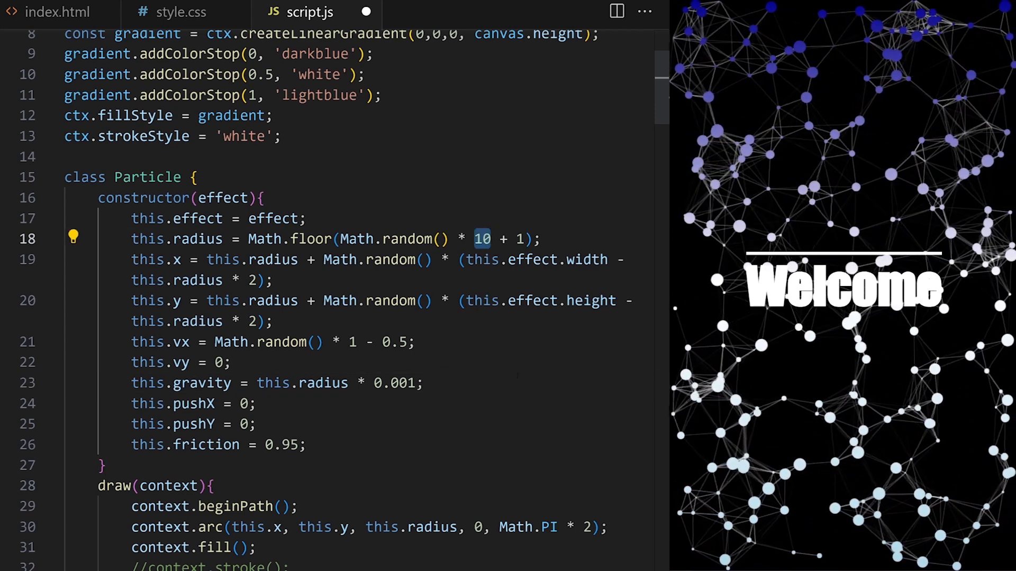
type("7")
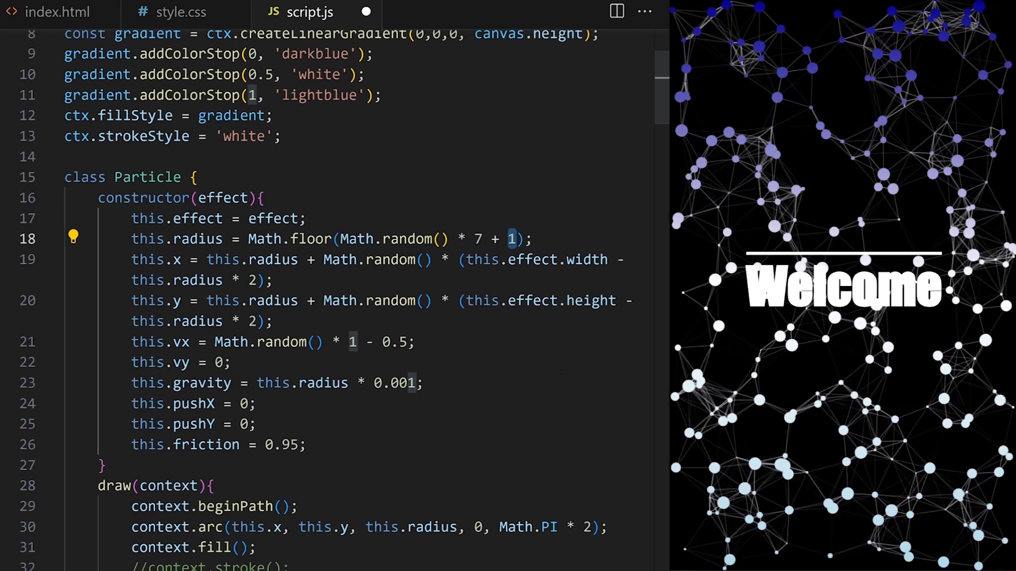
type("3")
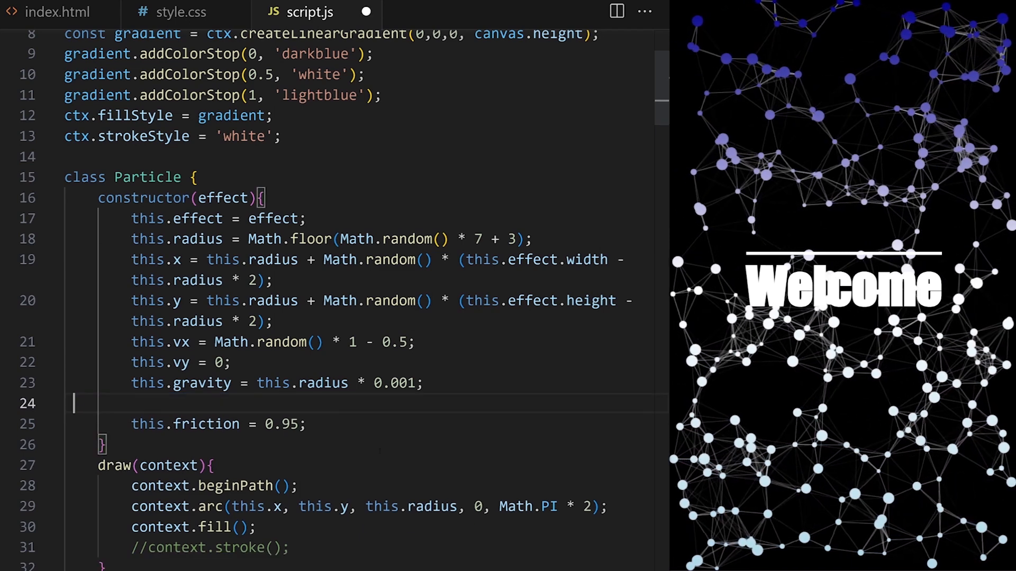
Step: Strip push and friction terms from position updates and add this.vy += this.gravity to update()
scroll("down", 3)
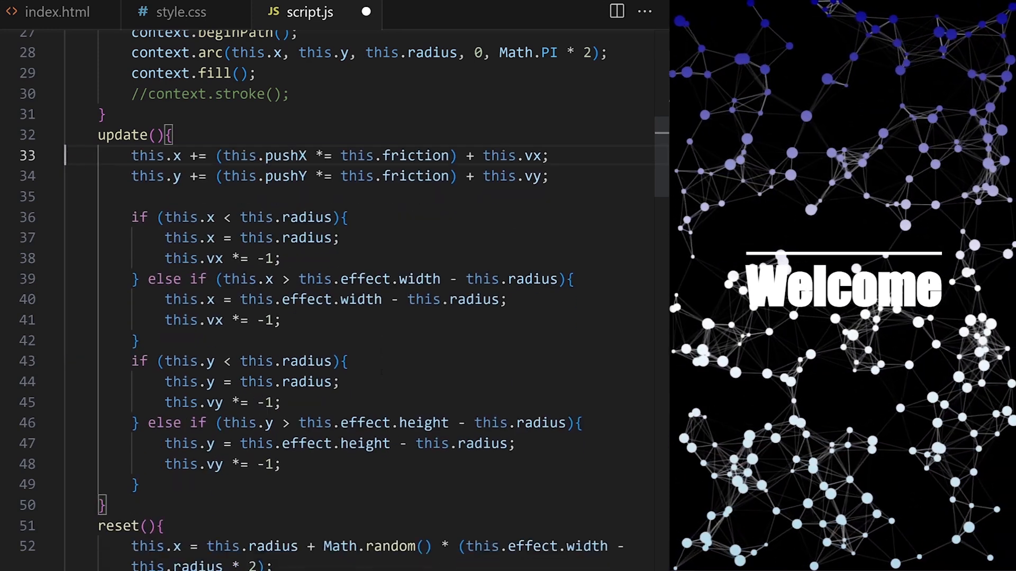
left_click_drag(220, 156, 476, 156)
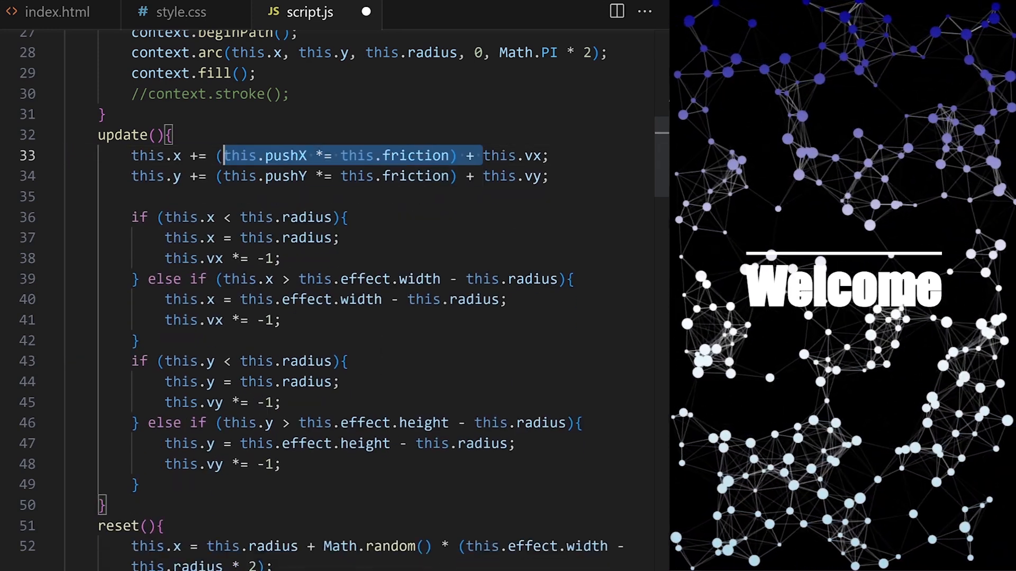
key("Delete")
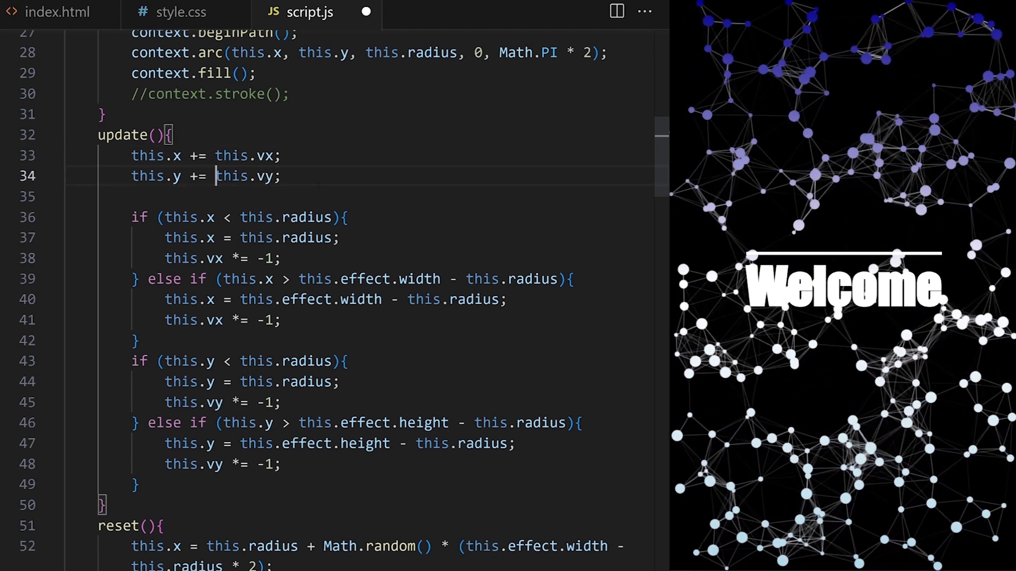
key("Enter")
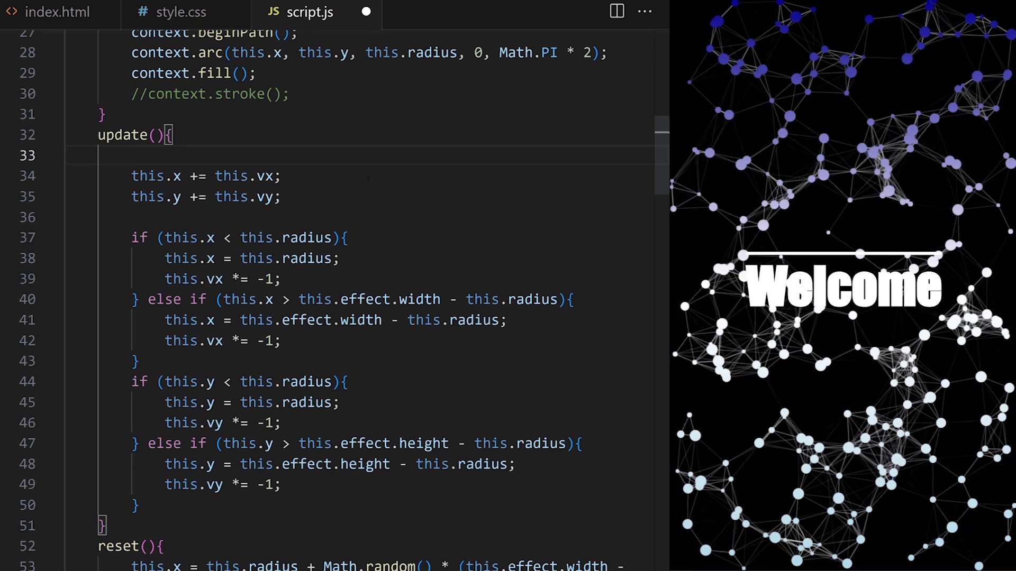
type("this.vy")
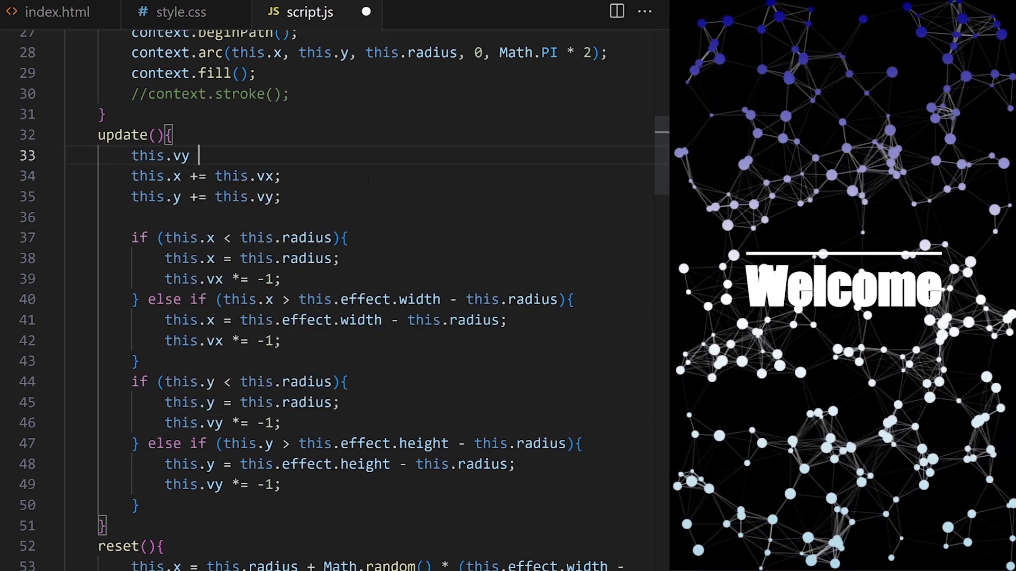
type("+= this.gravity;")
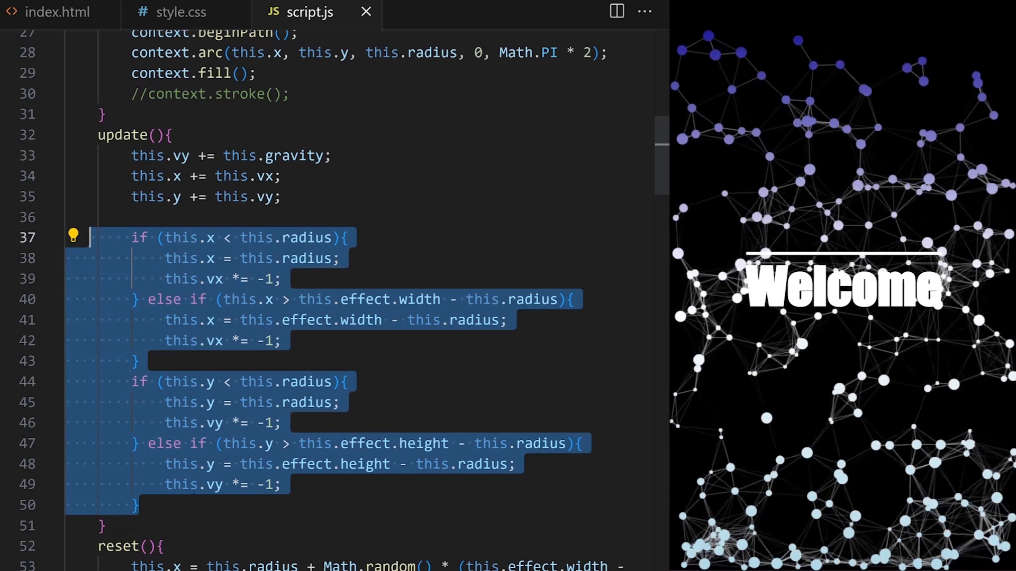
Step: Delete the side and top boundary checks and set the constructor's this.y to 0
key("Delete")
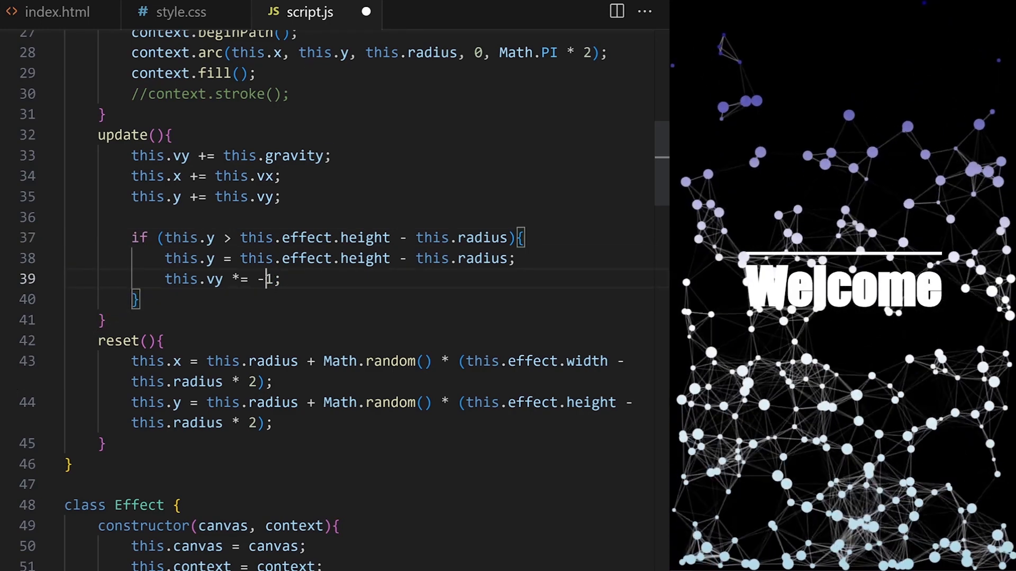
type("0.95;")
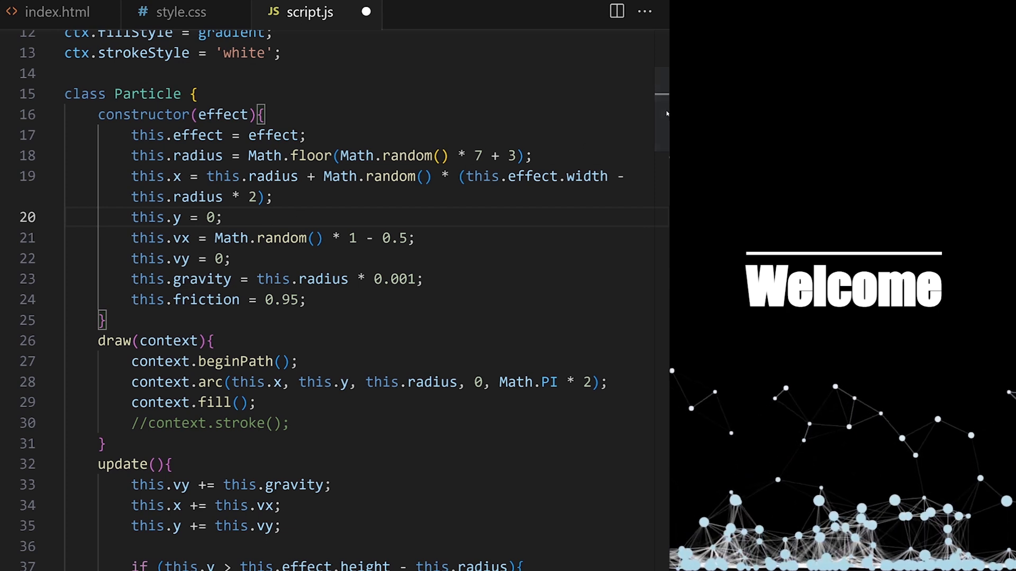
Step: Set this.y = 0 in reset() and call this.reset() when a particle hits the bottom
scroll("down", 3)
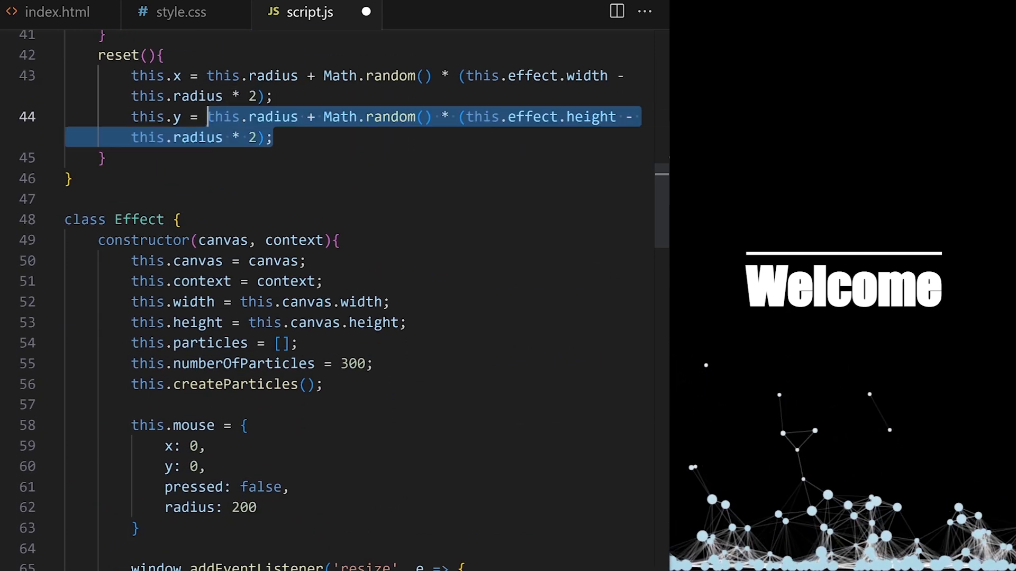
type("0;")
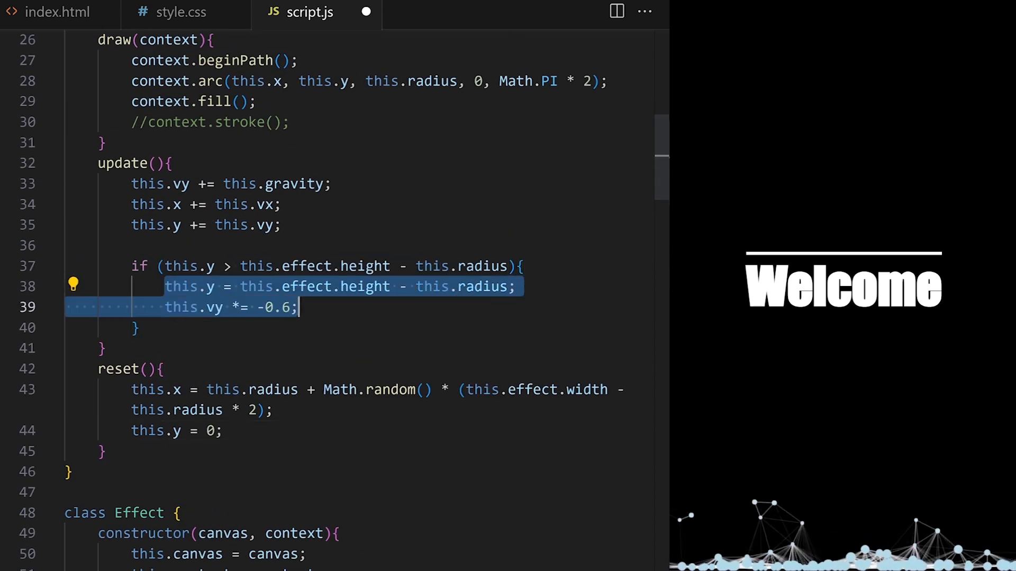
type("this.reset();")
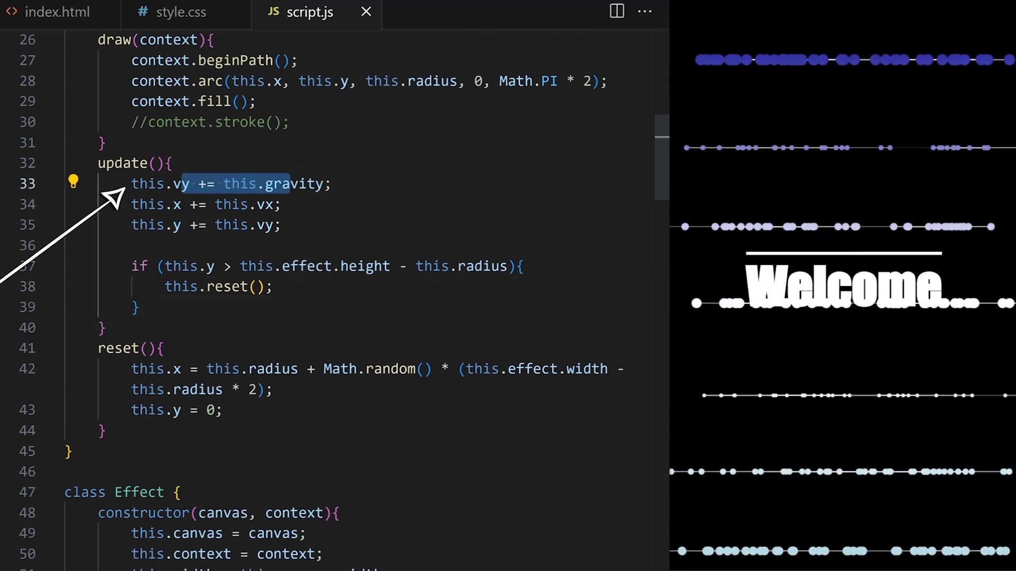
Step: Add this.vy = 0 in reset() and start y at -radius minus random × half effect height
type("t")
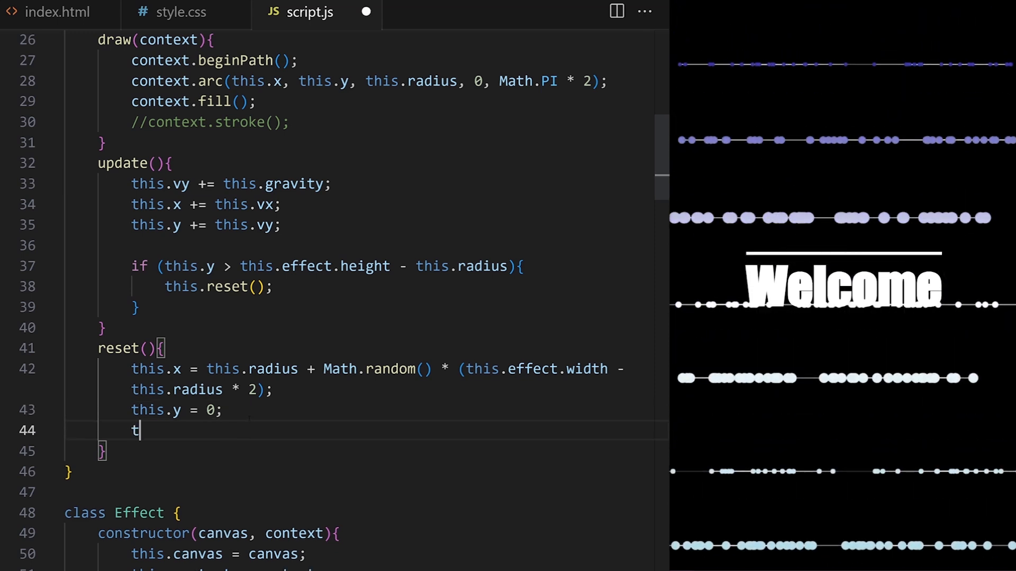
type("his.vy = 0;")
left_click(397, 410)
type(" - ")
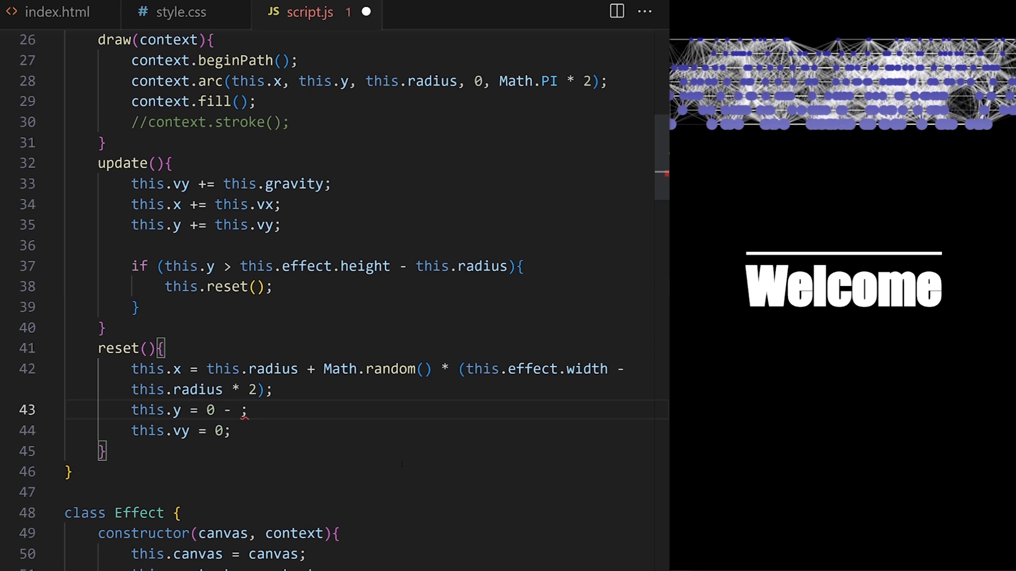
type("Math.random()")
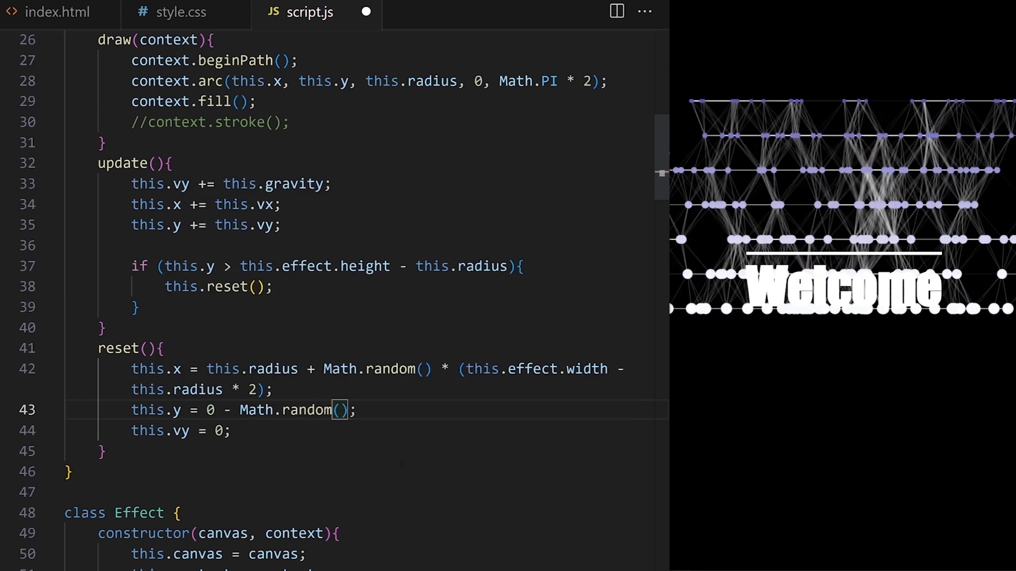
type("* this.effect.height * 0.5;")
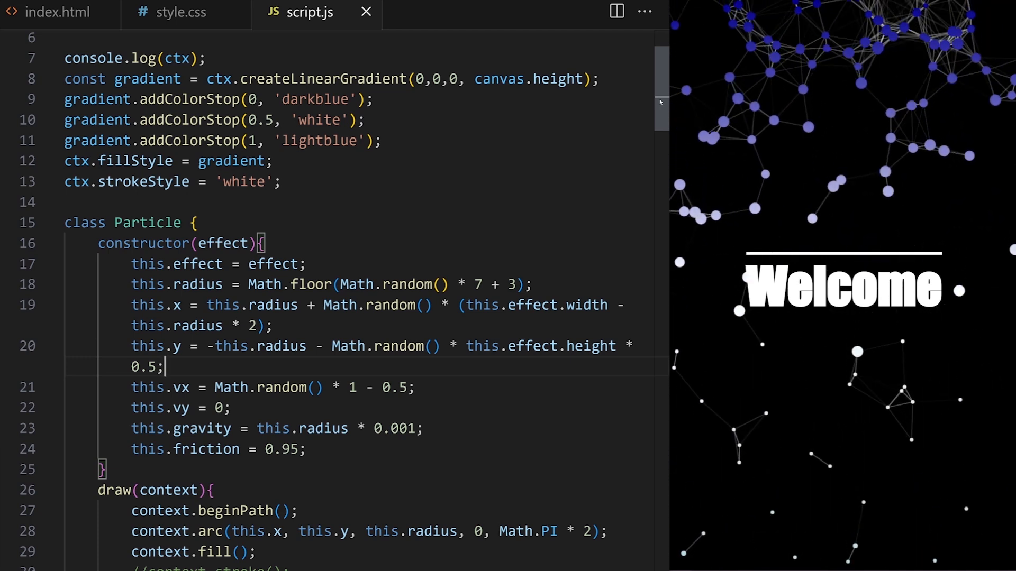
Step: Replace const maxDistance = 80 with this.maxDistance = 100 and update both later references
scroll("down", 3)
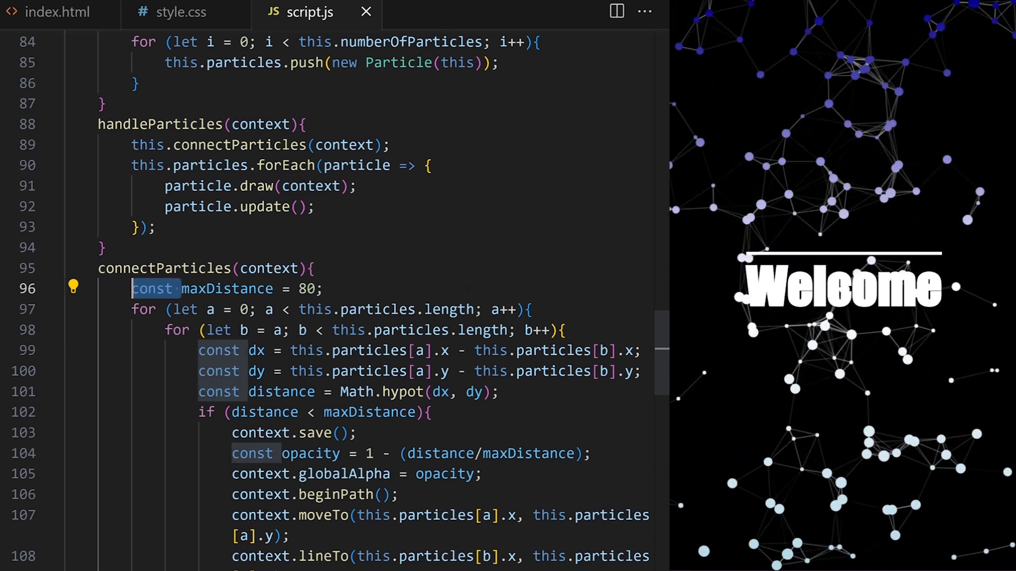
type("this.")
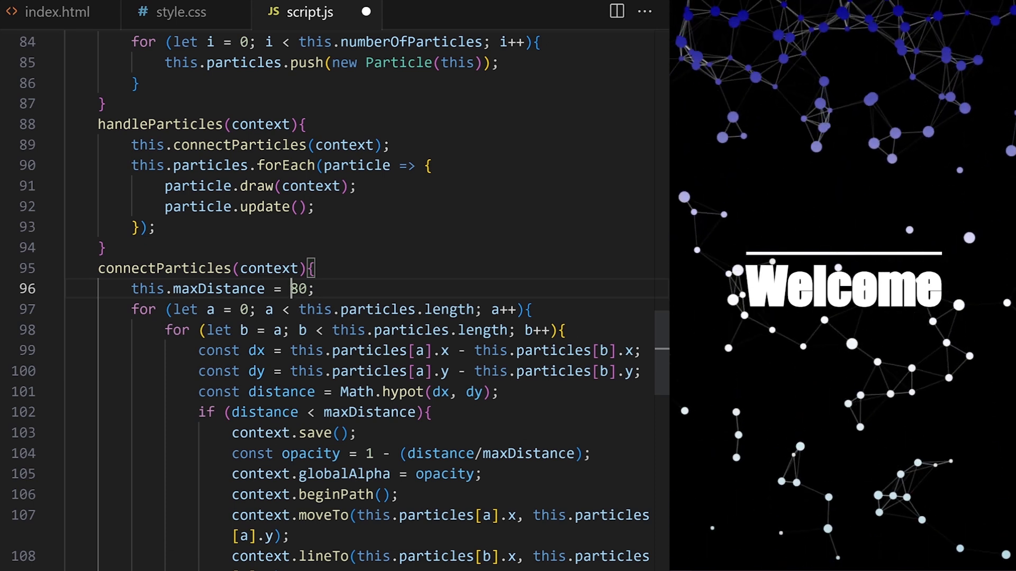
type("10")
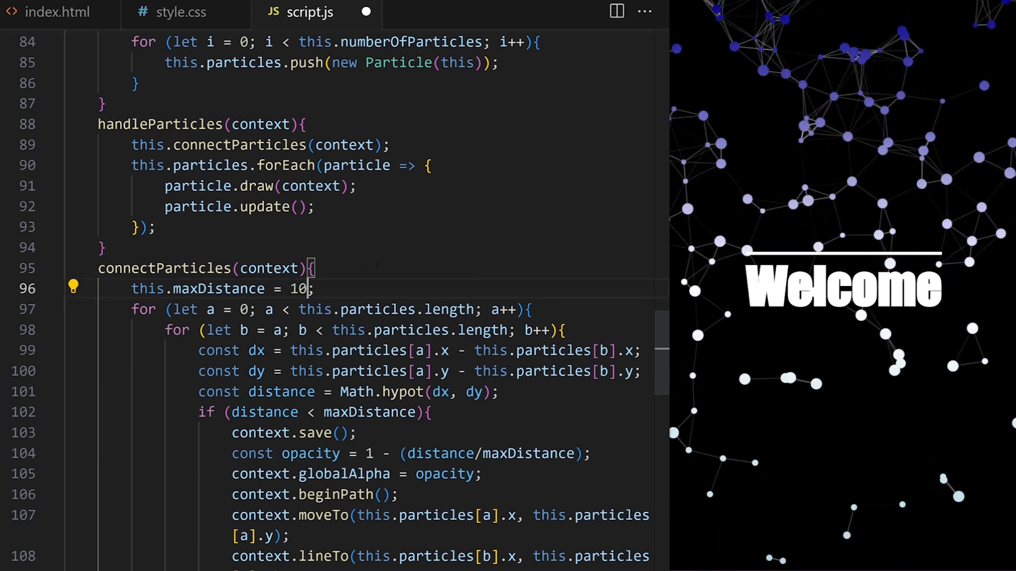
type("0")
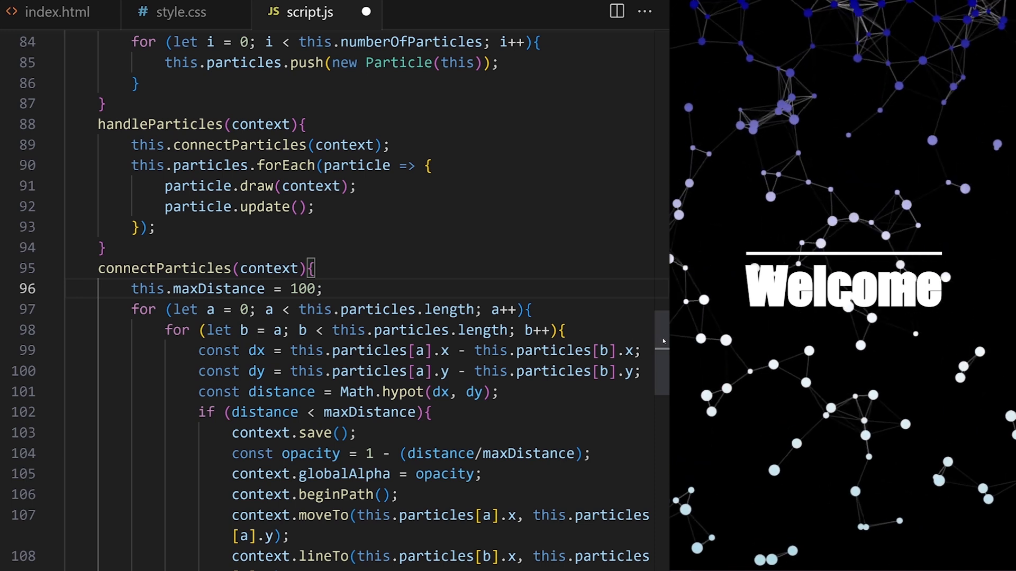
scroll("down", 3)
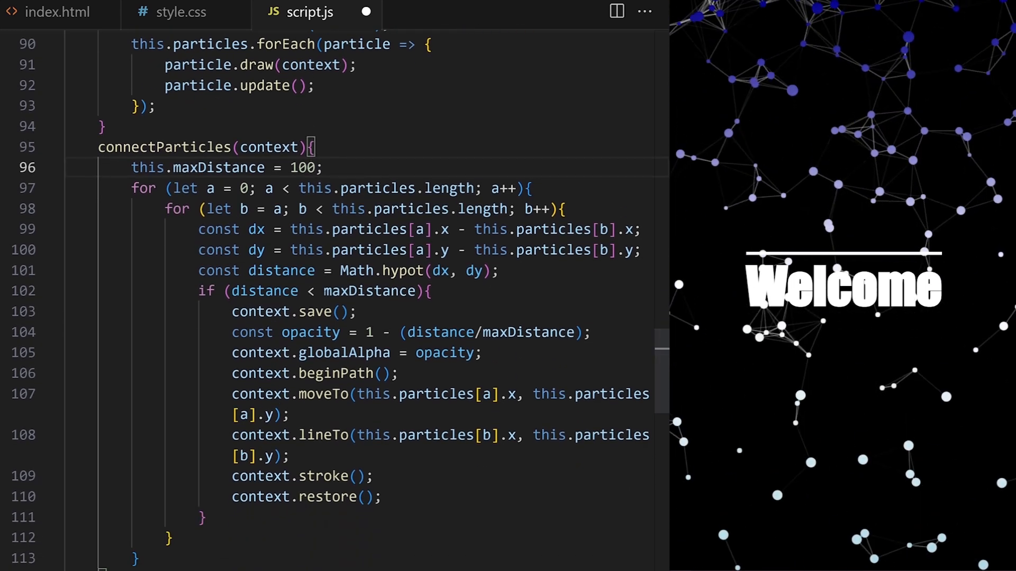
type("this.")
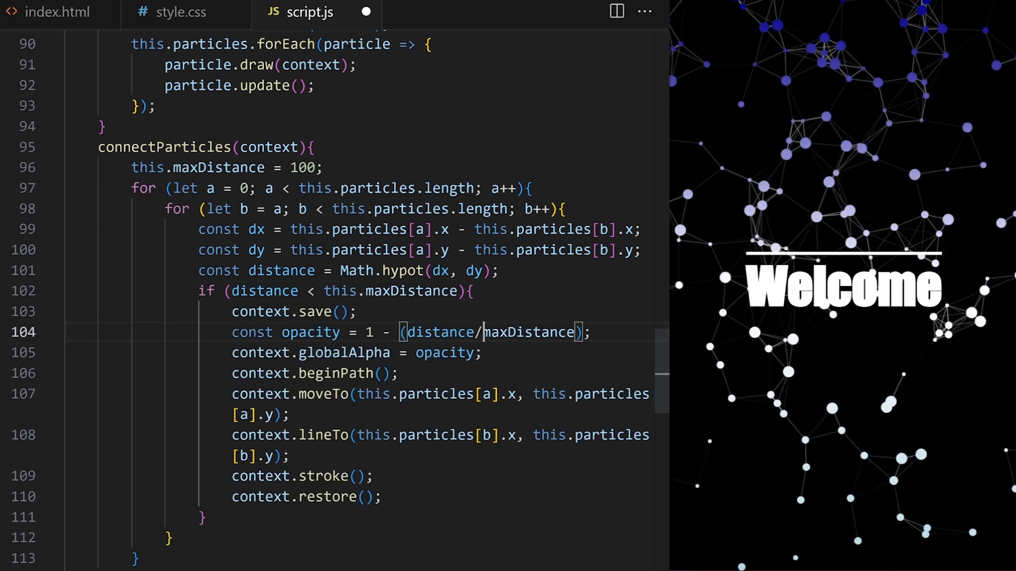
type("this.")
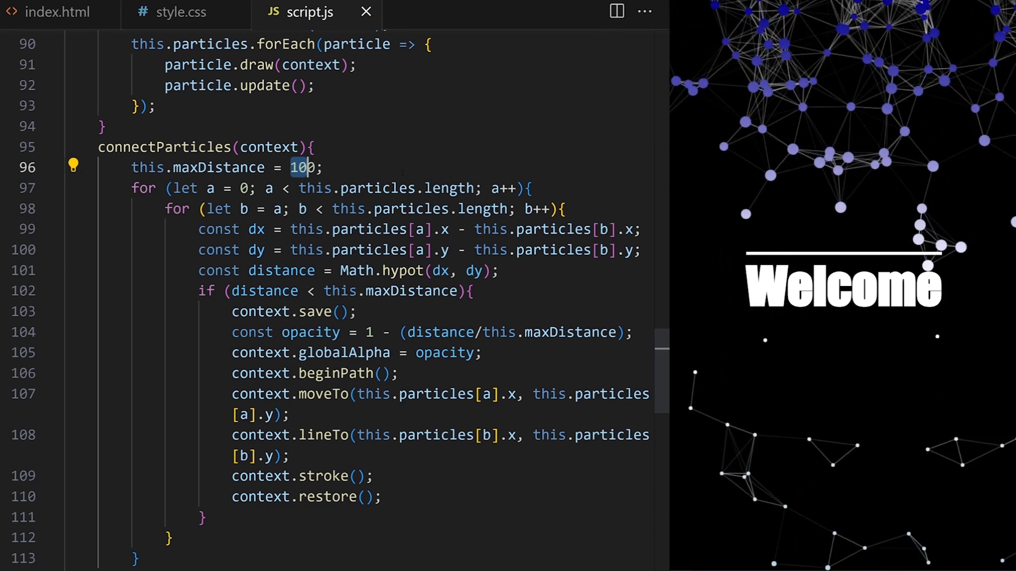
Step: Extend update()'s reset condition with maxDistance margins for the bottom, left and right edges
type("90")
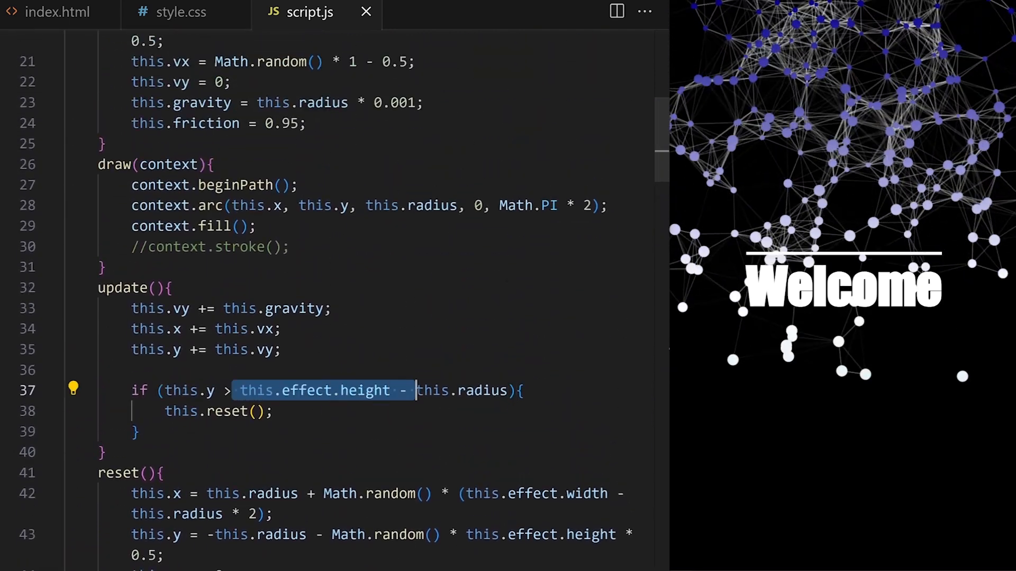
type("+")
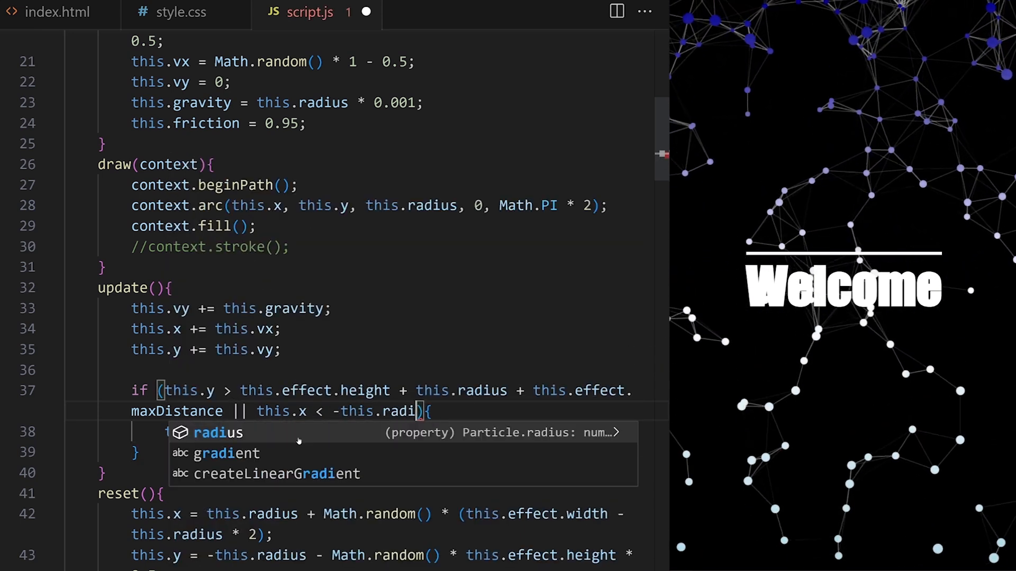
type("- this.effect.maxDistance ||")
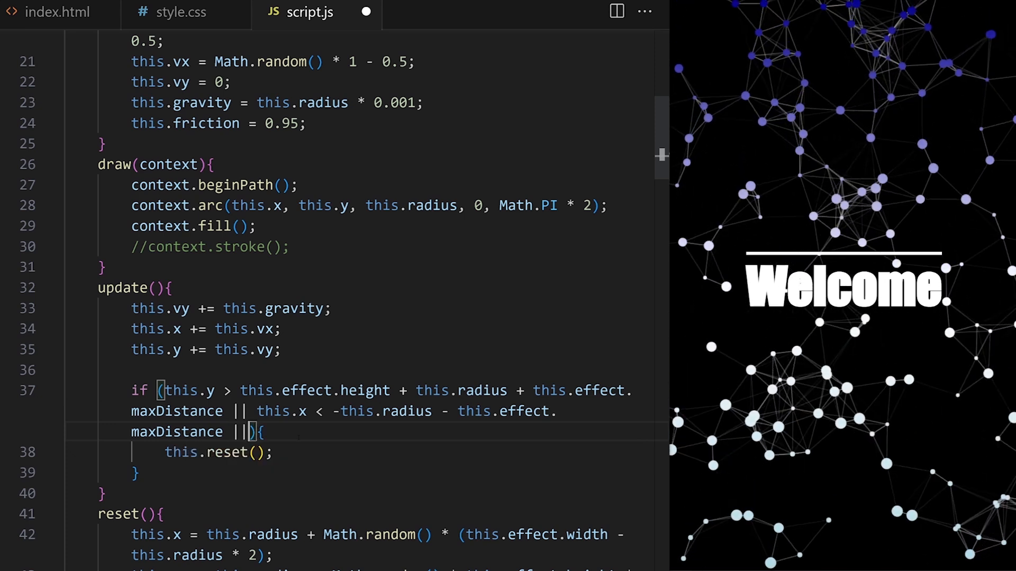
type("this.x > this.effect.width + this.radius +")
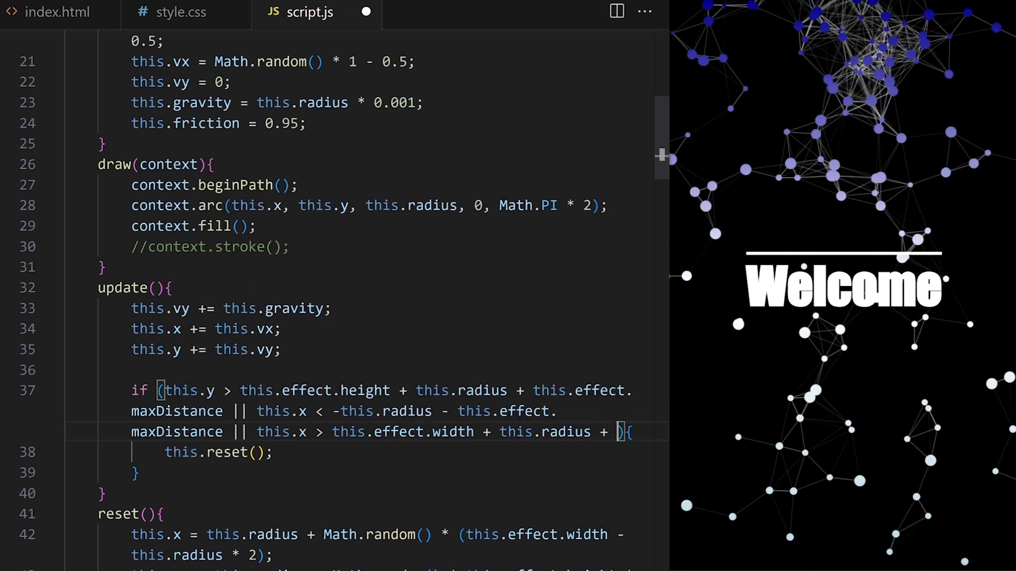
type("this.effect.maxDistance")
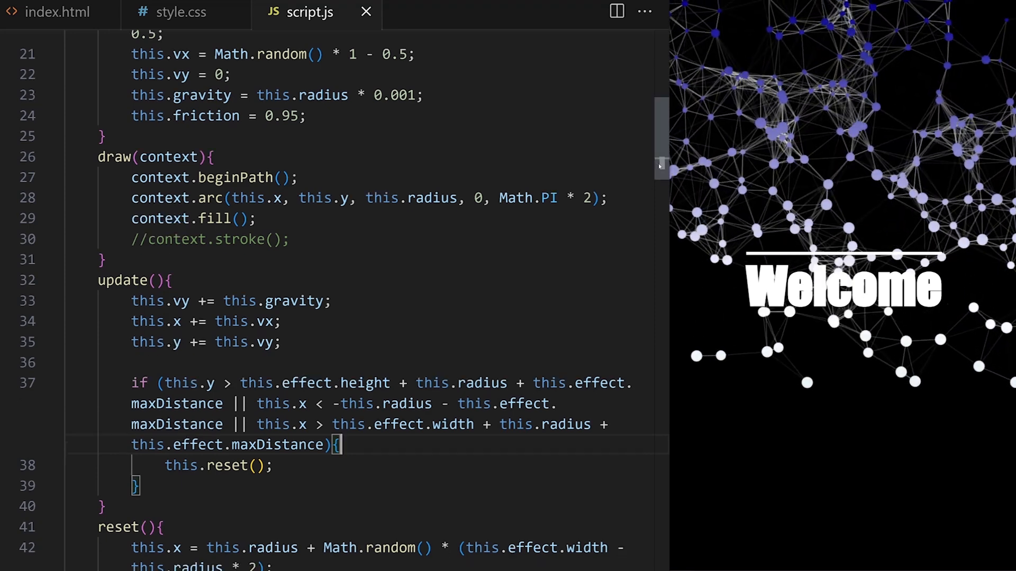
Step: Set reset()'s y to -radius - maxDistance - Math.random() * height * 0.2
scroll("down", 3)
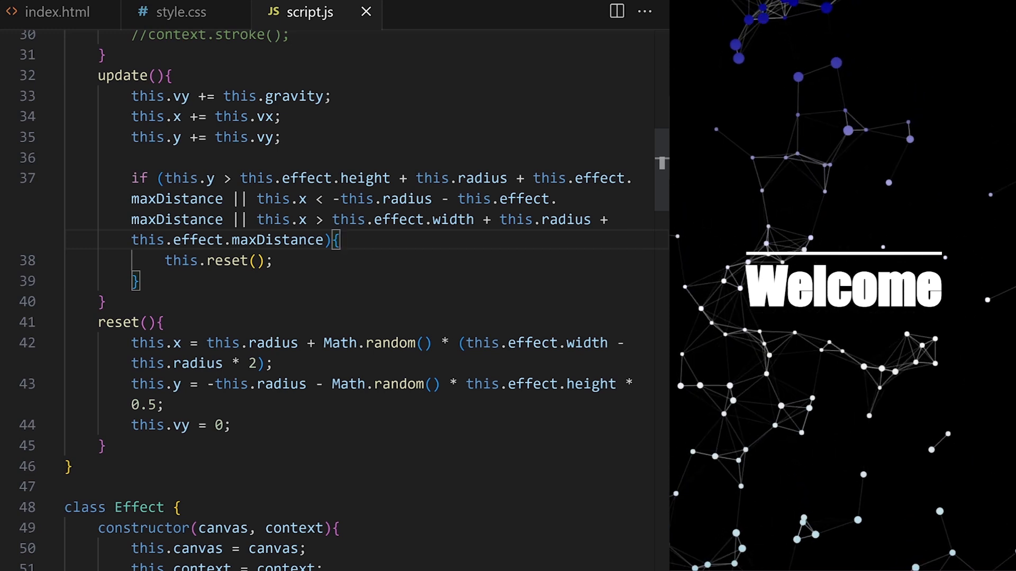
type("effect")
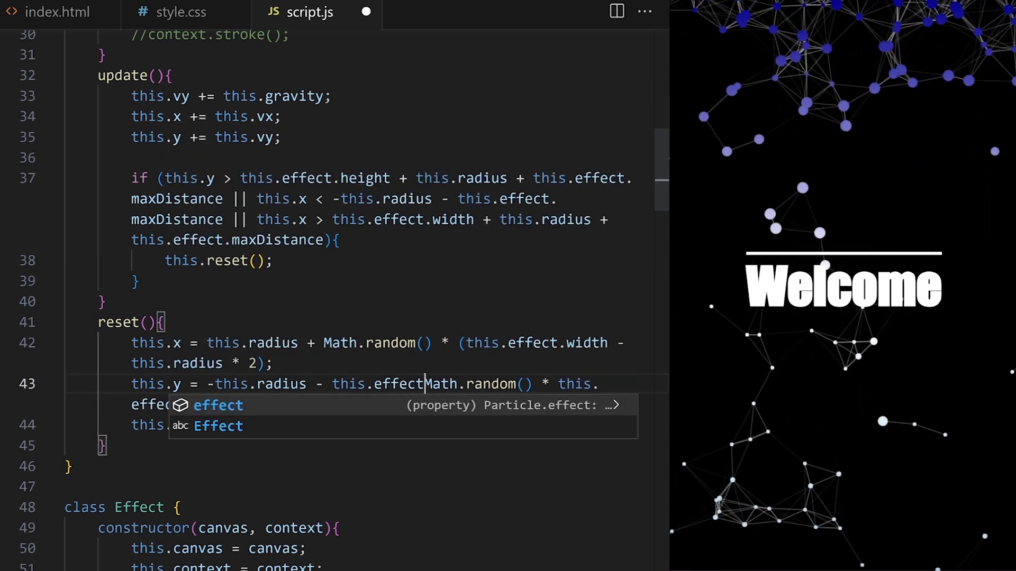
type(".maxDistance -")
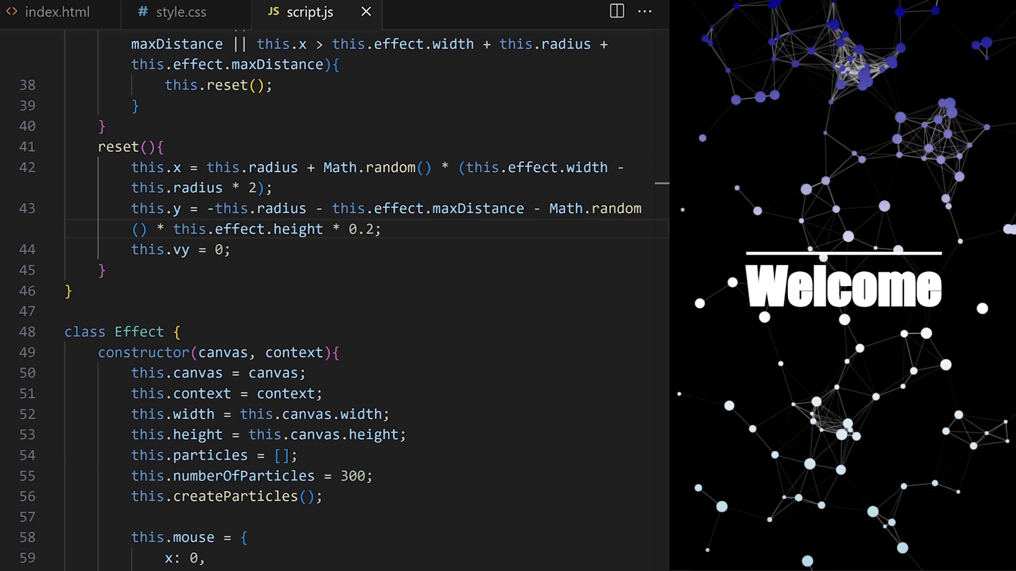
Step: Add this.debug = true to the Effect constructor
scroll("down", 3)
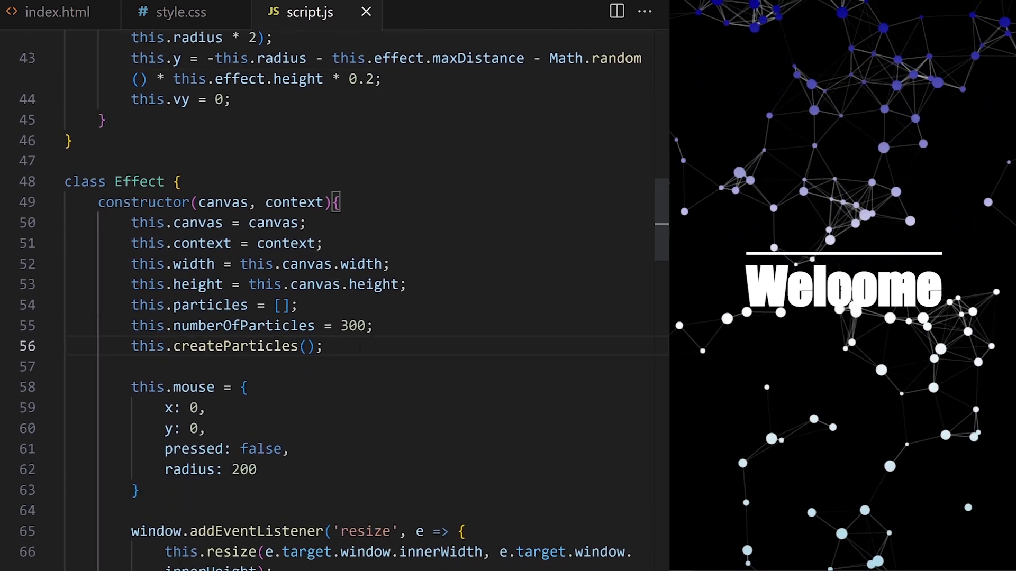
type("this.debug")
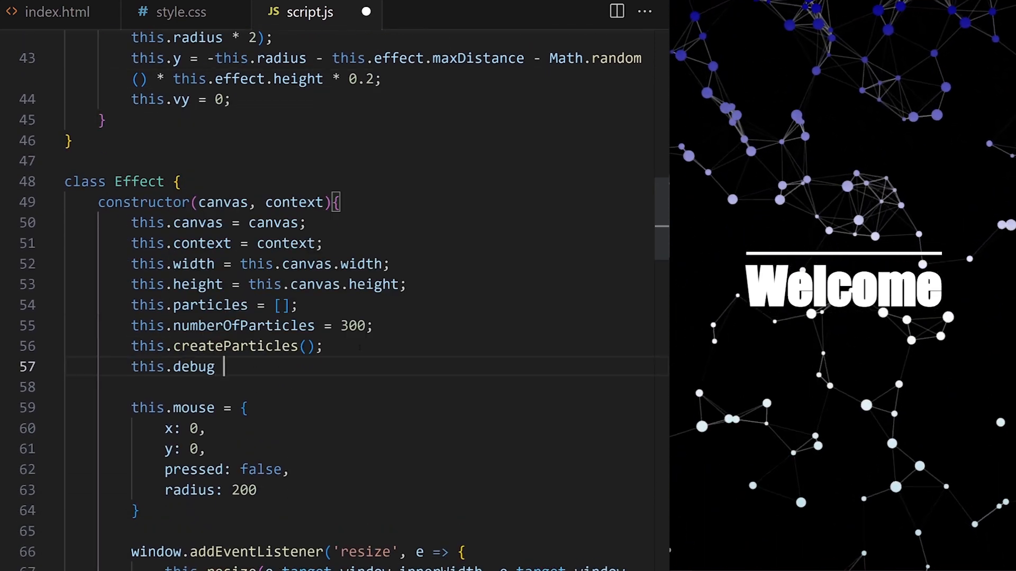
type("= true;")
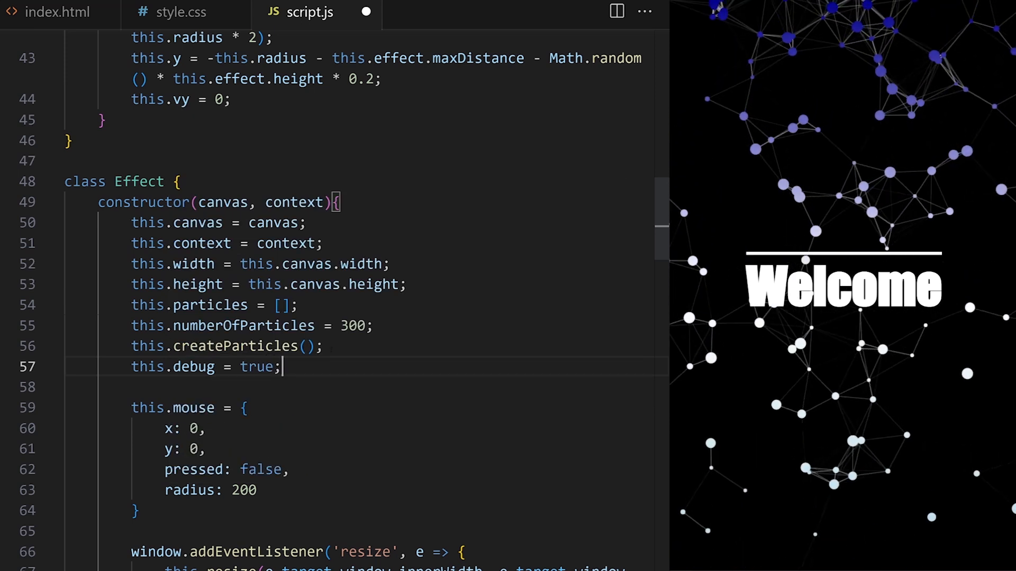
Step: Add a window keydown listener that toggles this.debug when e.key is 'd'
type("windo")
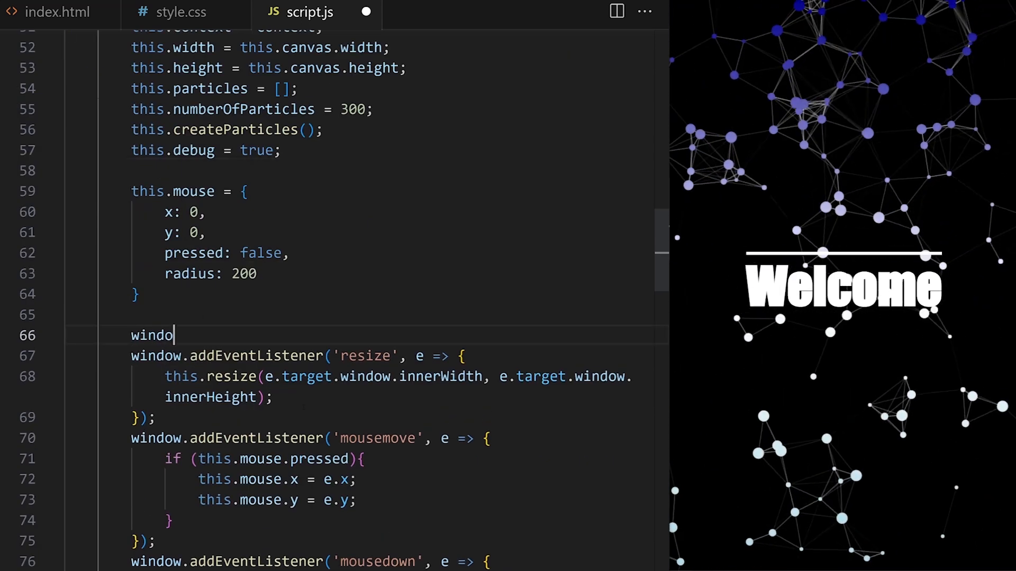
type("w.addEventListener('keydown'")
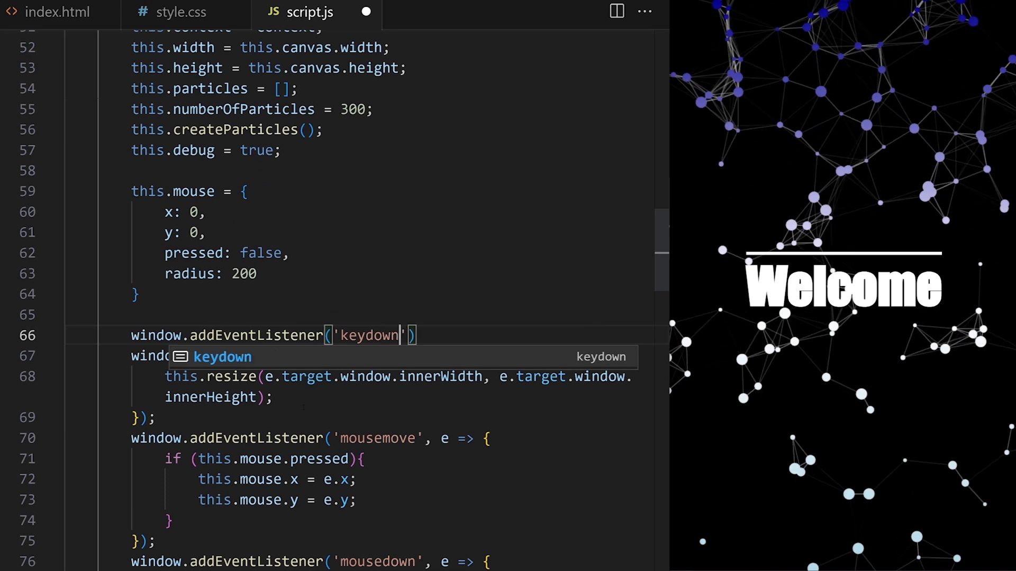
type(", e => {")
type("if (")
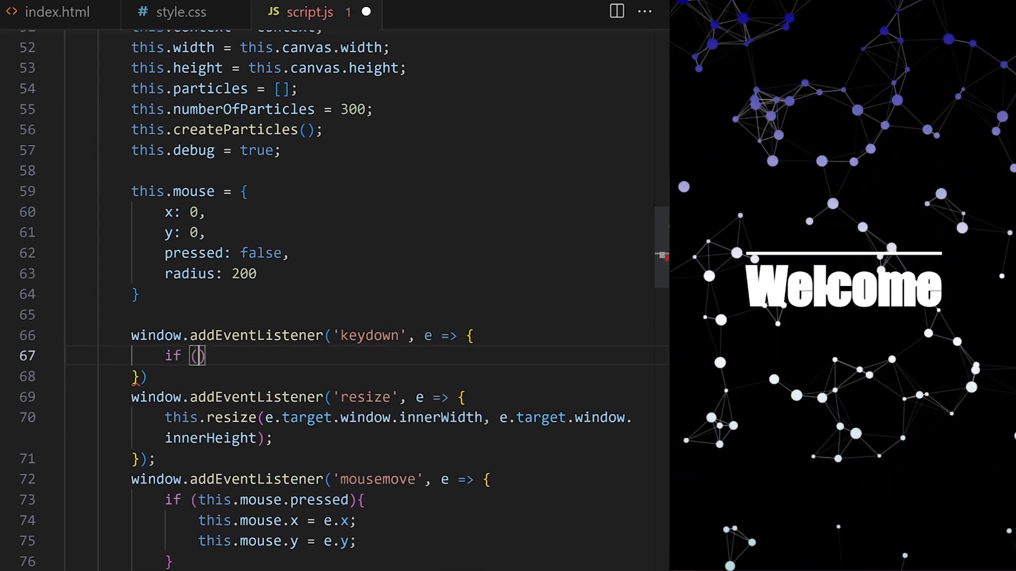
type("e.key === 'd'")
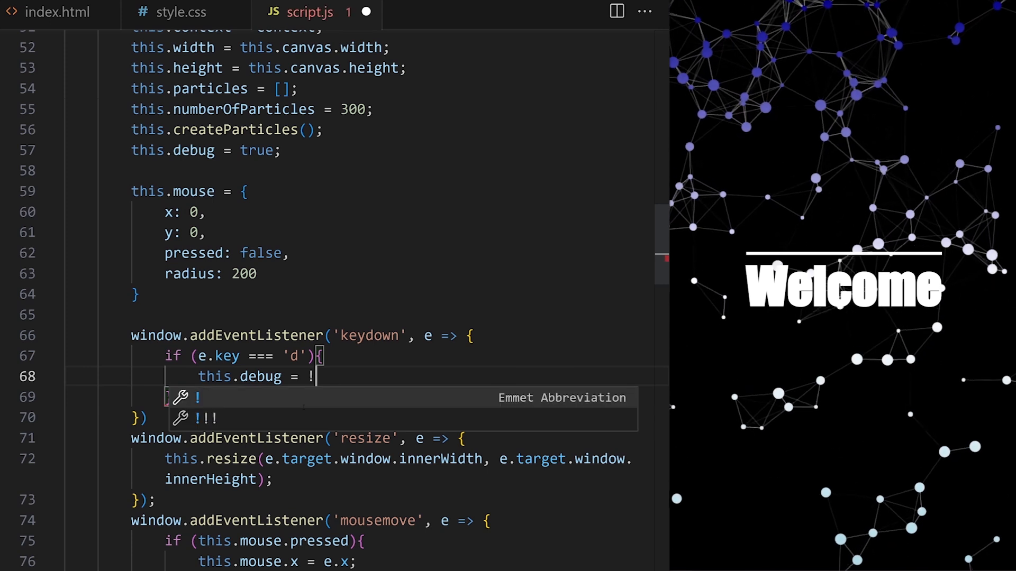
type("this.debug;")
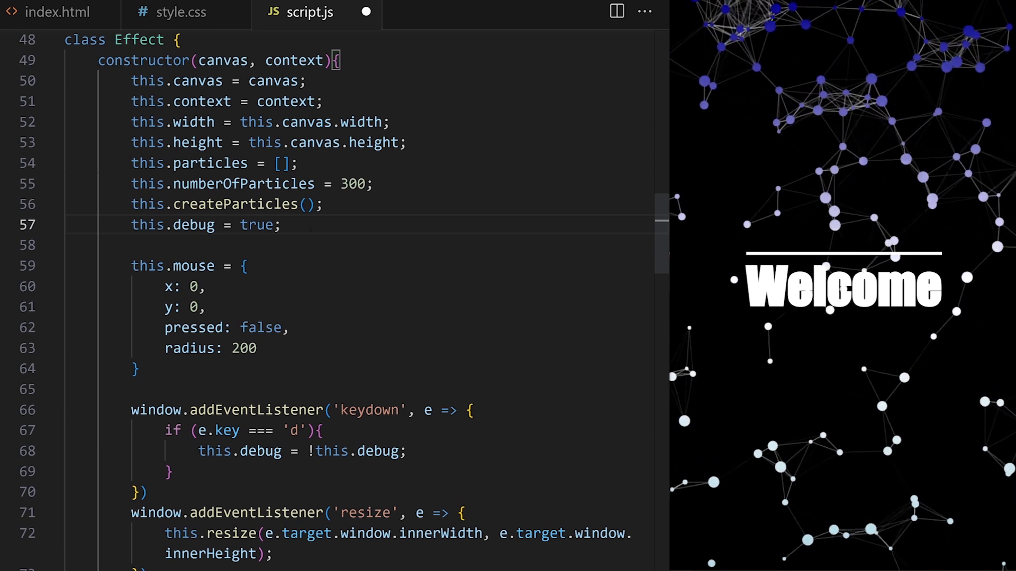
Step: Set this.element to getElementById('caption').getBoundingClientRect(), after checking the id in index.html, and log it
type("this.element =")
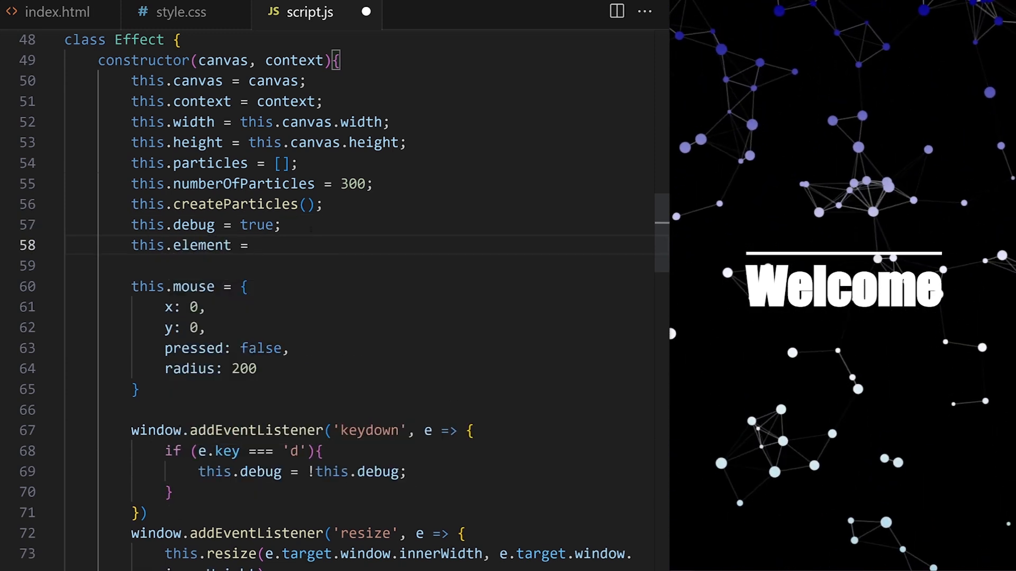
type("document.get")
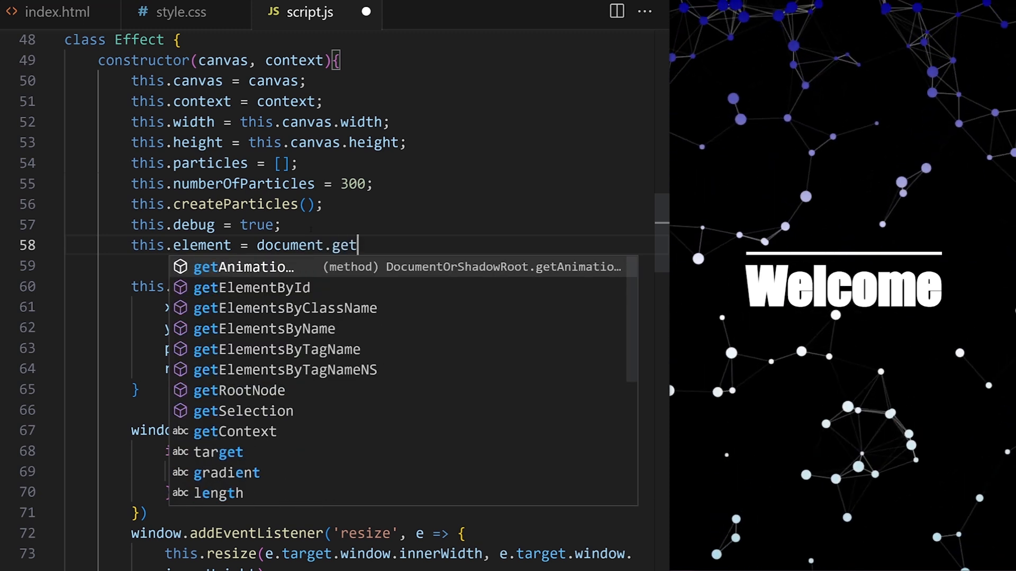
type("ElementById();")
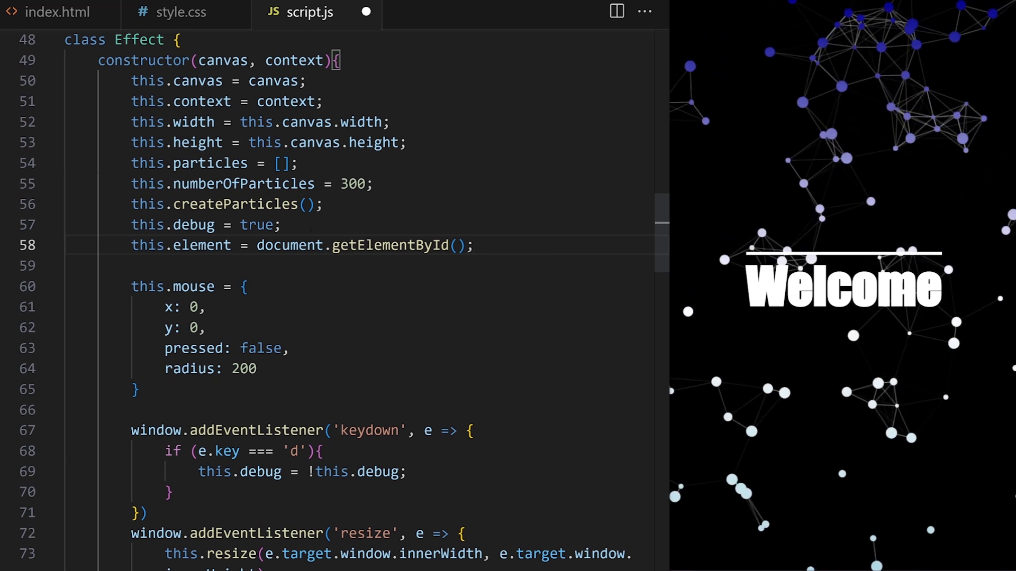
left_click(58, 12)
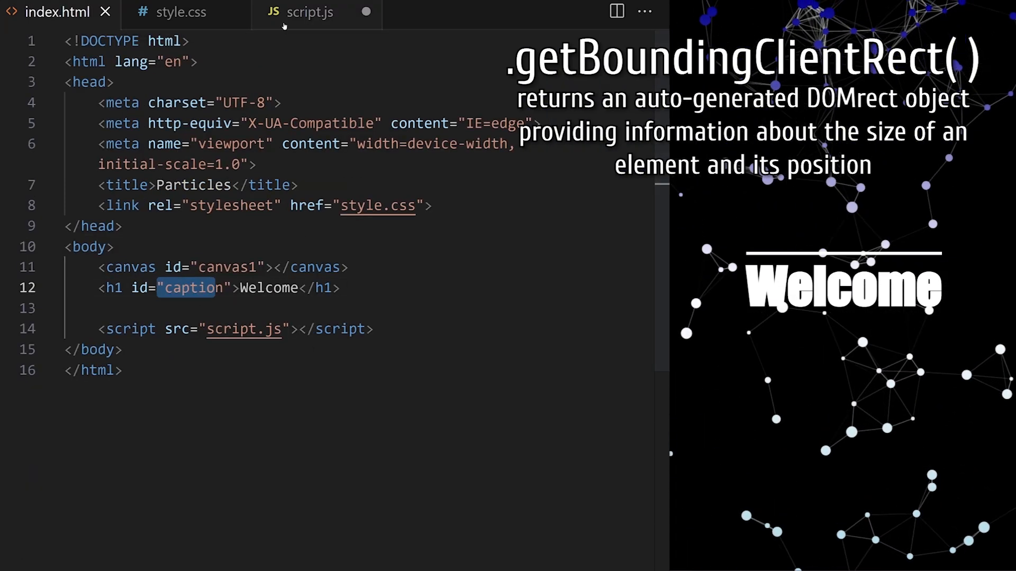
left_click(309, 12)
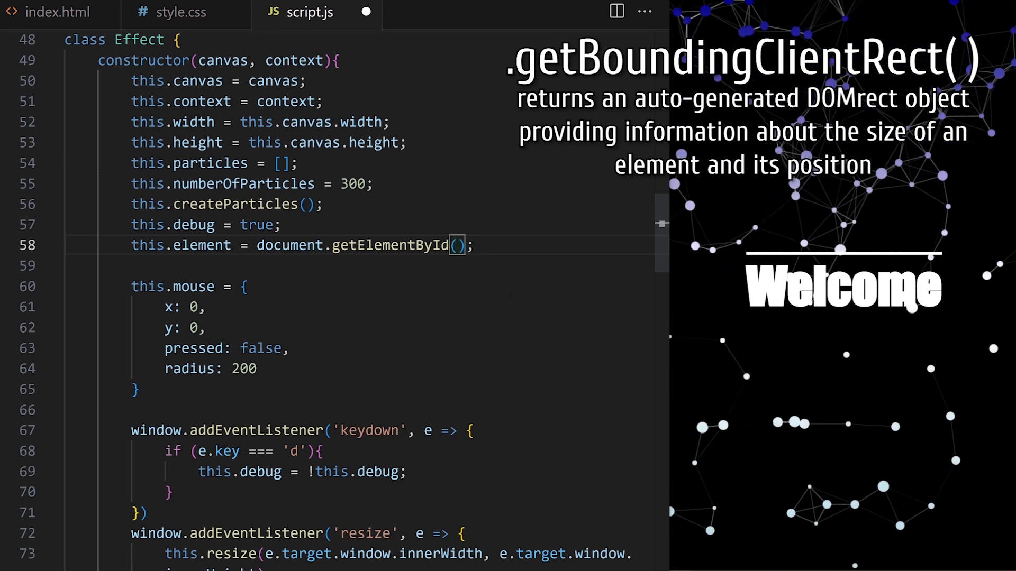
type("'caption'")
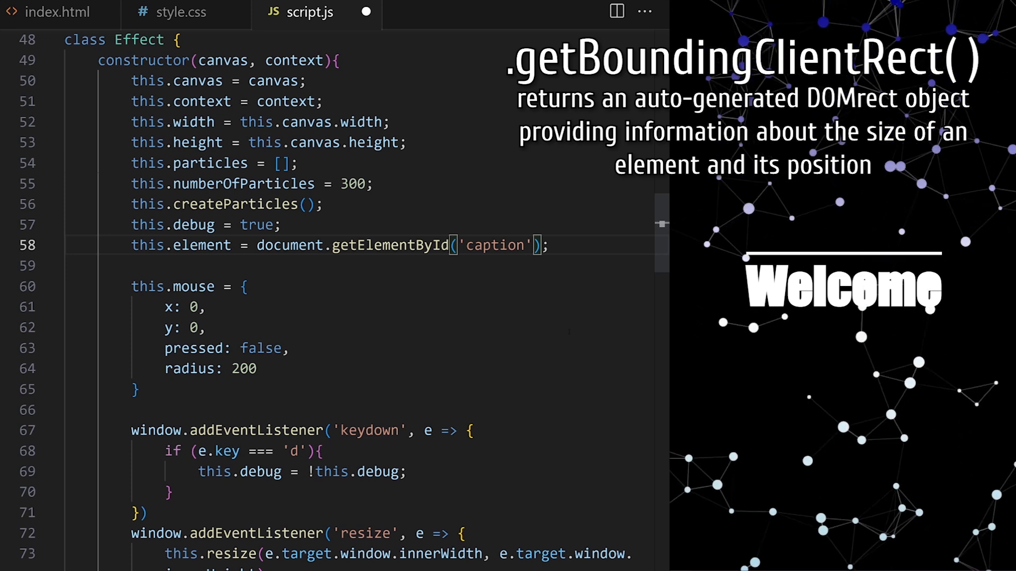
type(".g")
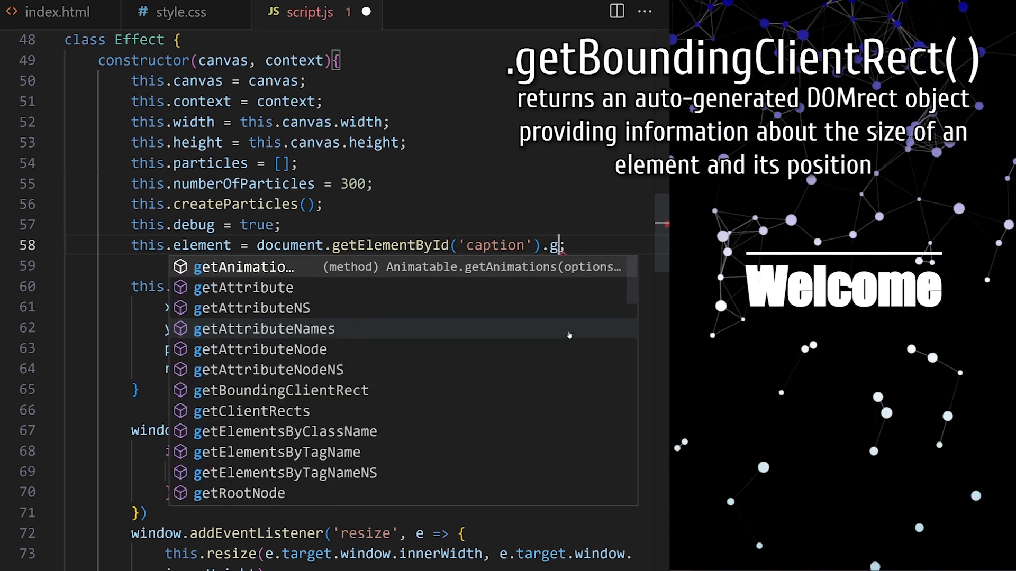
type("etBoundingClientRect(")
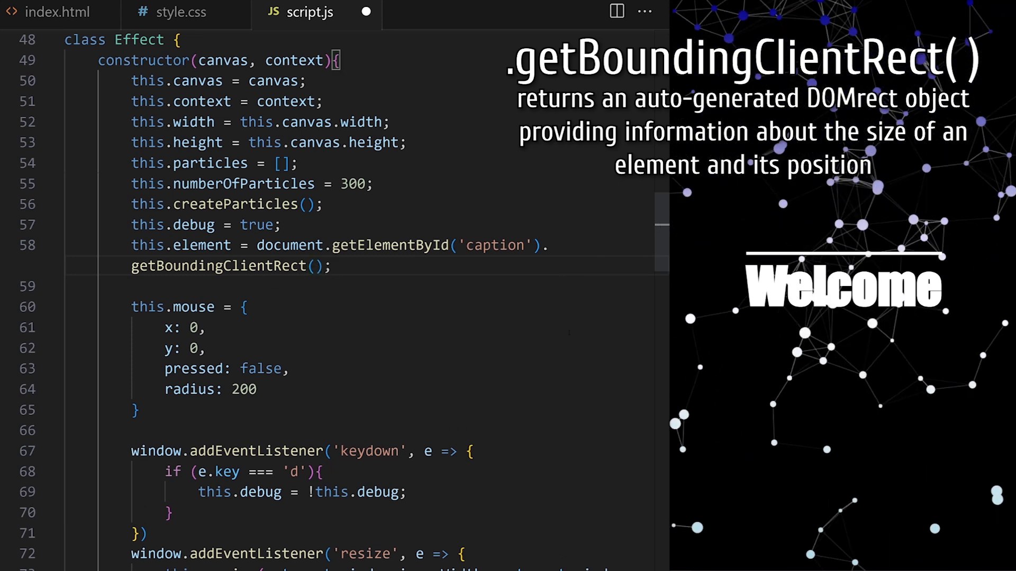
type("c")
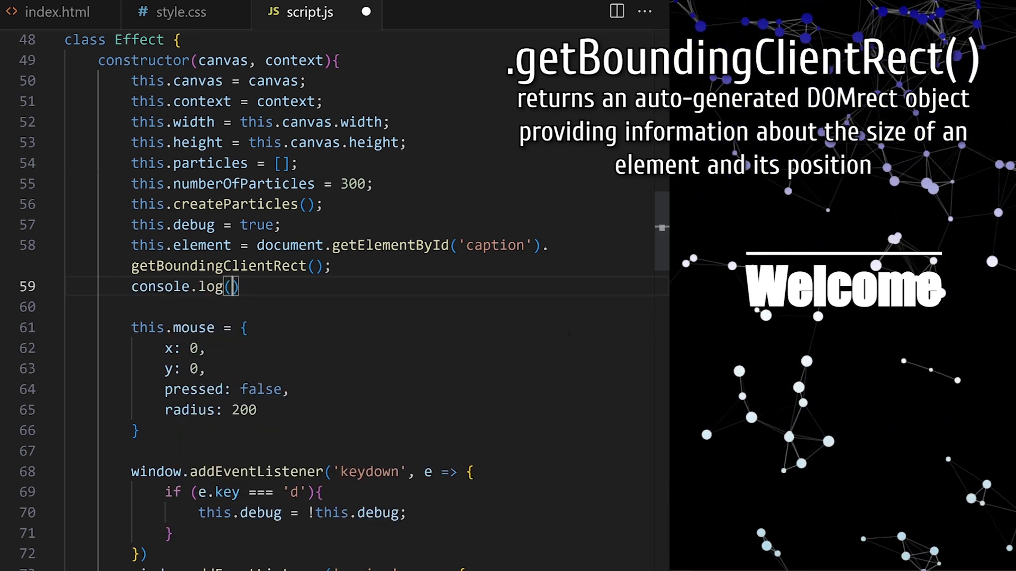
type("this.element")
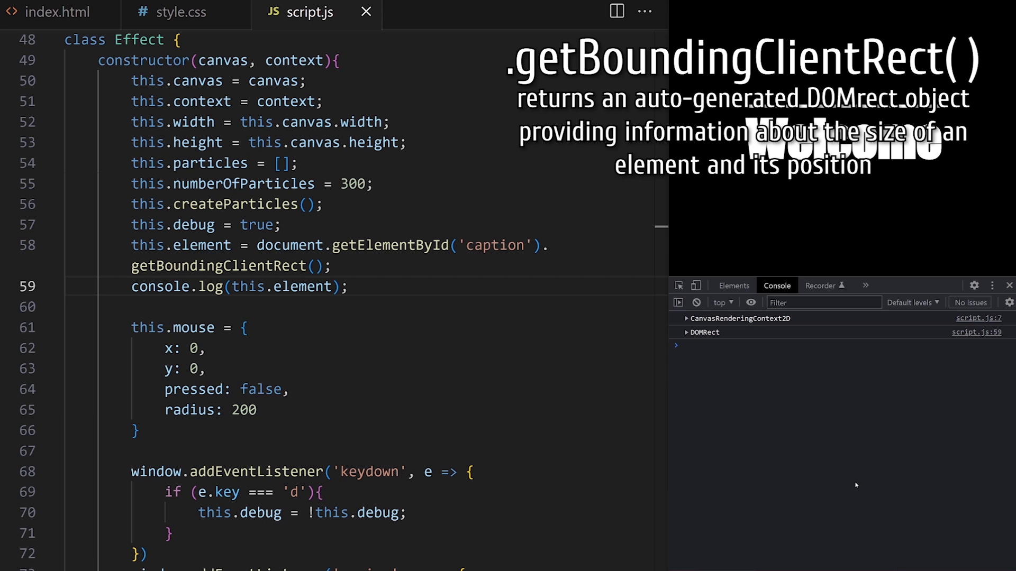
Step: Expand the logged DOMRect in the browser console to view top, left, width and height
left_click(686, 332)
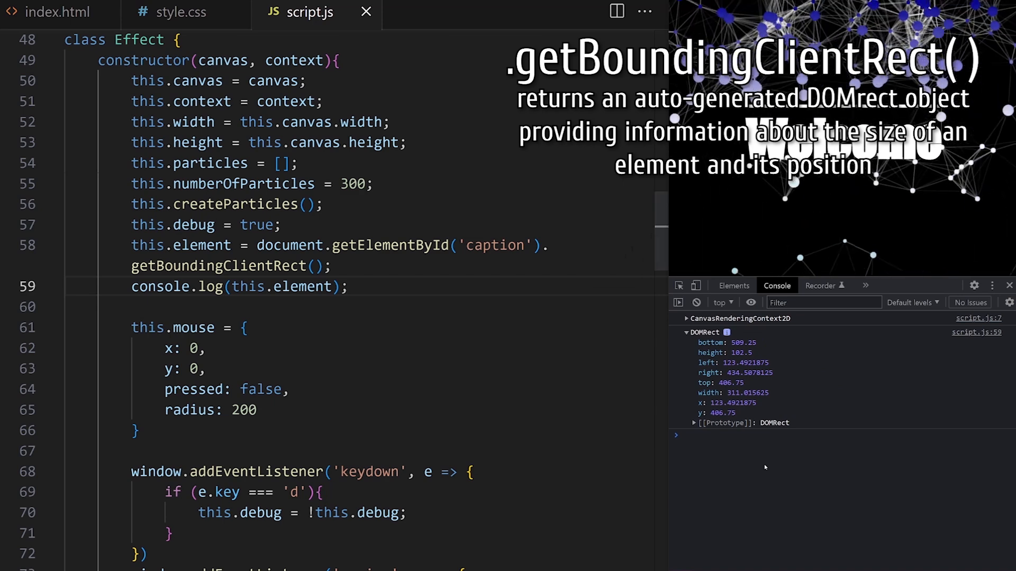
Step: Inside if (this.debug), strokeRect this.element's x, y, width and height
scroll("down", 3)
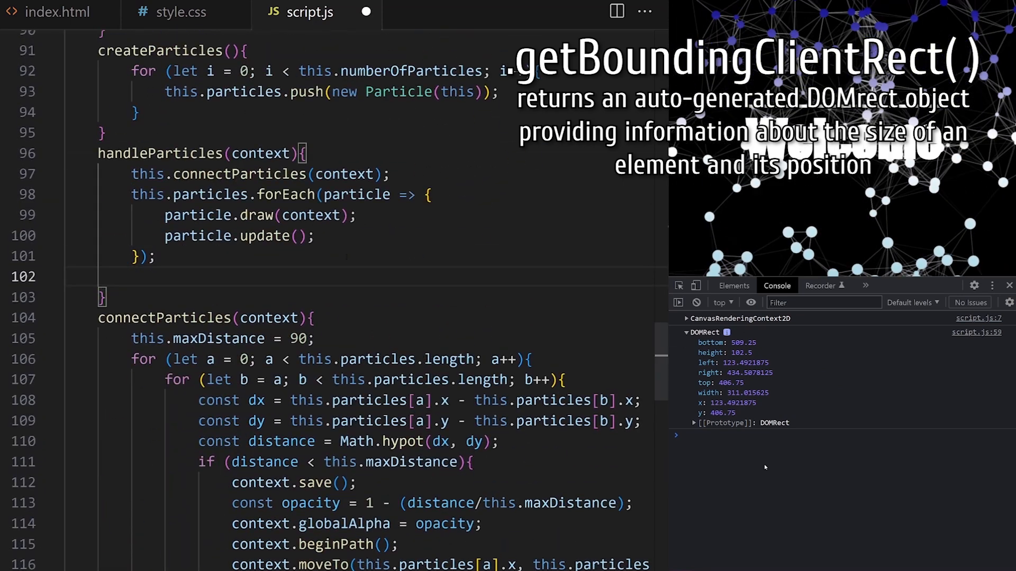
type("if (this.debug){")
type("context.strokeR")
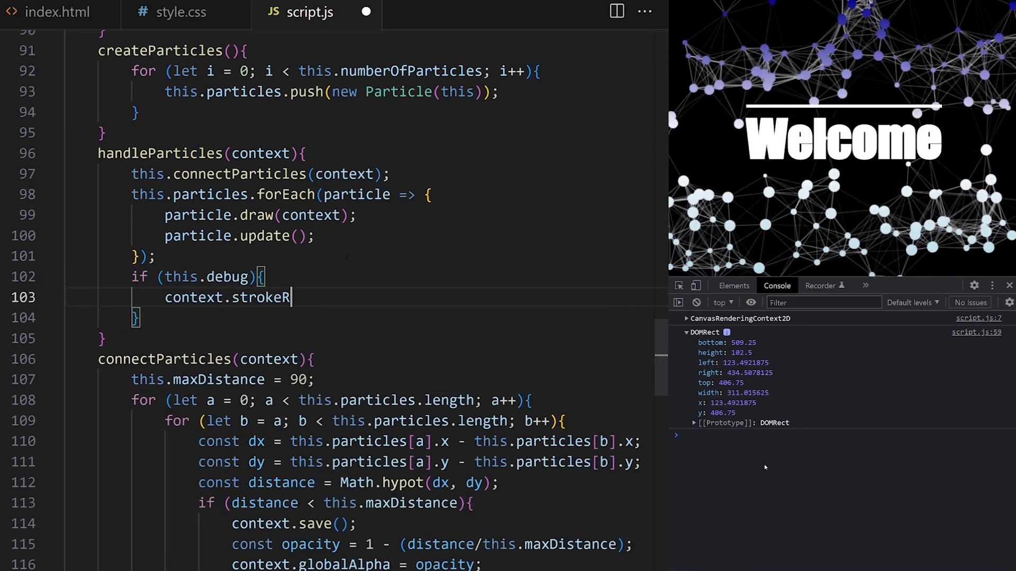
type("ect(this.element.x,")
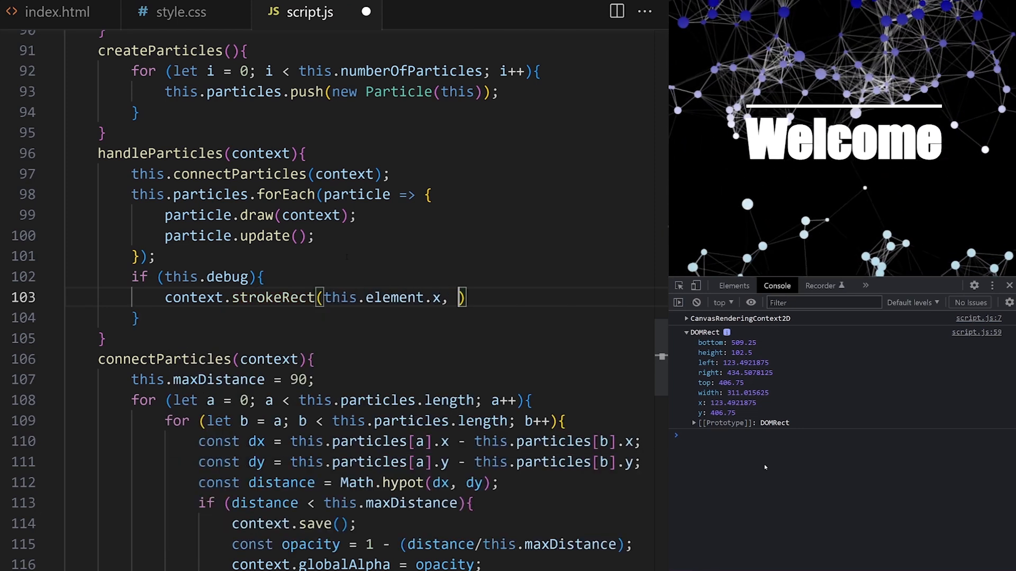
type("this.element.y")
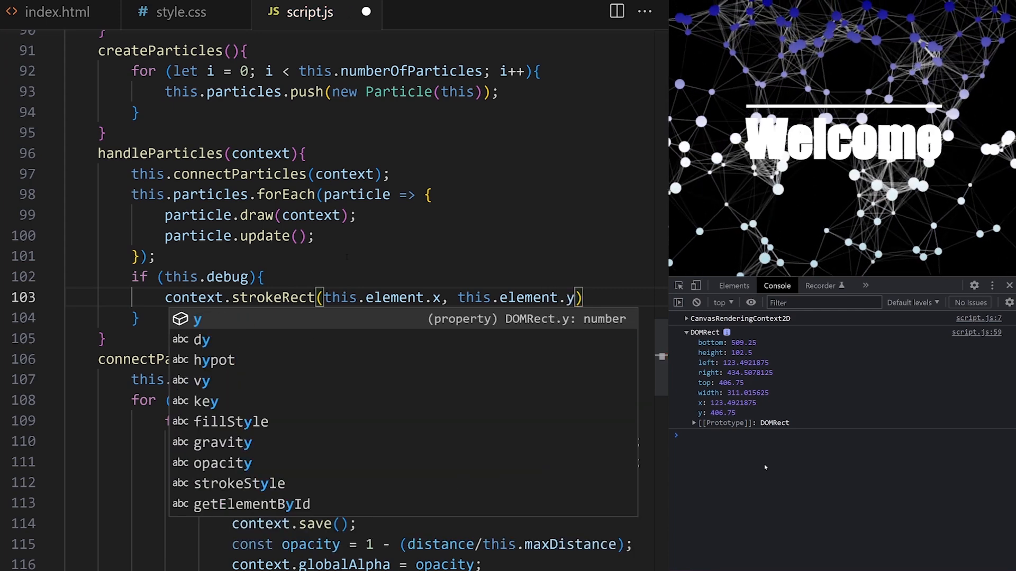
type(", this.element.wi")
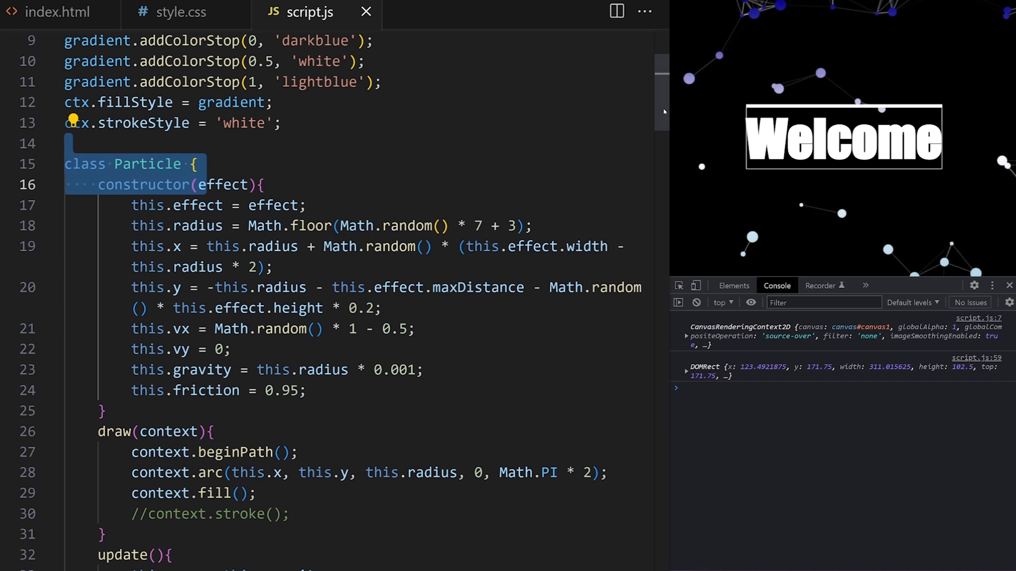
Step: In Particle.draw, add if (this.effect.debug) with strokeRect(this.x, this.y, this.radius, this.radius)
scroll("down", 3)
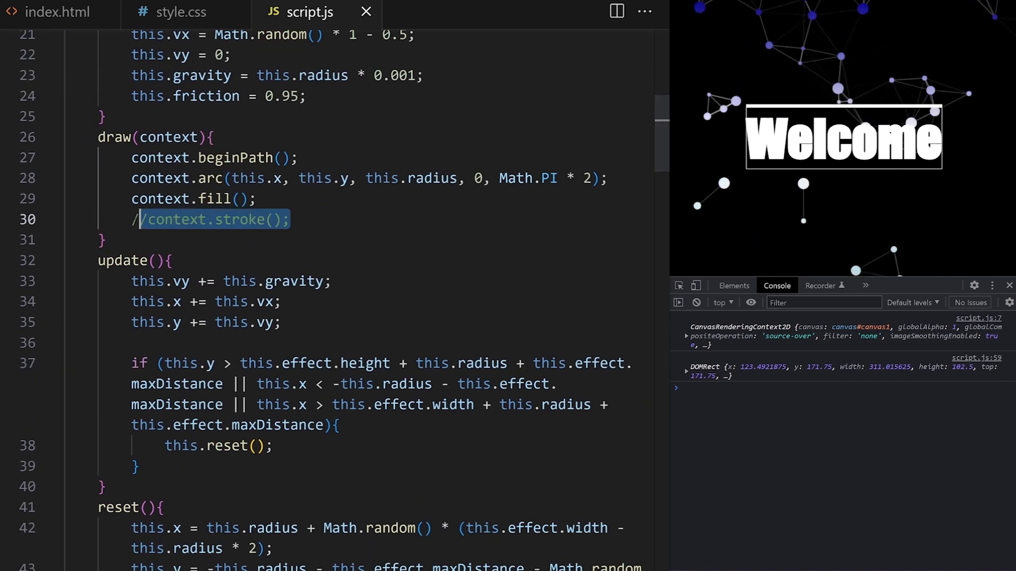
type("if (")
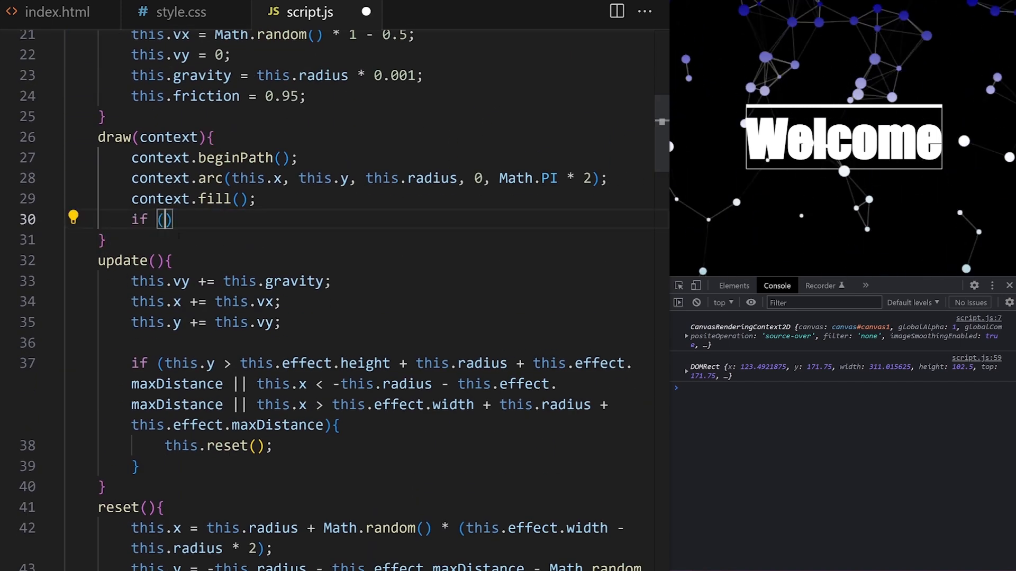
type("this.effect.debug")
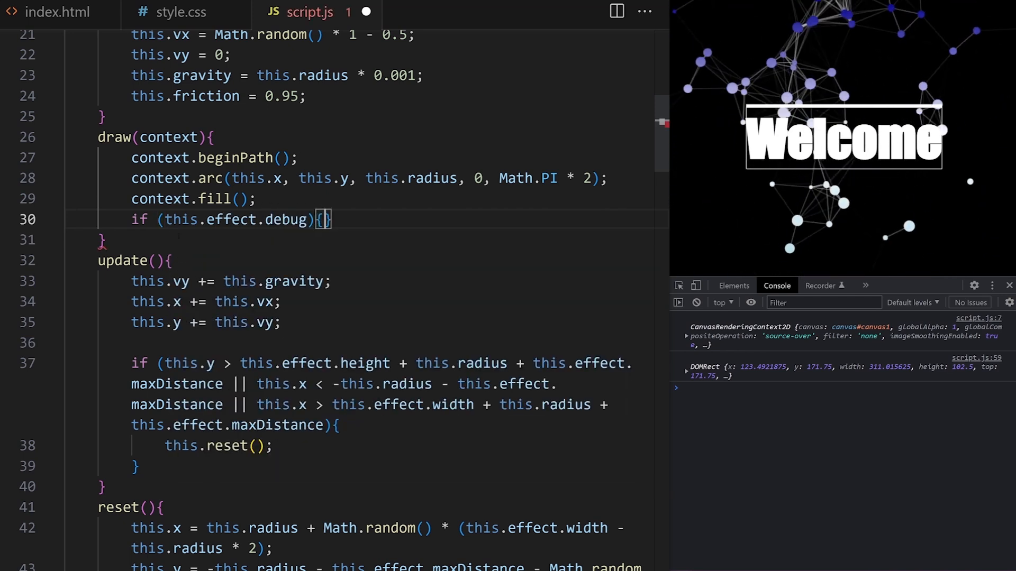
key("Enter")
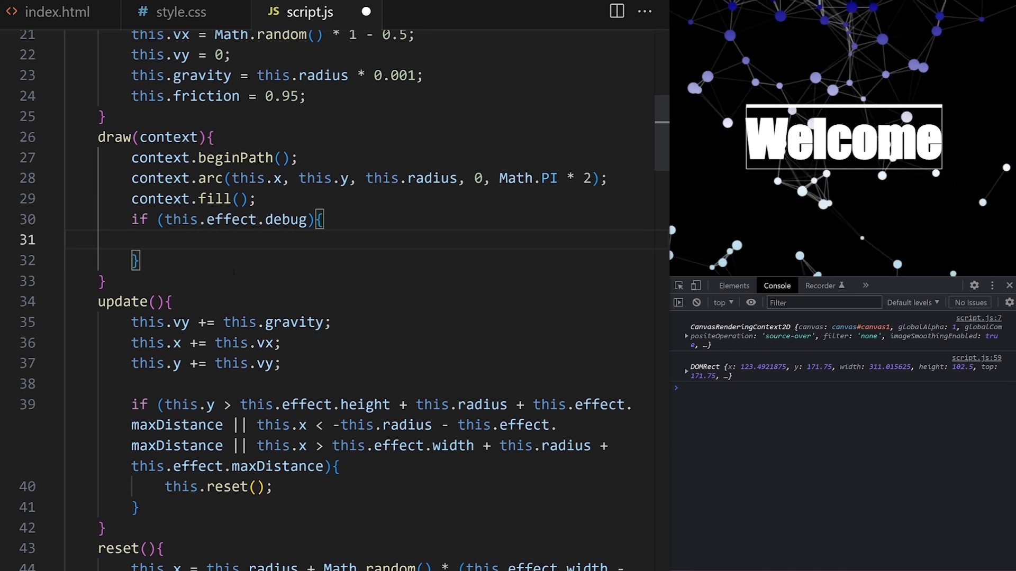
type("context.")
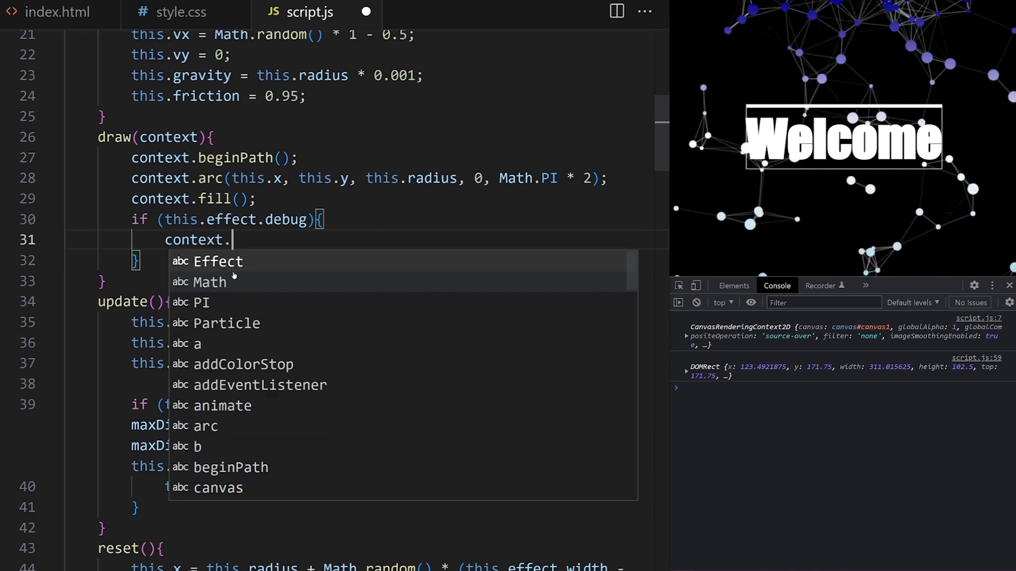
type("strokeRect();")
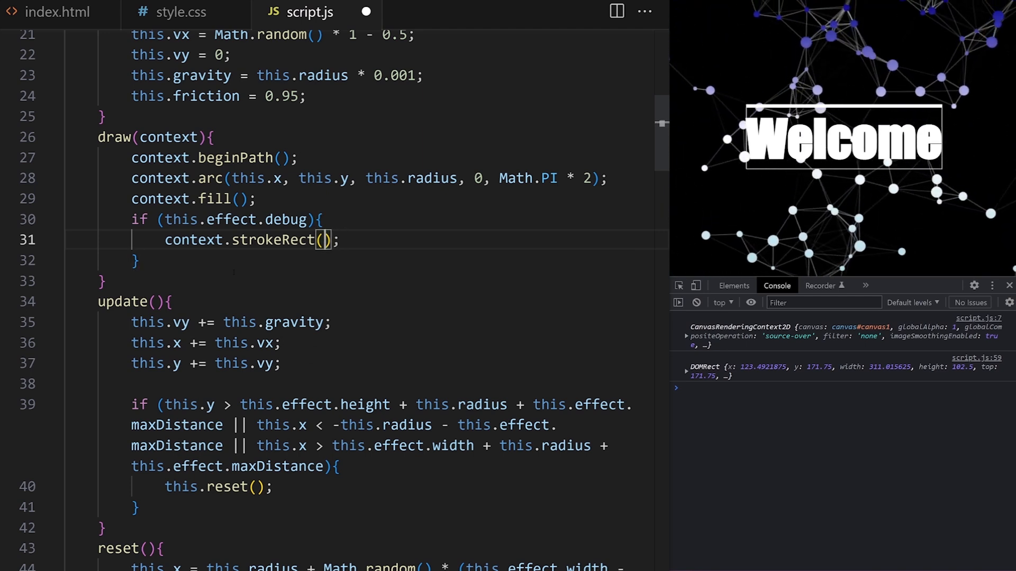
type("this.x, t")
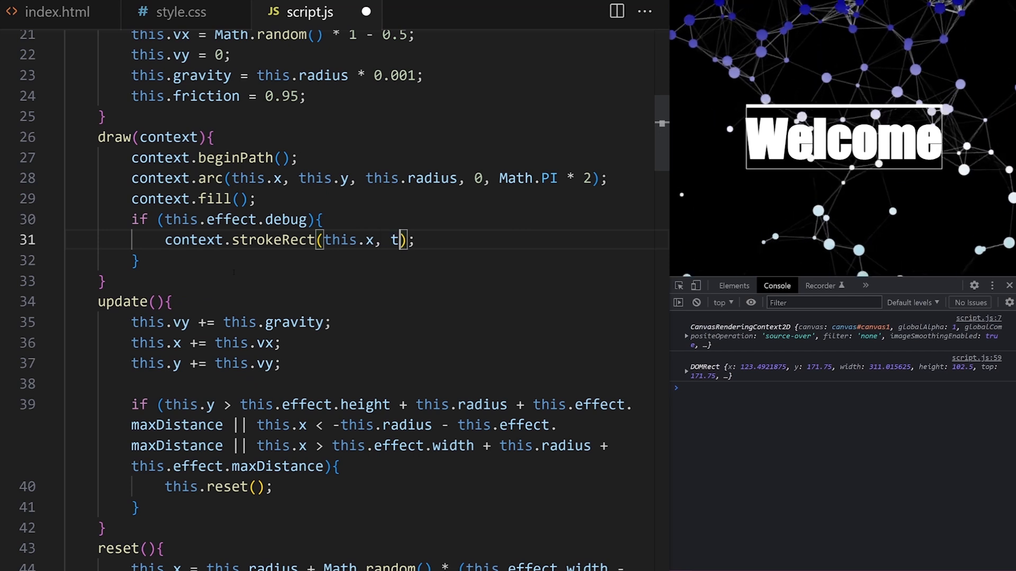
type("his.y, this.")
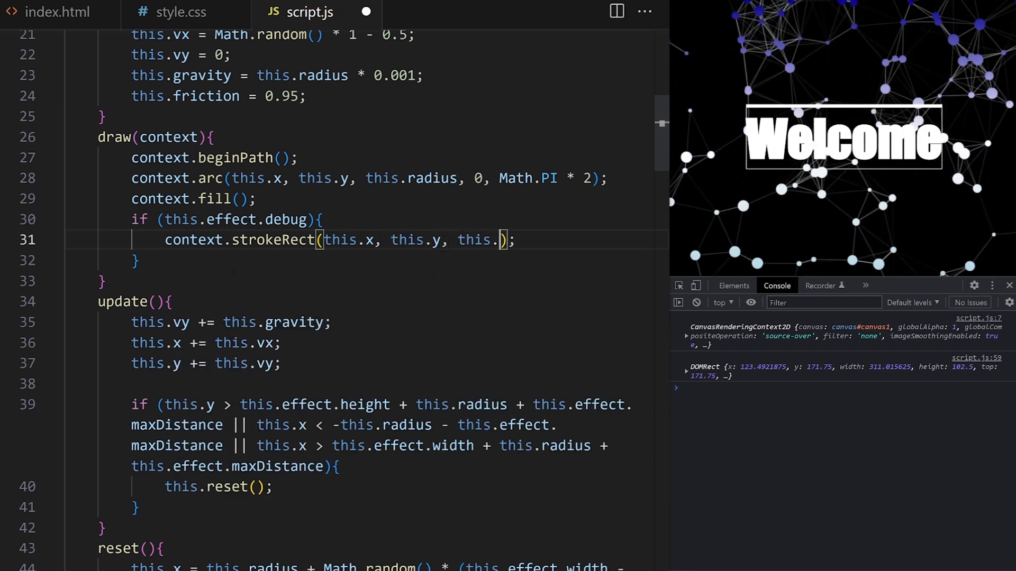
type("radius, this.")
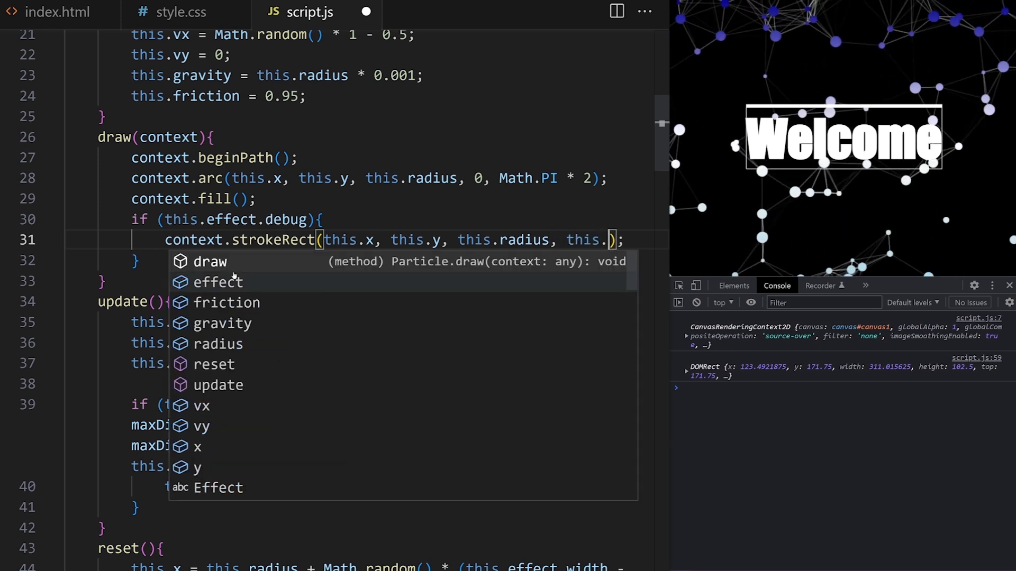
type("radius")
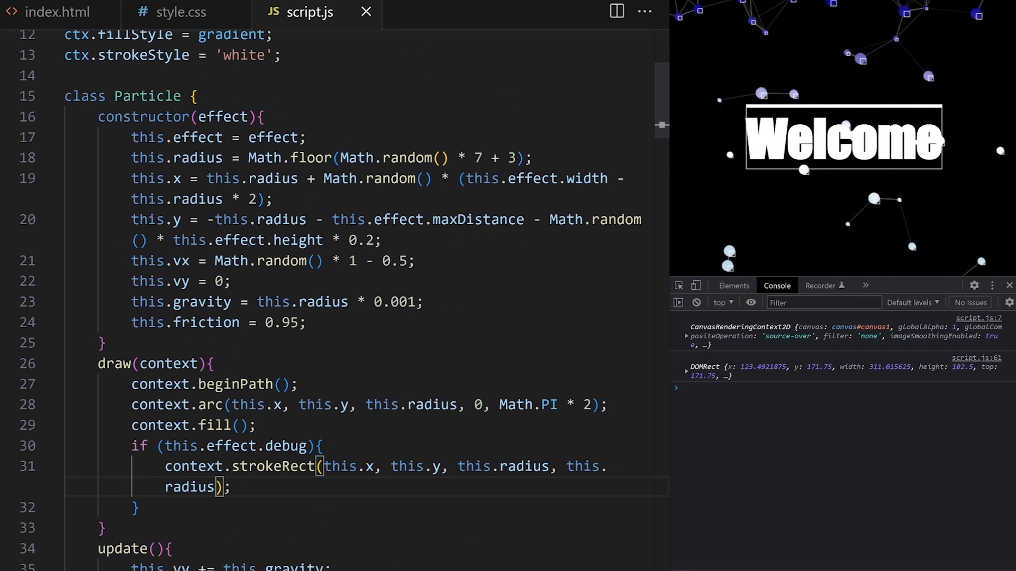
Step: Delete the -radius - maxDistance offset from the constructor's starting y
left_click_drag(207, 219, 530, 219)
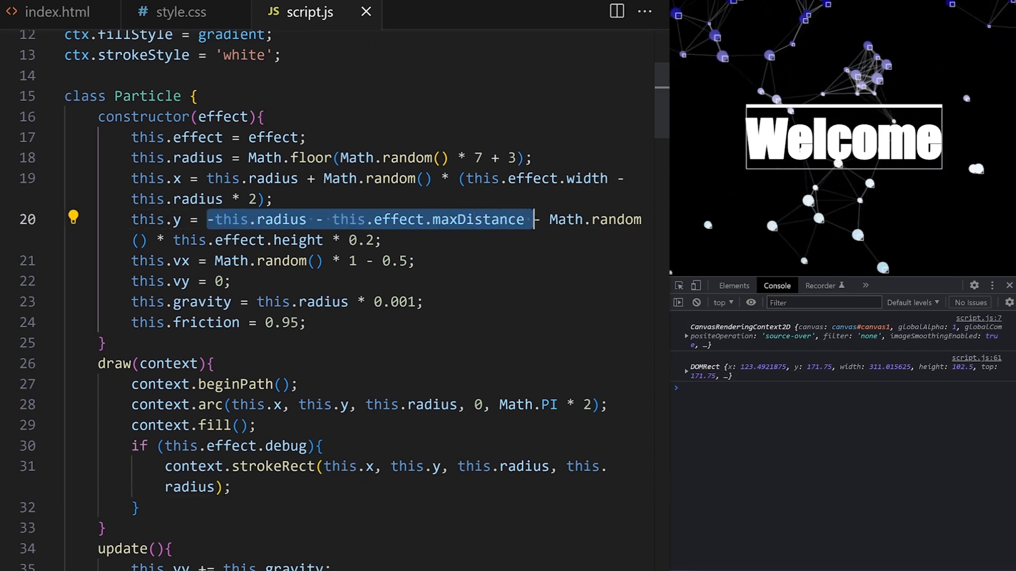
key("Delete")
type("5")
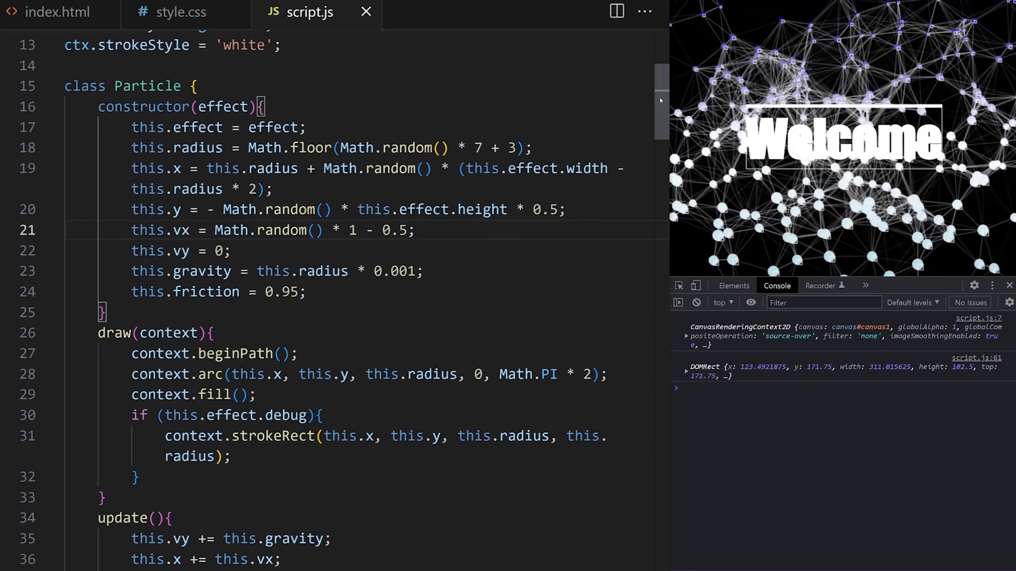
scroll("down", 3)
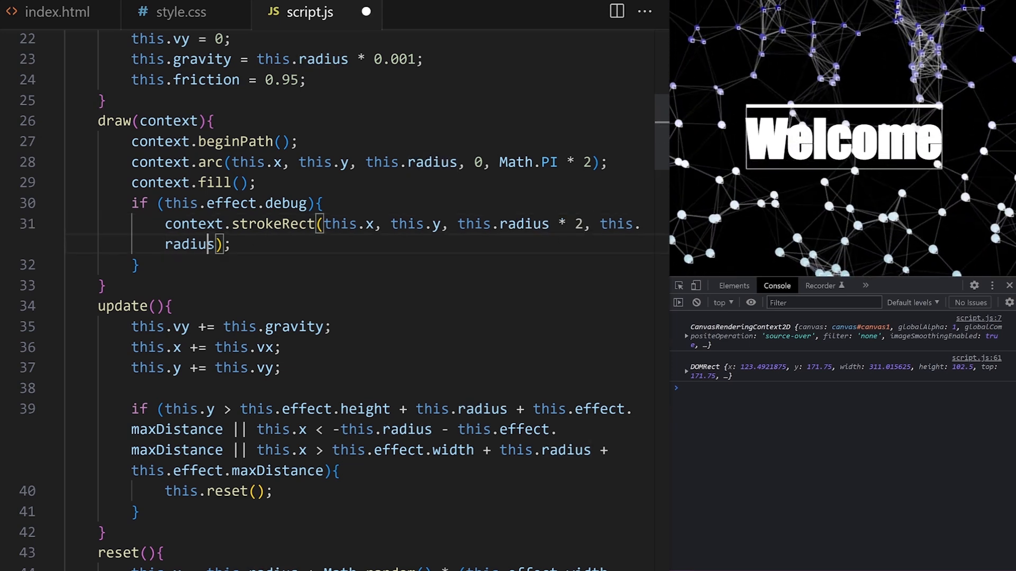
Step: Change the debug strokeRect to (x - radius, y - radius, radius * 2, radius * 2)
type("* 2")
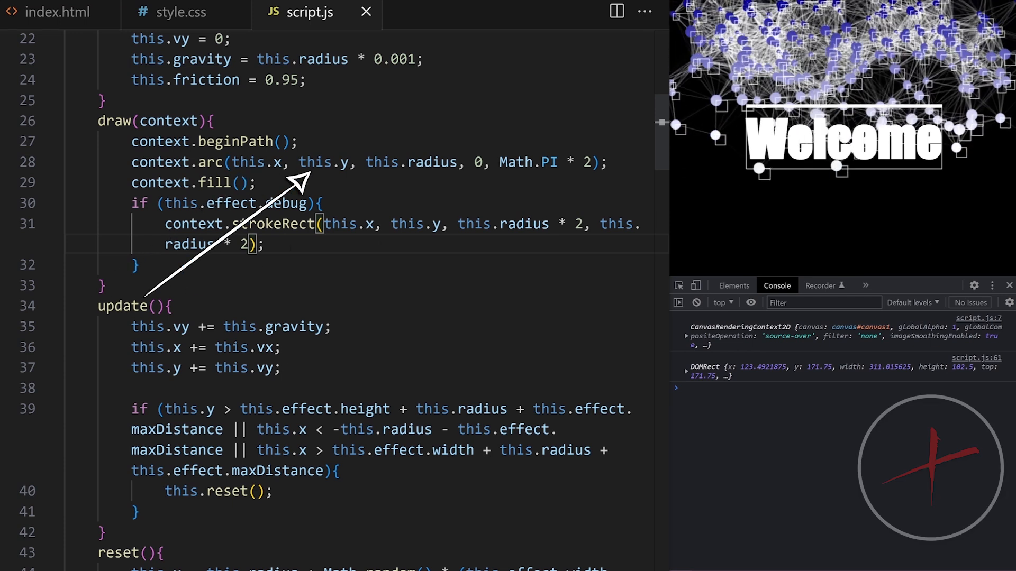
type("-")
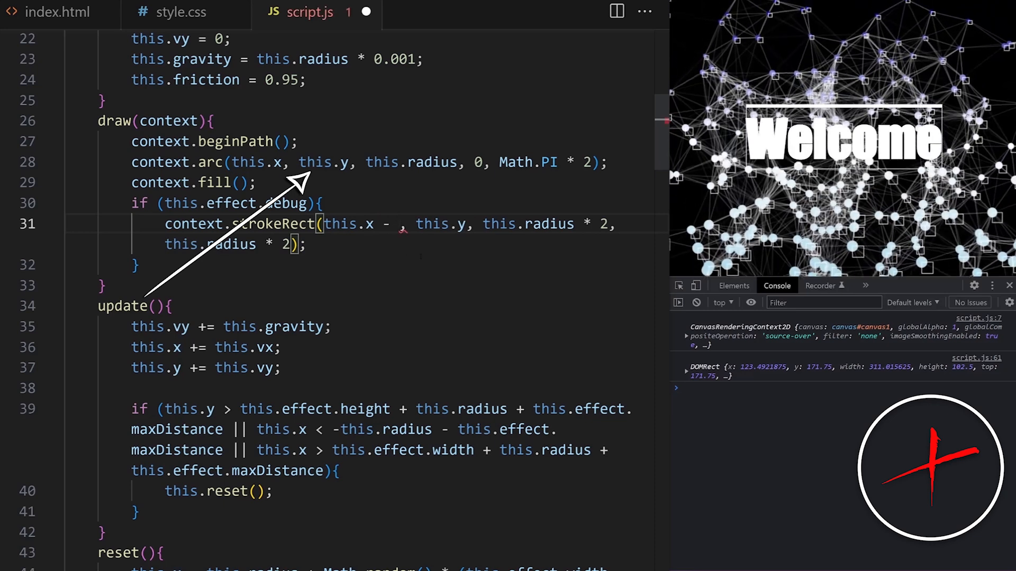
type("this.radius")
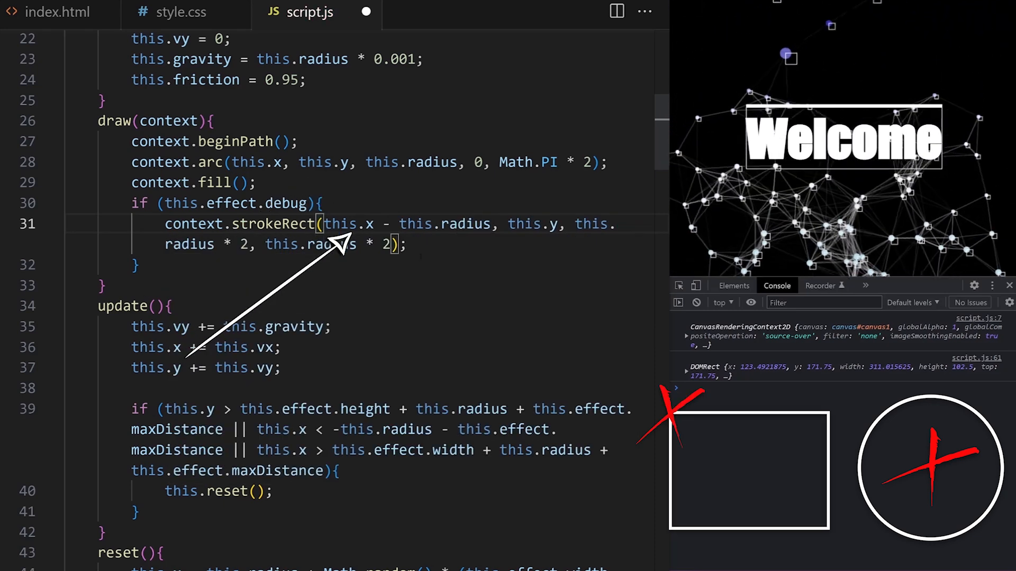
type("- this.radi")
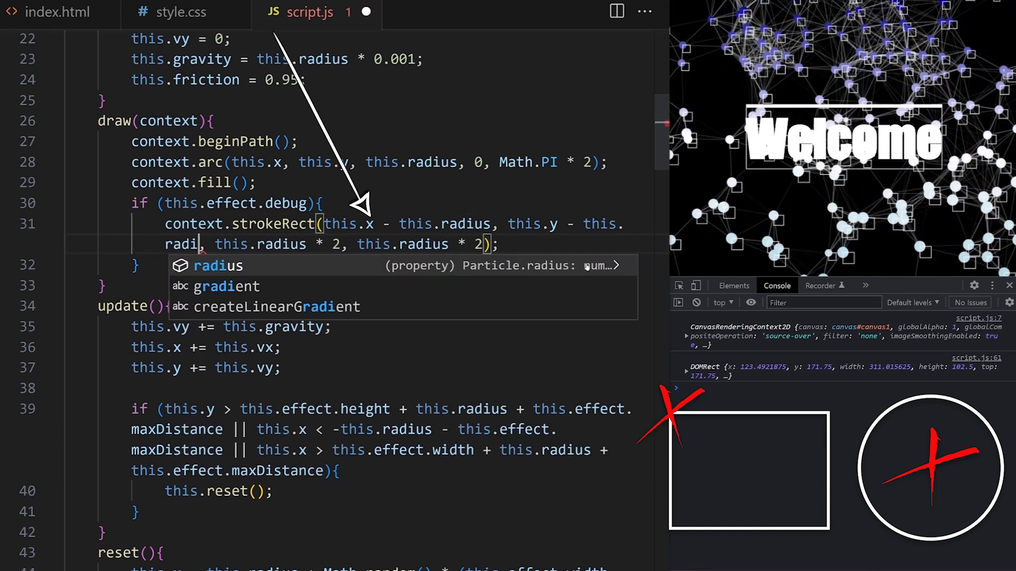
key("Tab")
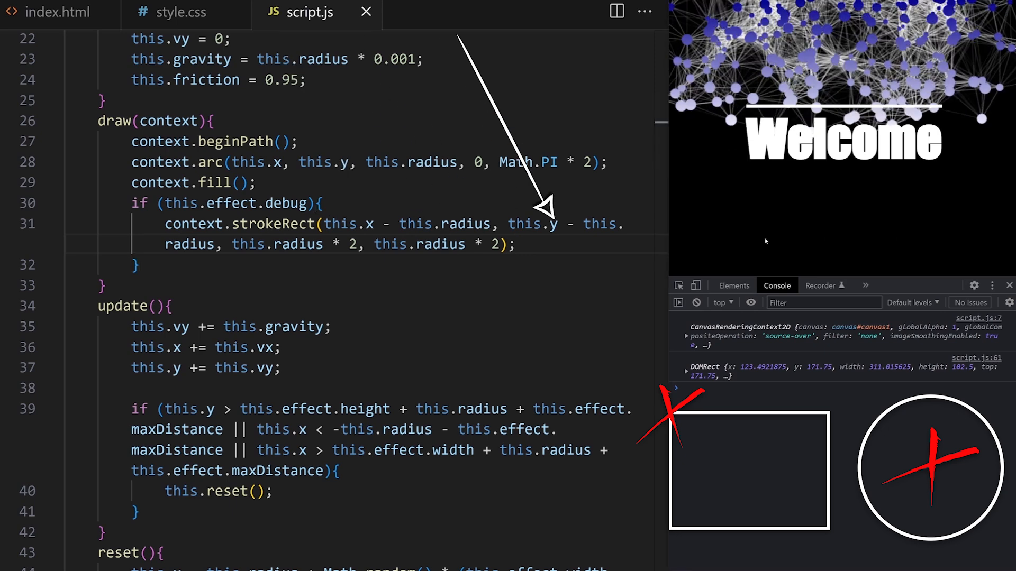
key("d")
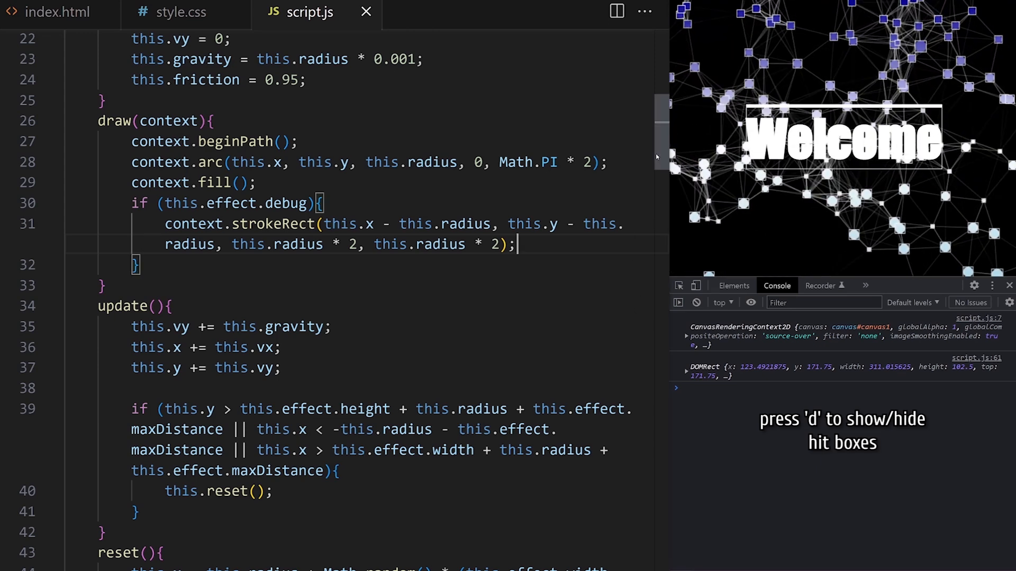
scroll("down", 3)
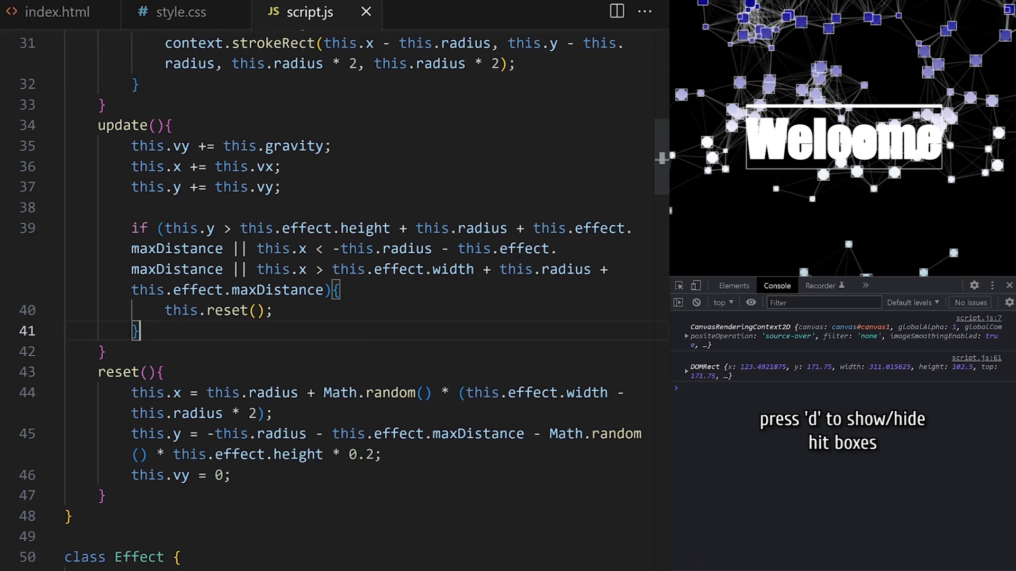
Step: Add a // collision detection comment in update() for MDN's rectangle overlap check
type("//")
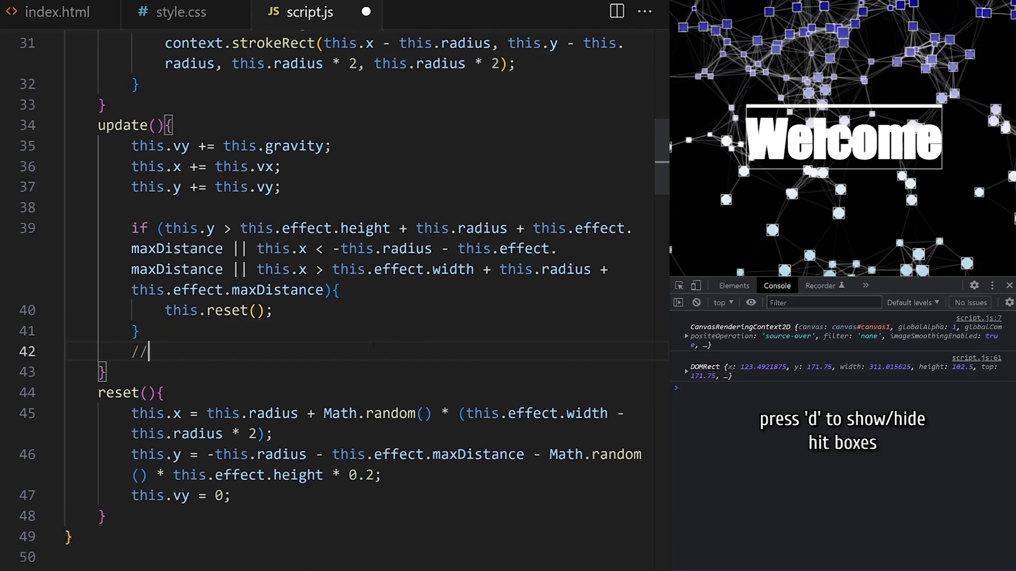
type("collisi")
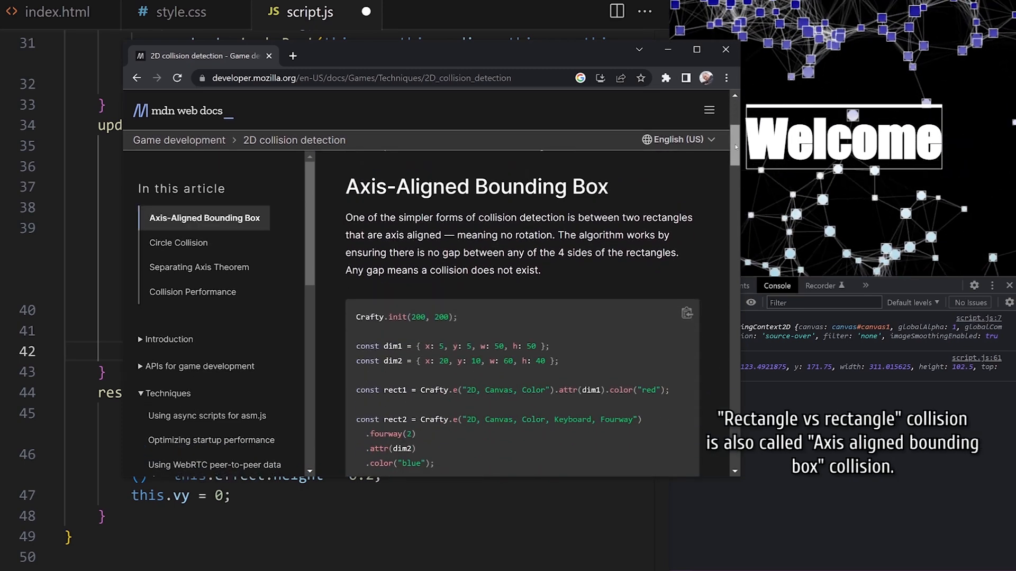
scroll("down", 3)
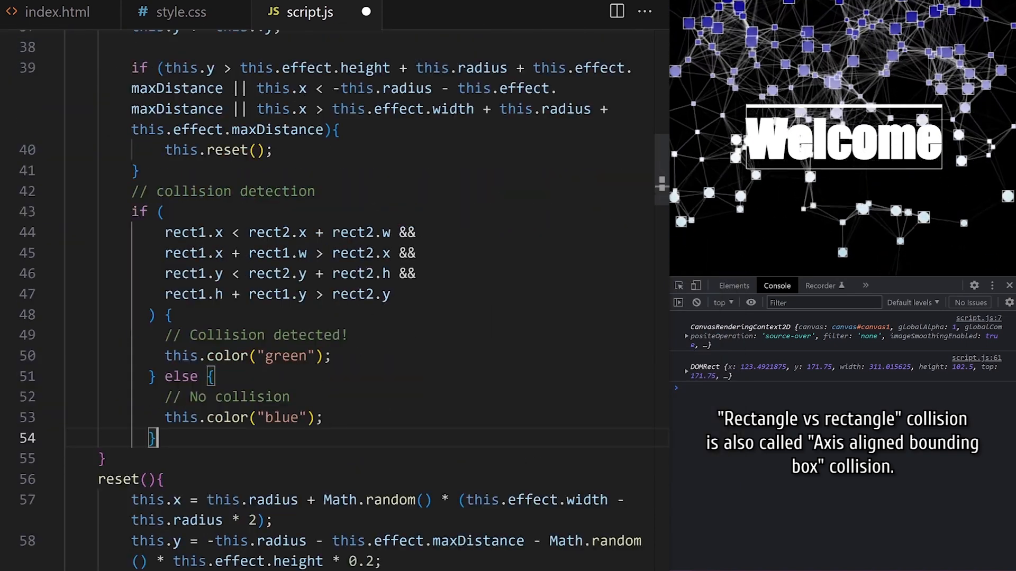
Step: Select the pasted collision block's branch lines to reindent them with Shift+Tab
left_click_drag(162, 315, 149, 441)
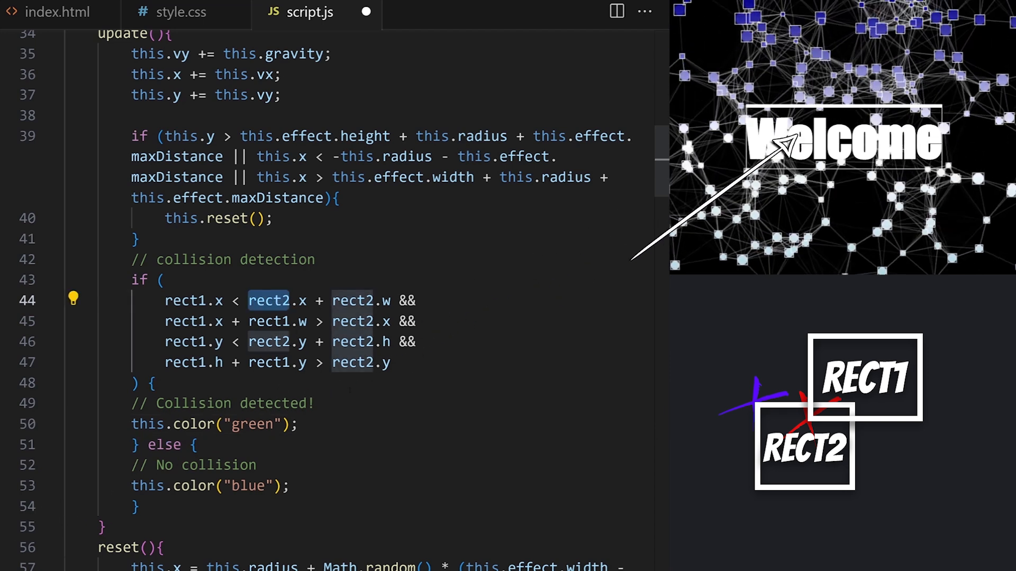
Step: Replace rect2 with this.effect.element, using its x, y, width and height in the condition
double_click(268, 300)
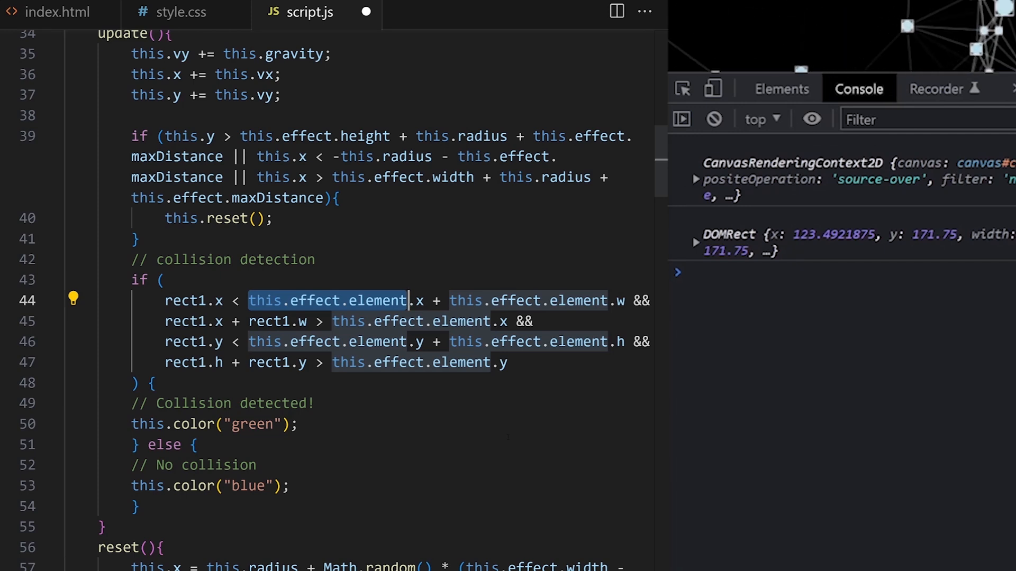
left_click(696, 234)
type("i")
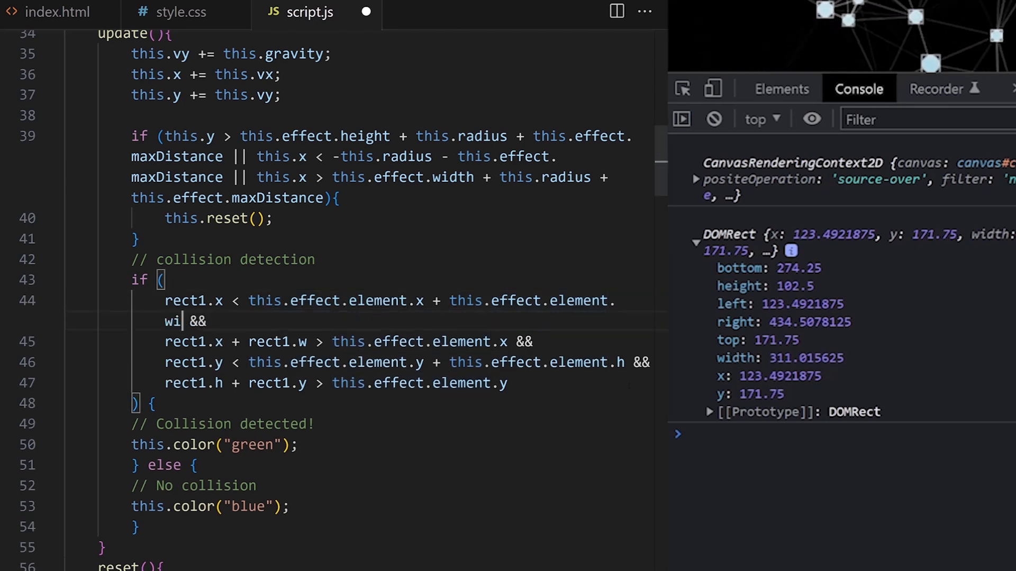
type("dth")
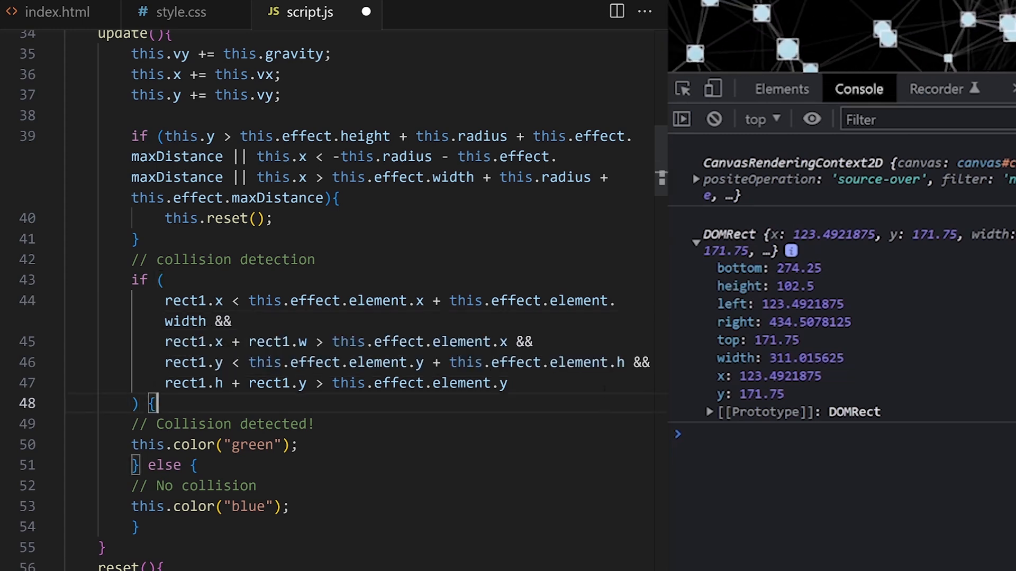
type("height")
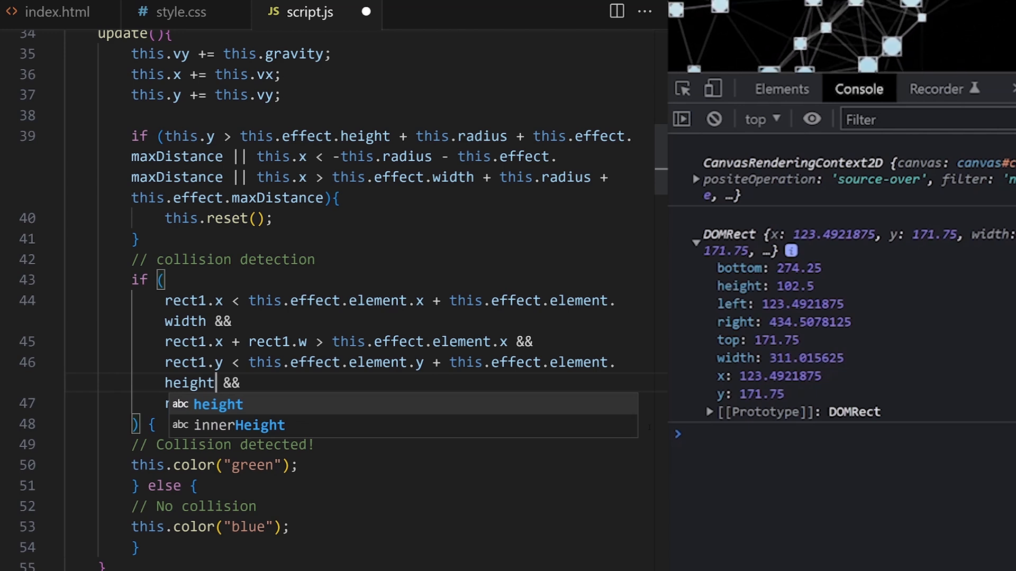
type("rect1.h + rect1.y > this.effect.element.y")
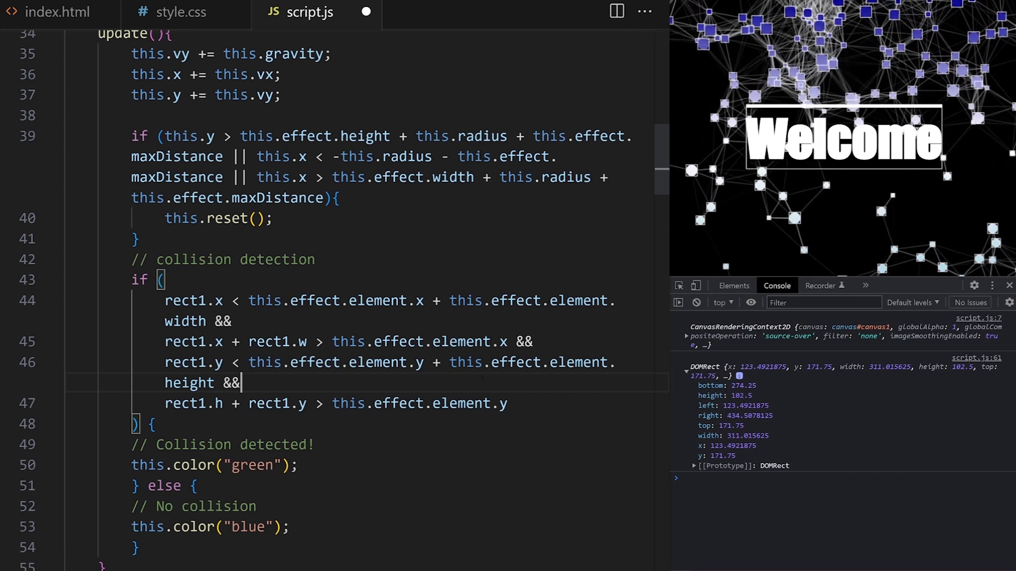
Step: Replace rect1 with the particle's own x, y, w and h, reviewing the strokeRect arguments
double_click(182, 300)
type("his")
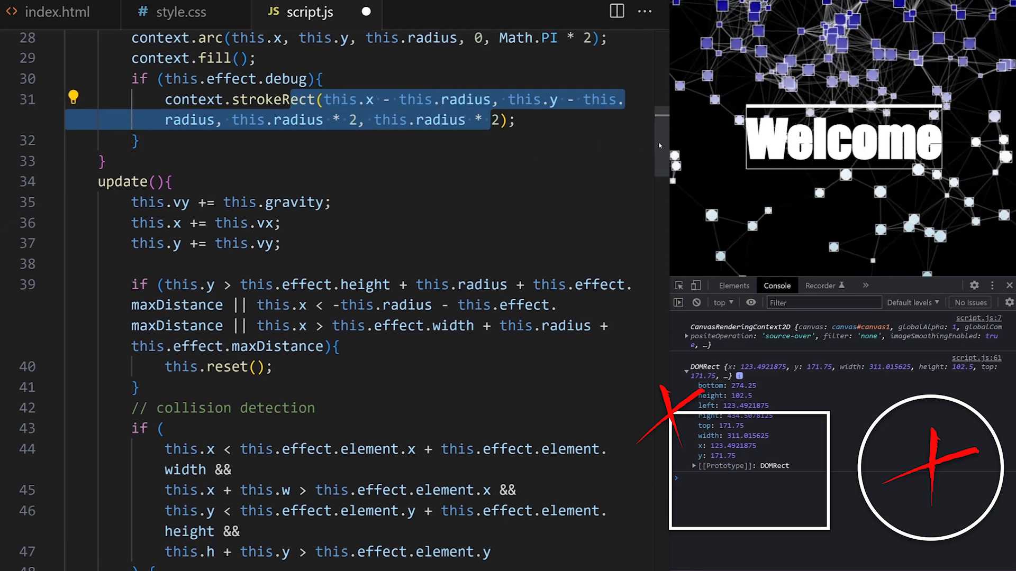
scroll("down", 3)
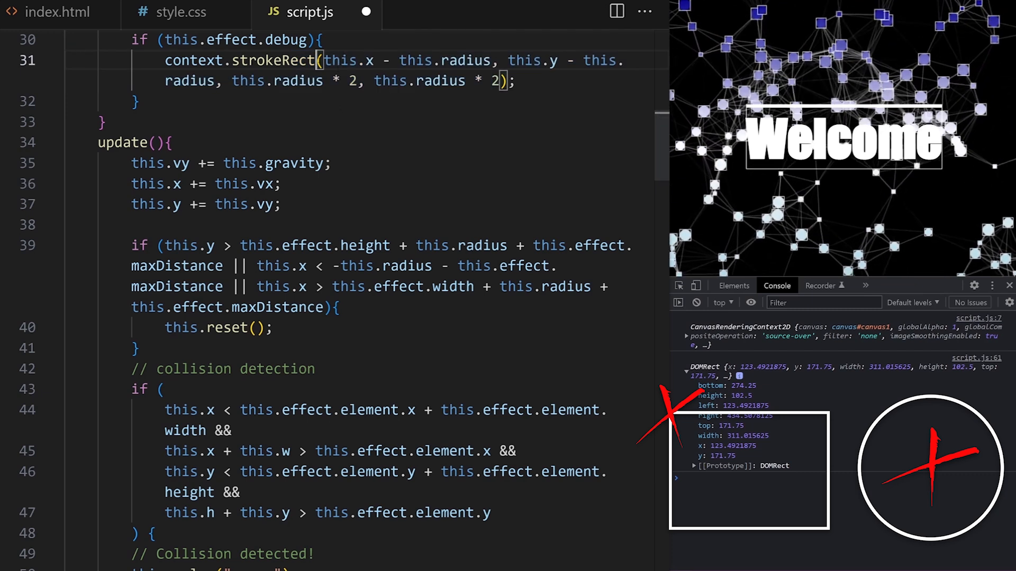
double_click(407, 61)
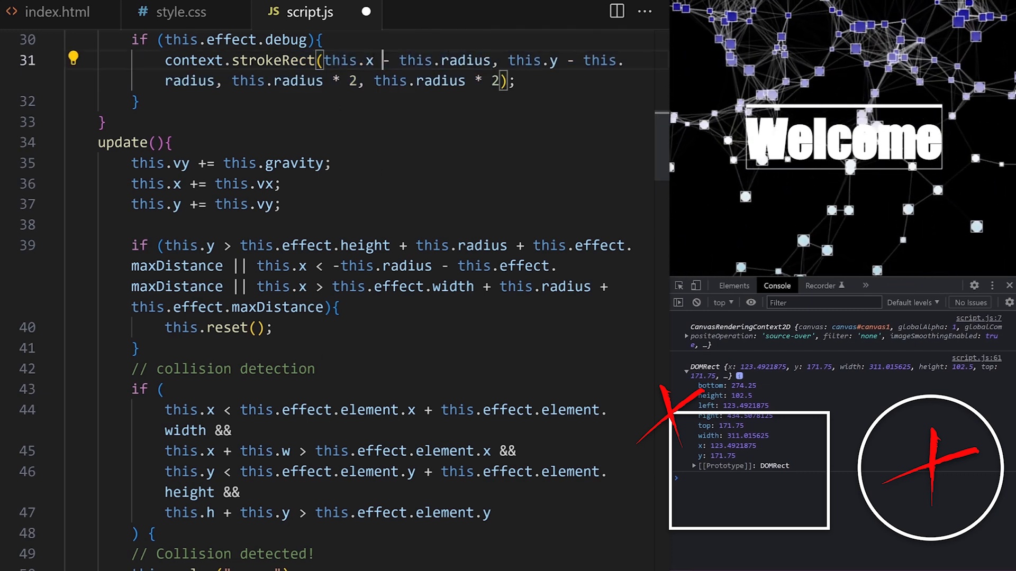
left_click_drag(325, 61, 491, 60)
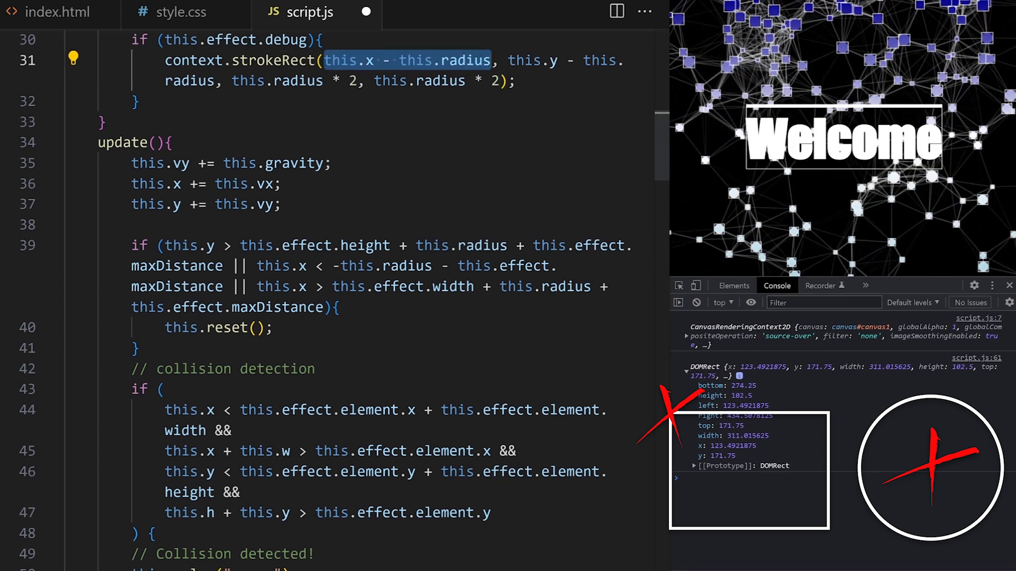
double_click(189, 409)
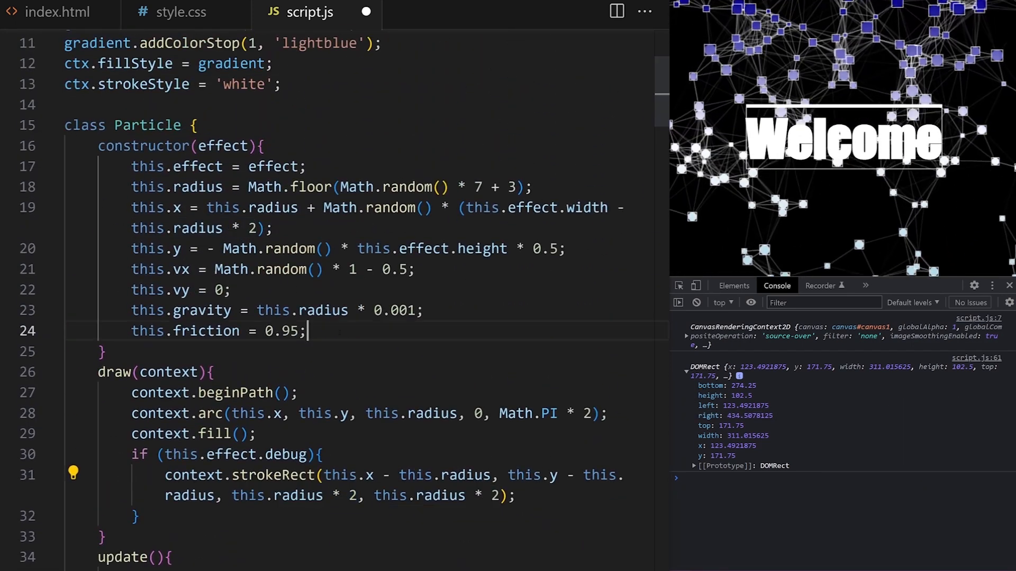
Step: Add this.width and this.height, each this.radius * 2, to the Particle constructor
type("this.width =")
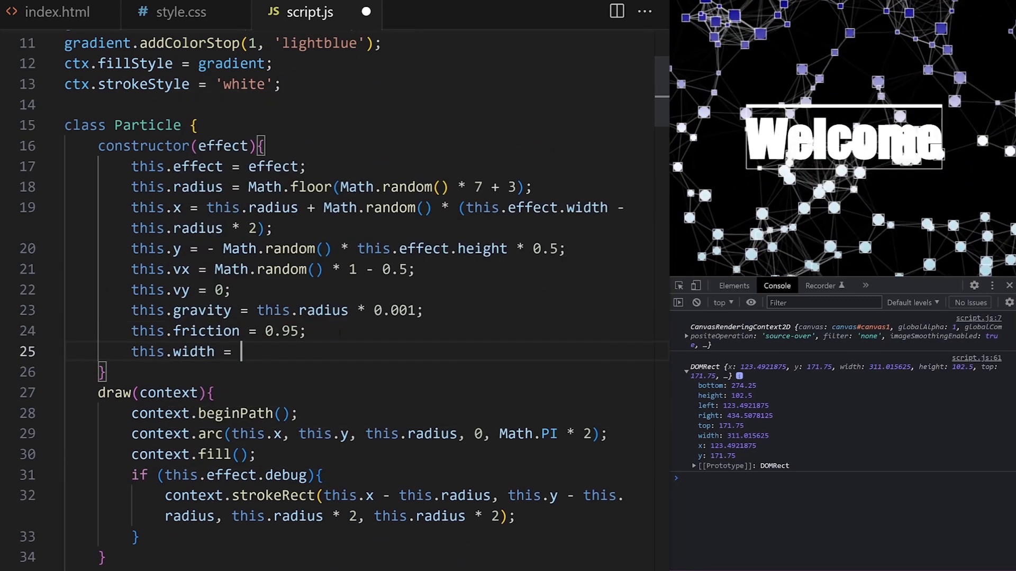
type("this.radius * 2;")
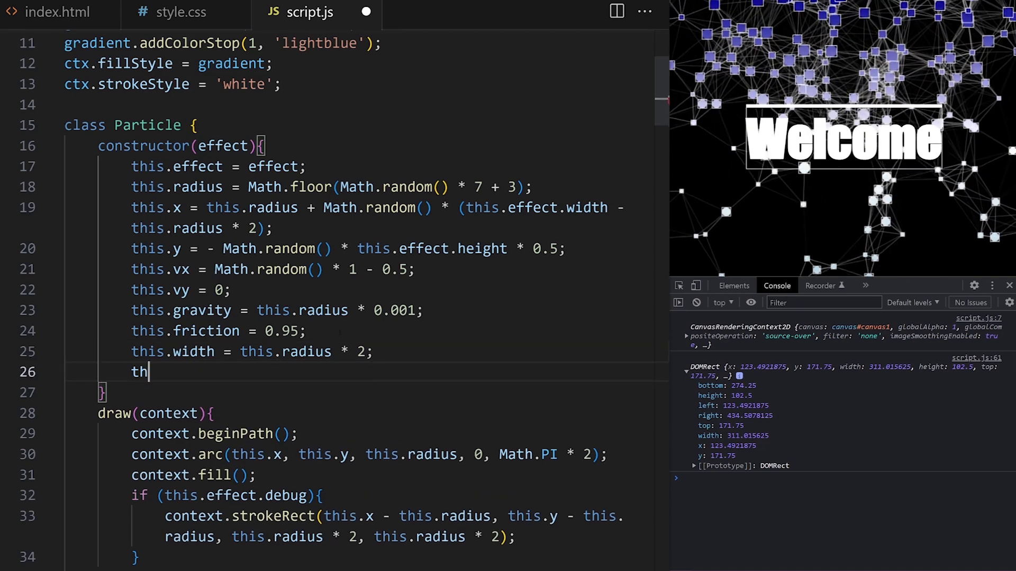
type("is.height = this.r")
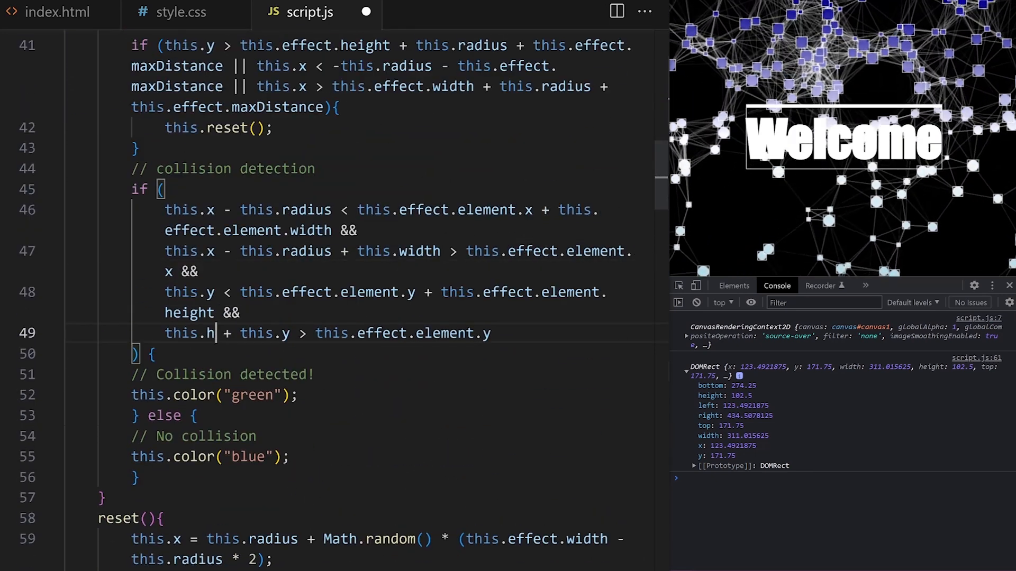
type("eight = this.radius * 2;")
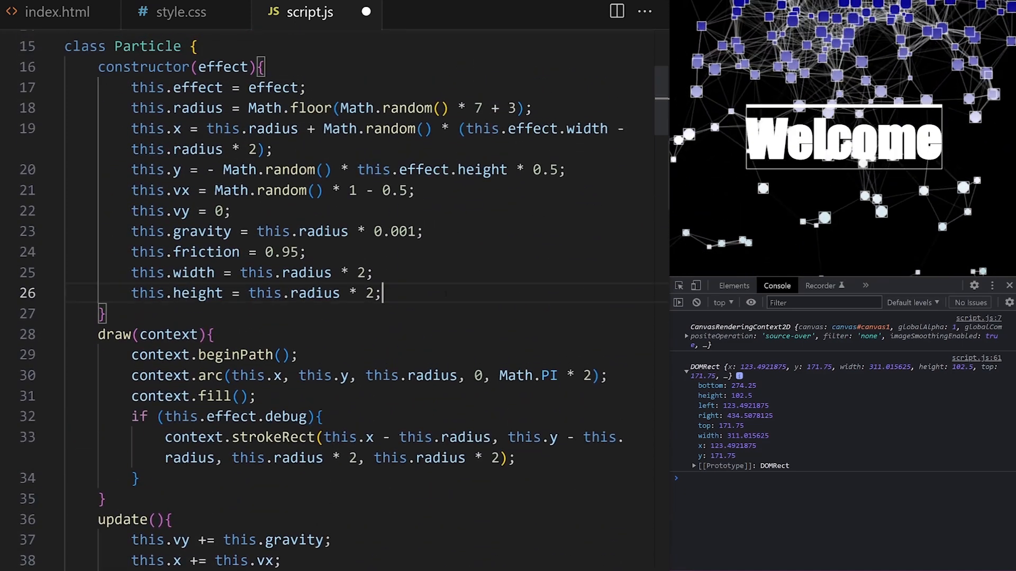
Step: Add a 'white' this.color property and fill debug squares with this.color
type("this.color =")
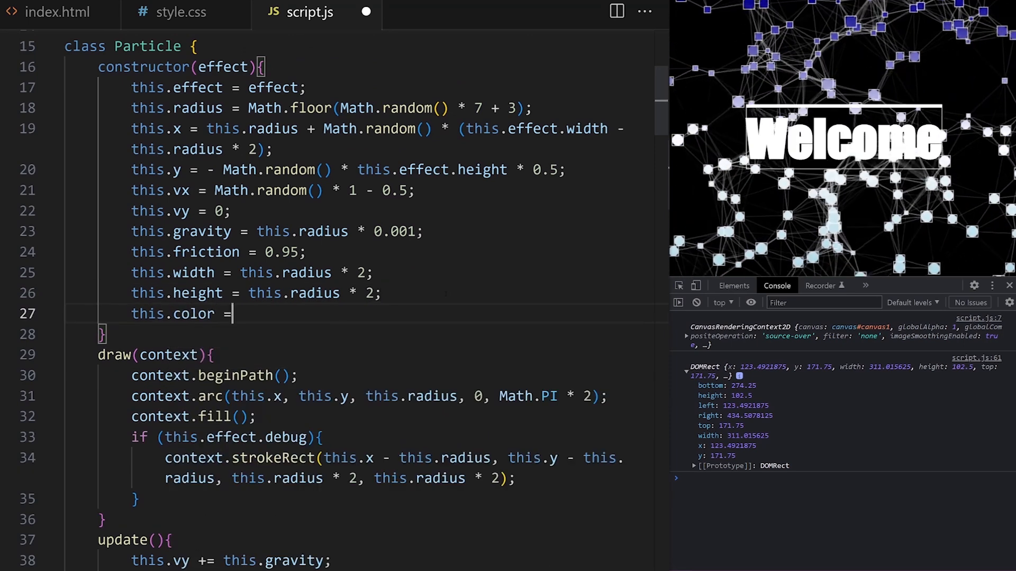
type("'white';")
type("context.strokeSt")
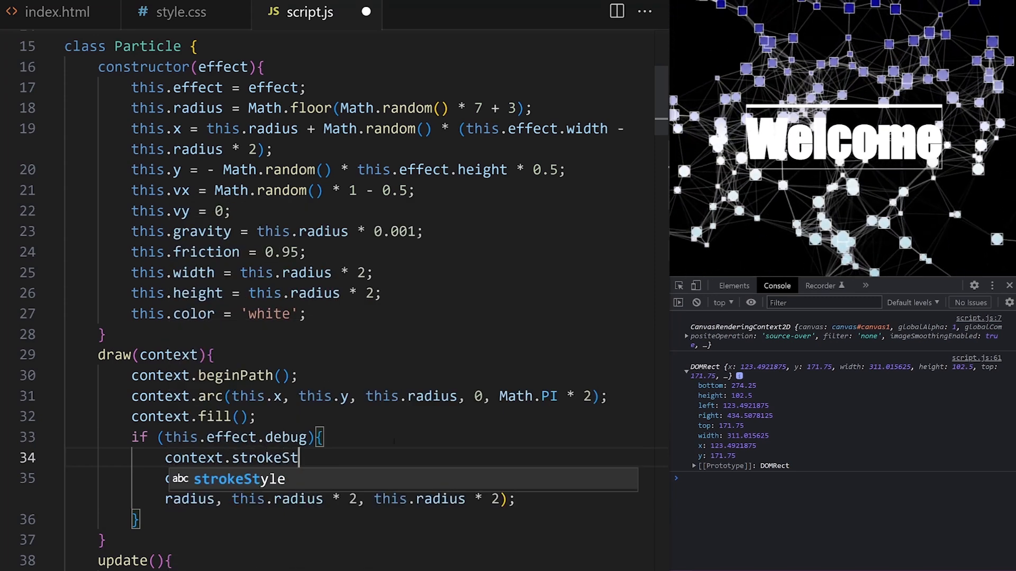
type("yle = this.")
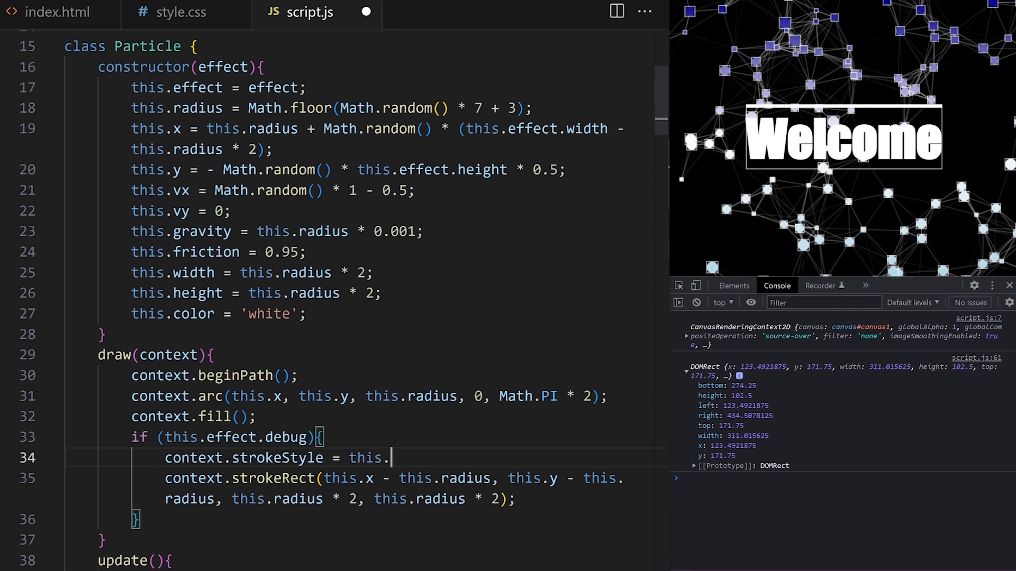
Step: Set this.color to 'red' on collision and 'blue' in the else branch
scroll("down", 3)
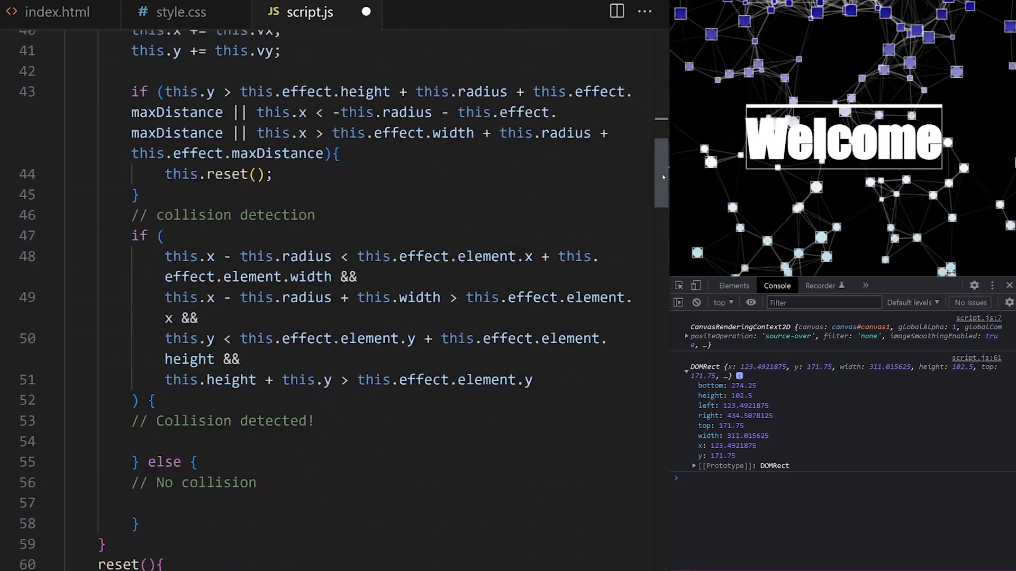
type("this.color")
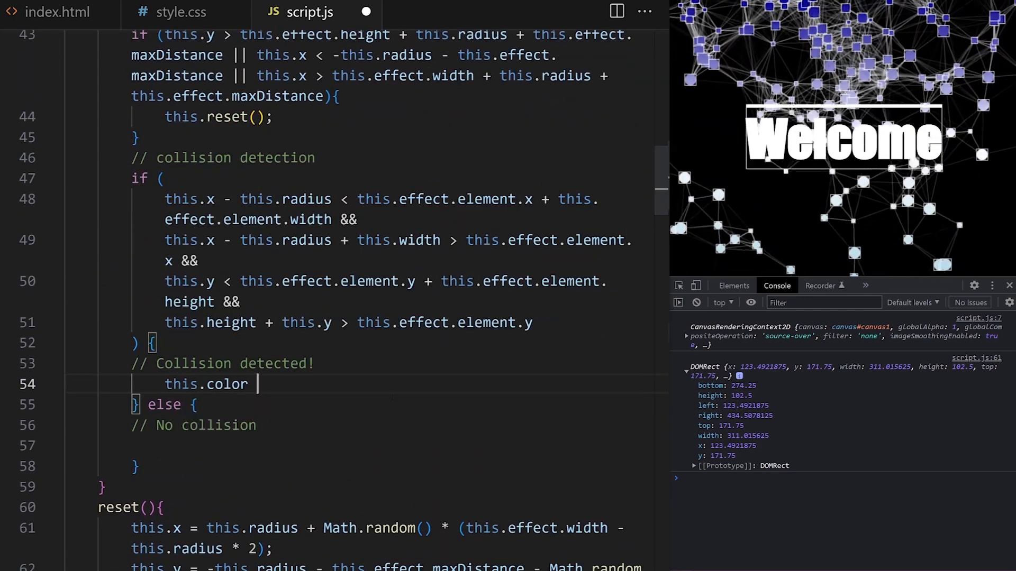
type("= 'red';")
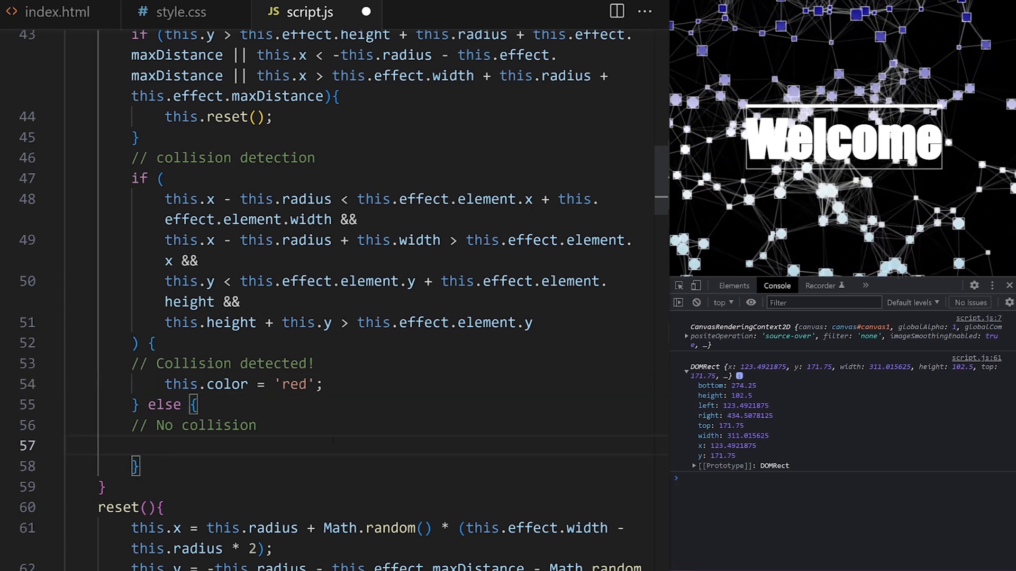
type("this.color =")
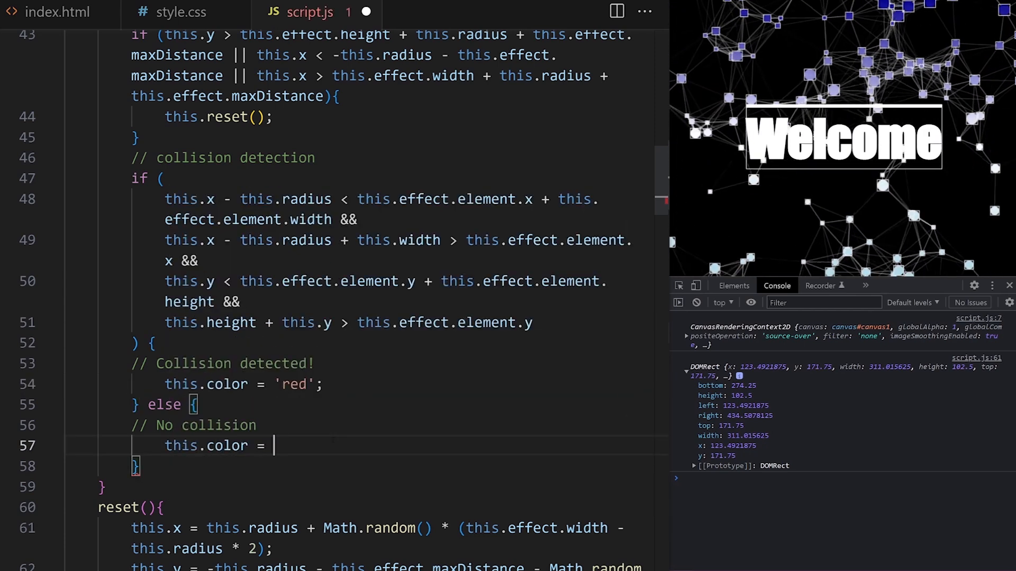
type("'blue';")
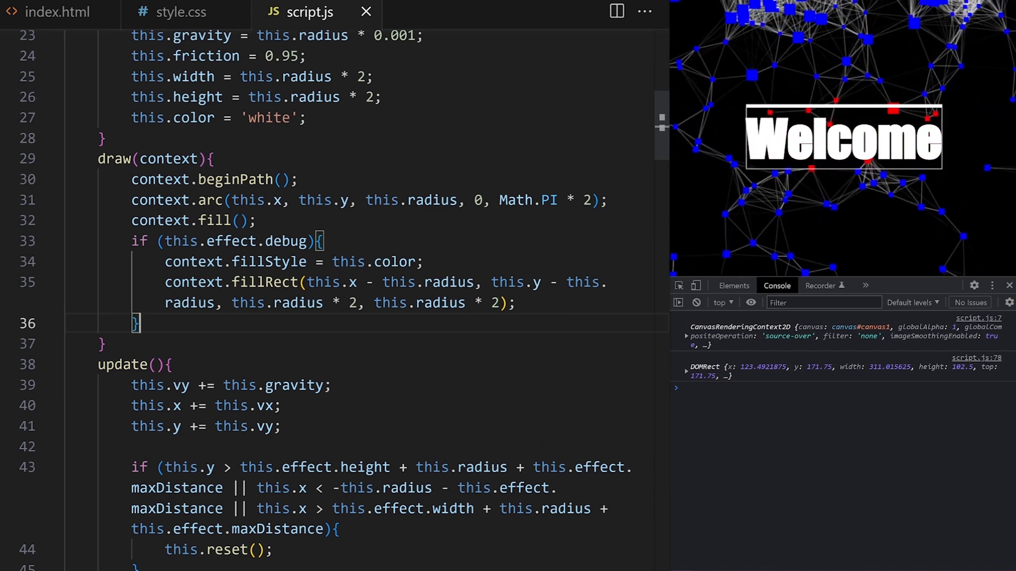
Step: Delete the no-collision else branch after limiting the check to the heading's top plus 5
scroll("down", 3)
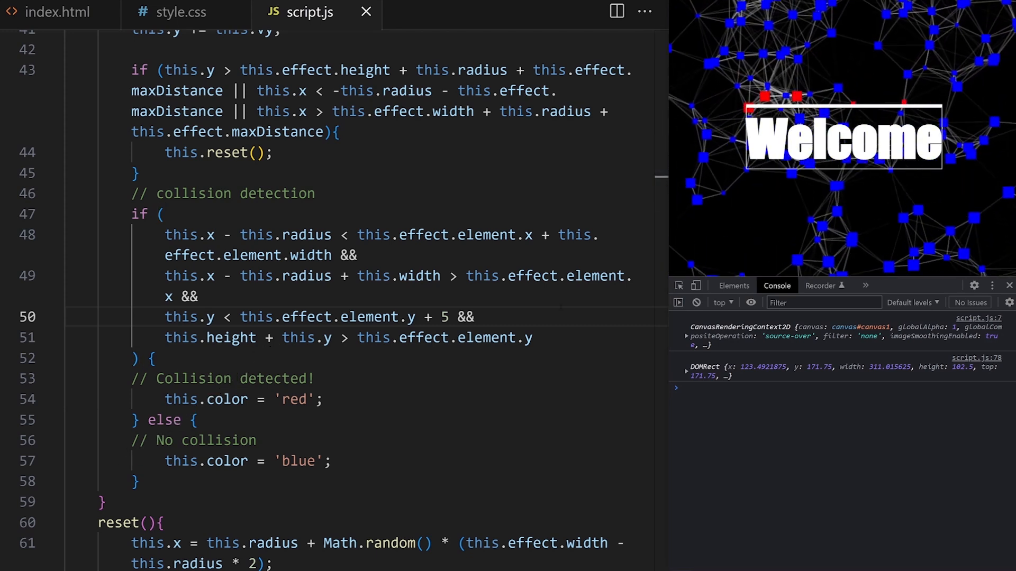
left_click_drag(149, 420, 139, 482)
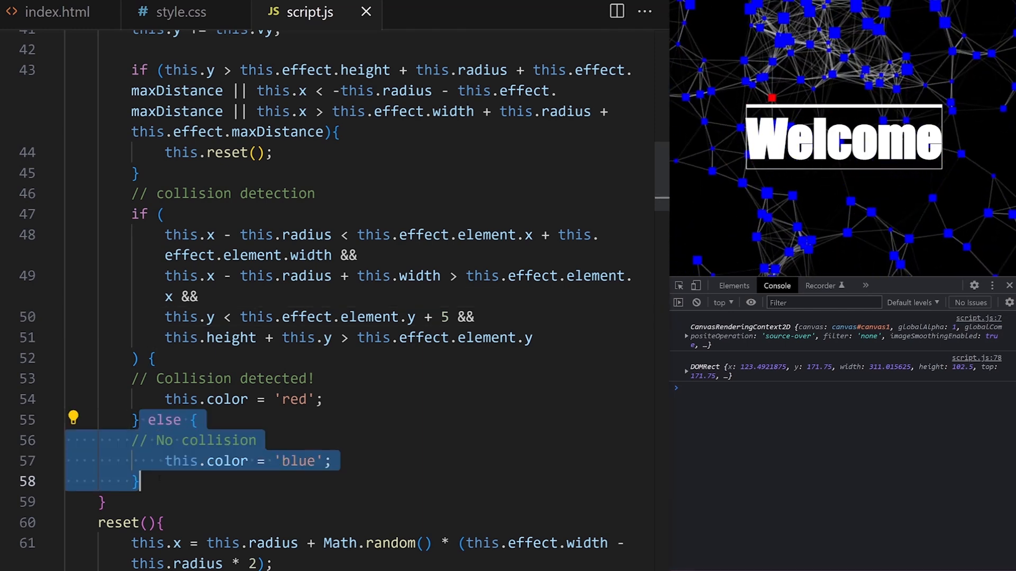
key("Delete")
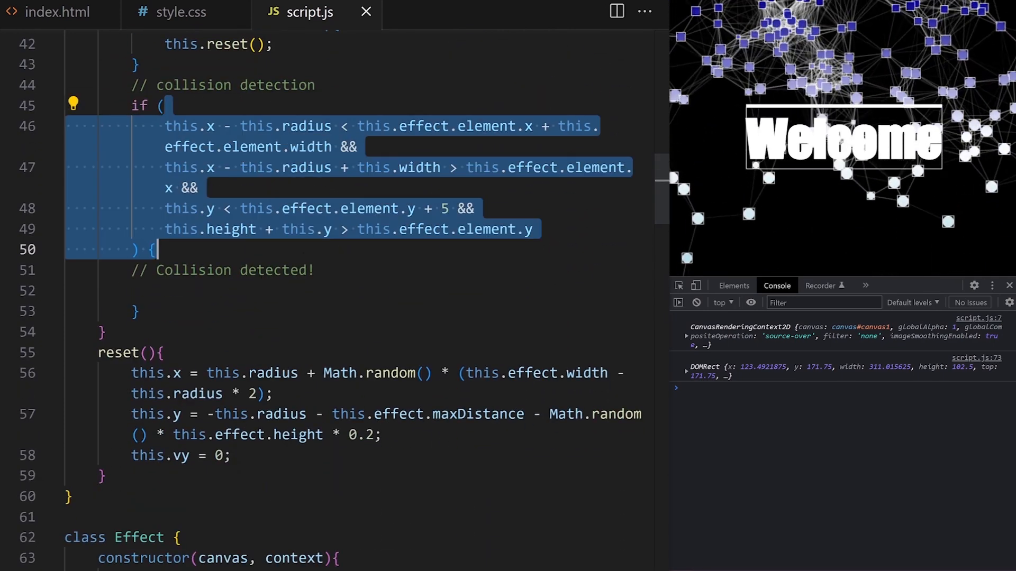
Step: Make the collision body this.vy *= -1; and save script.js
type("this.v")
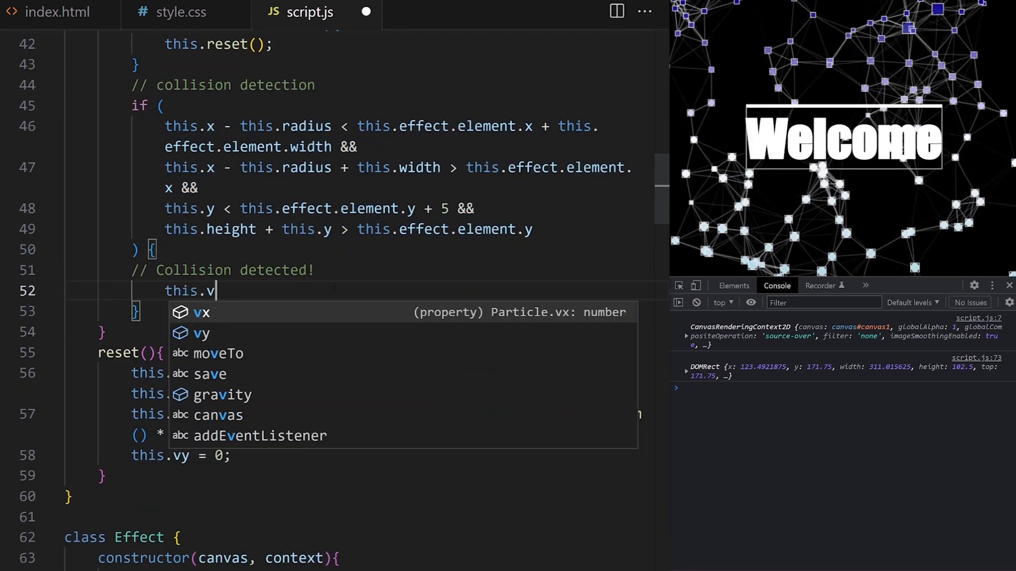
type("y *=")
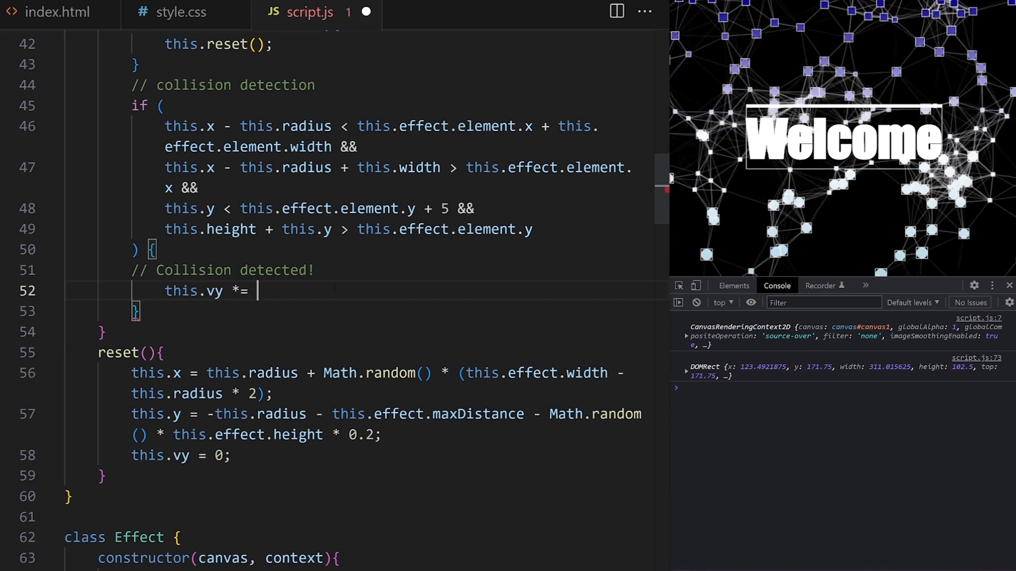
type("-1;")
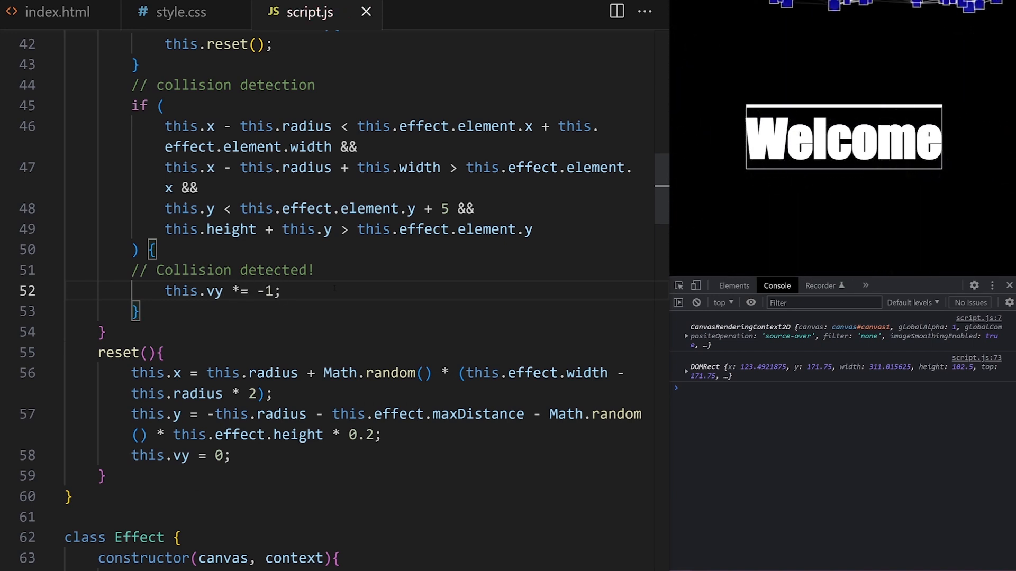